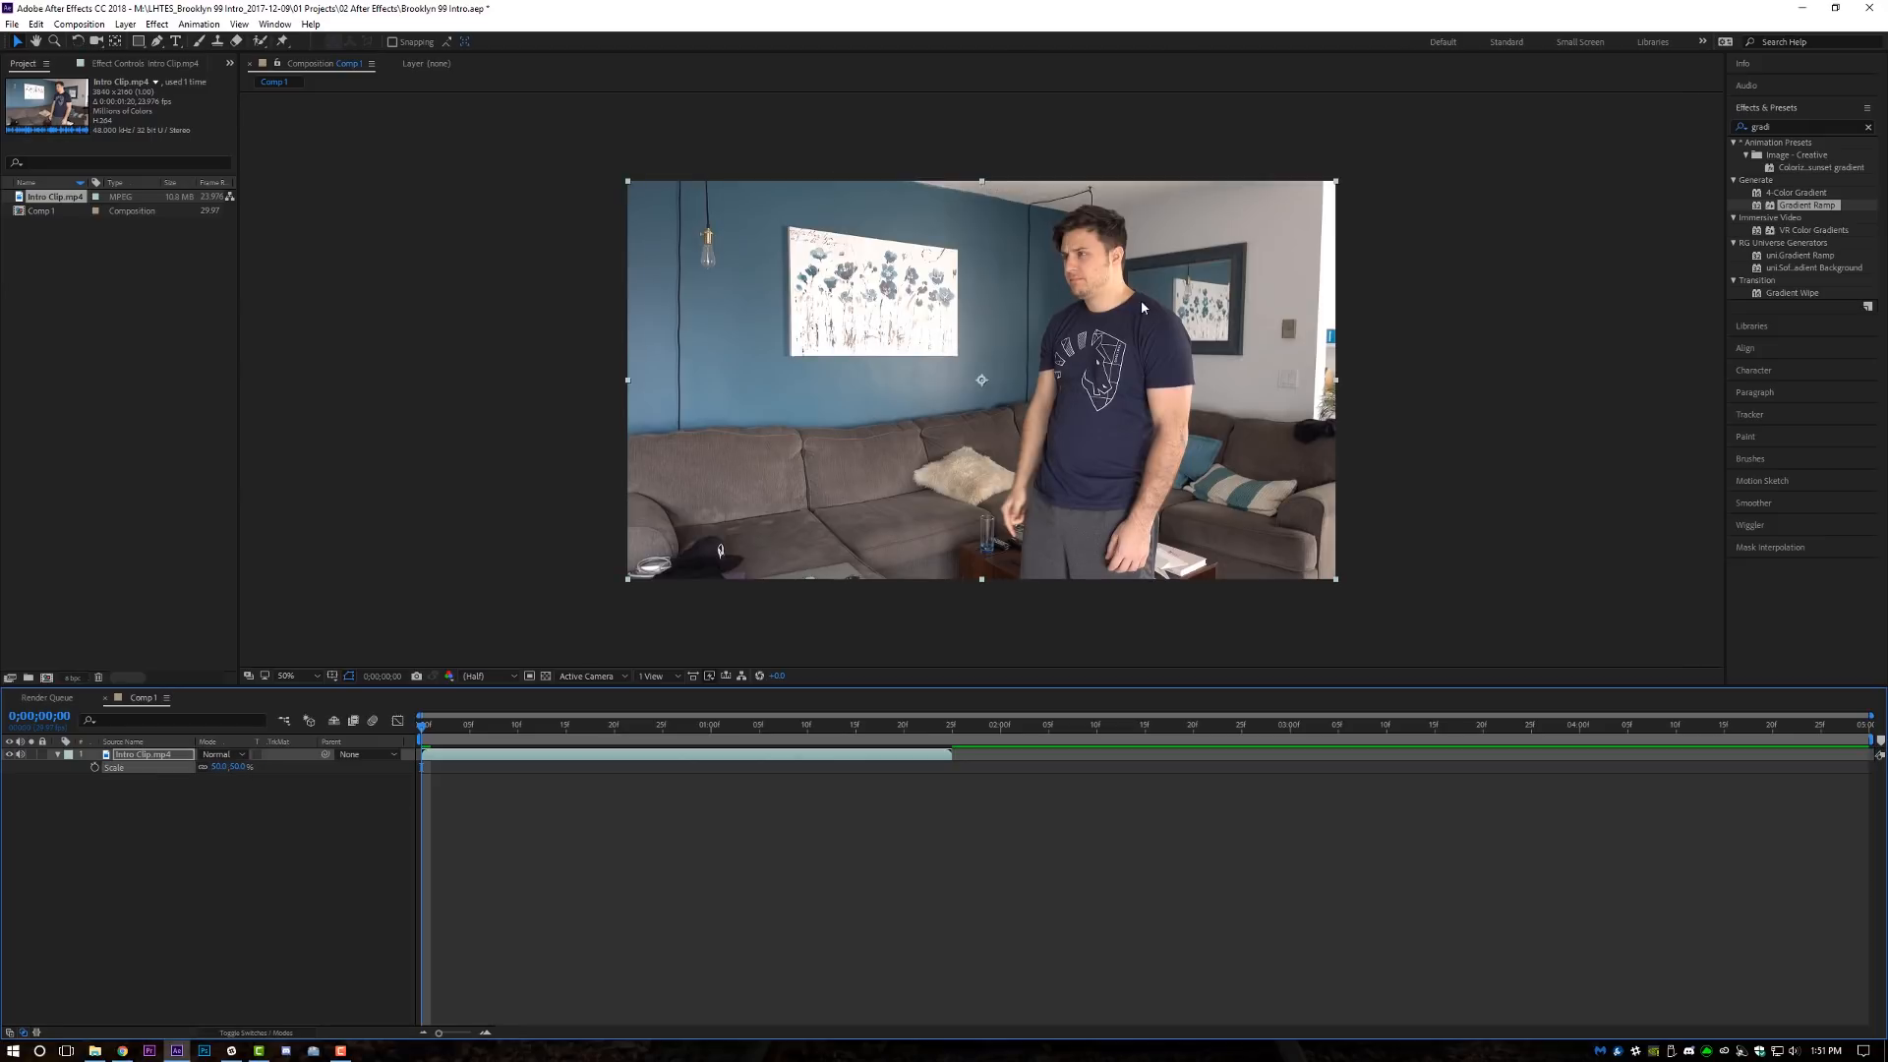
# Play the Brooklyn Nine-Nine intro on YouTube and pause on the MELISSA name card.
pyautogui.click(120, 1050)
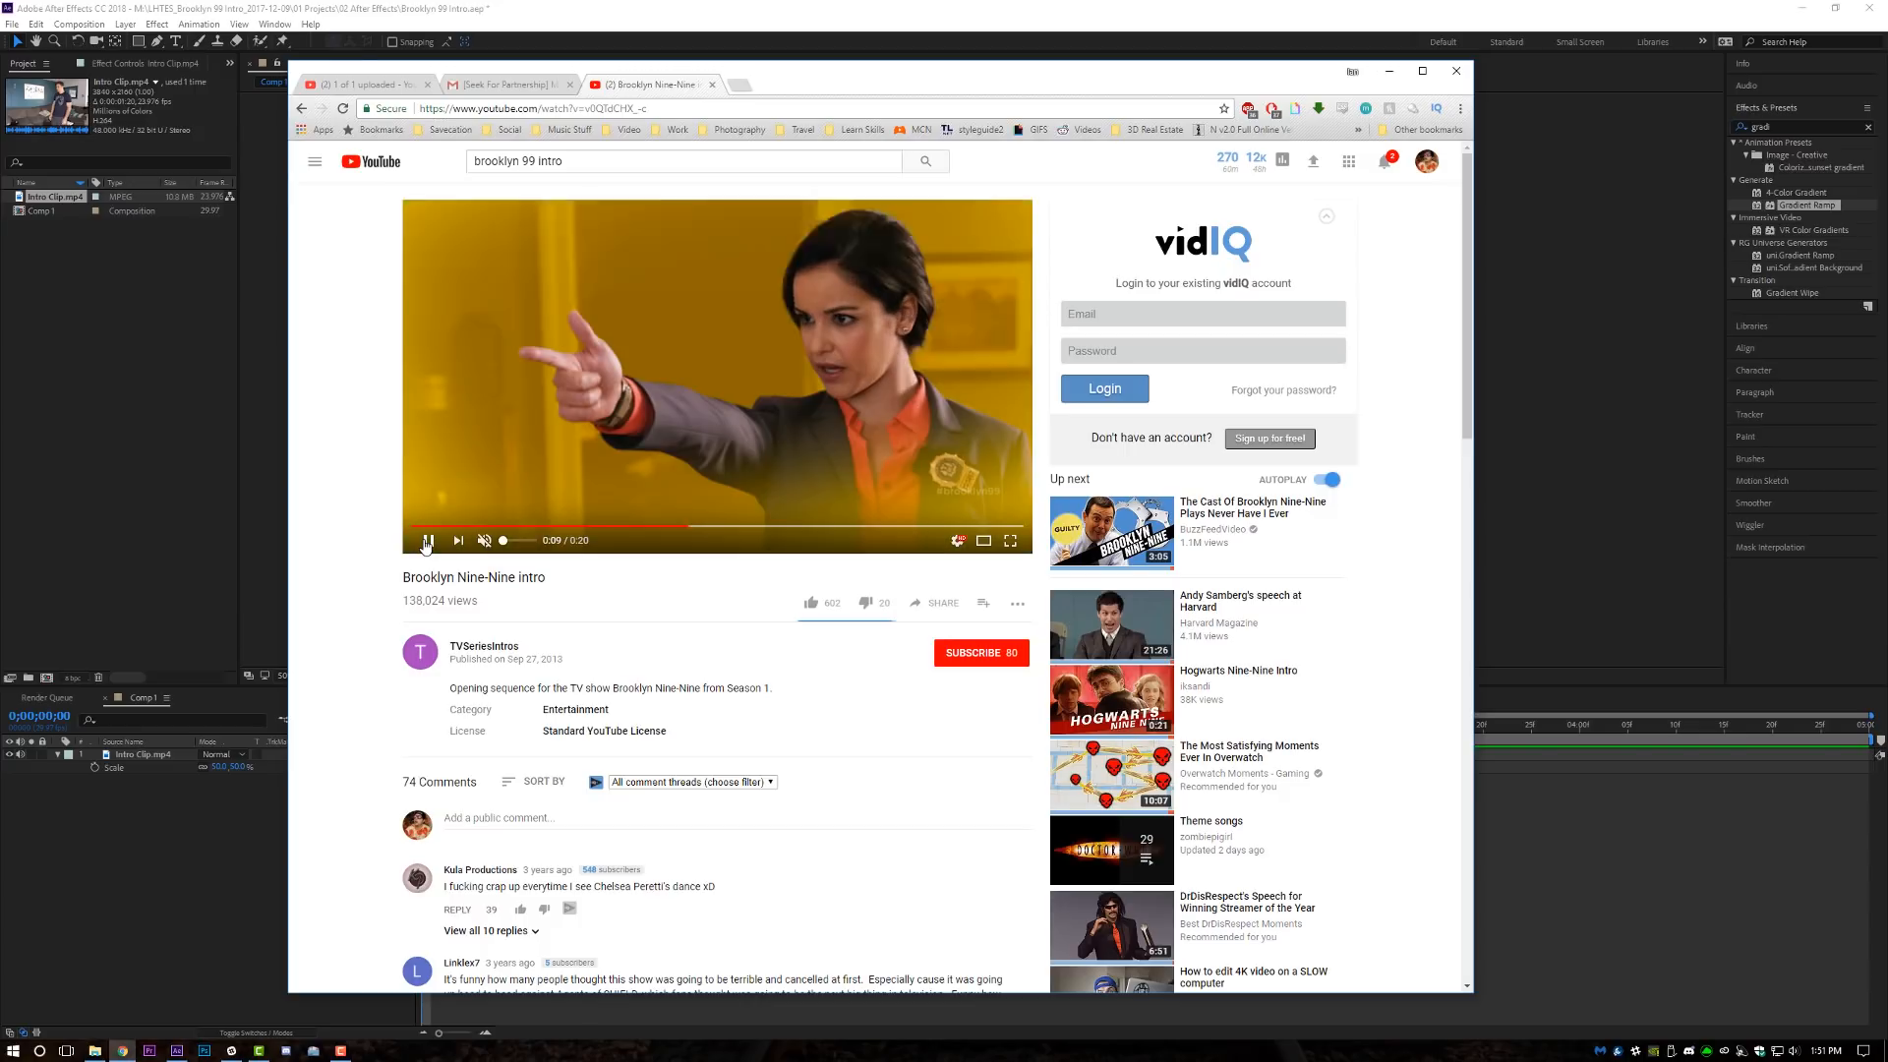
pyautogui.click(425, 539)
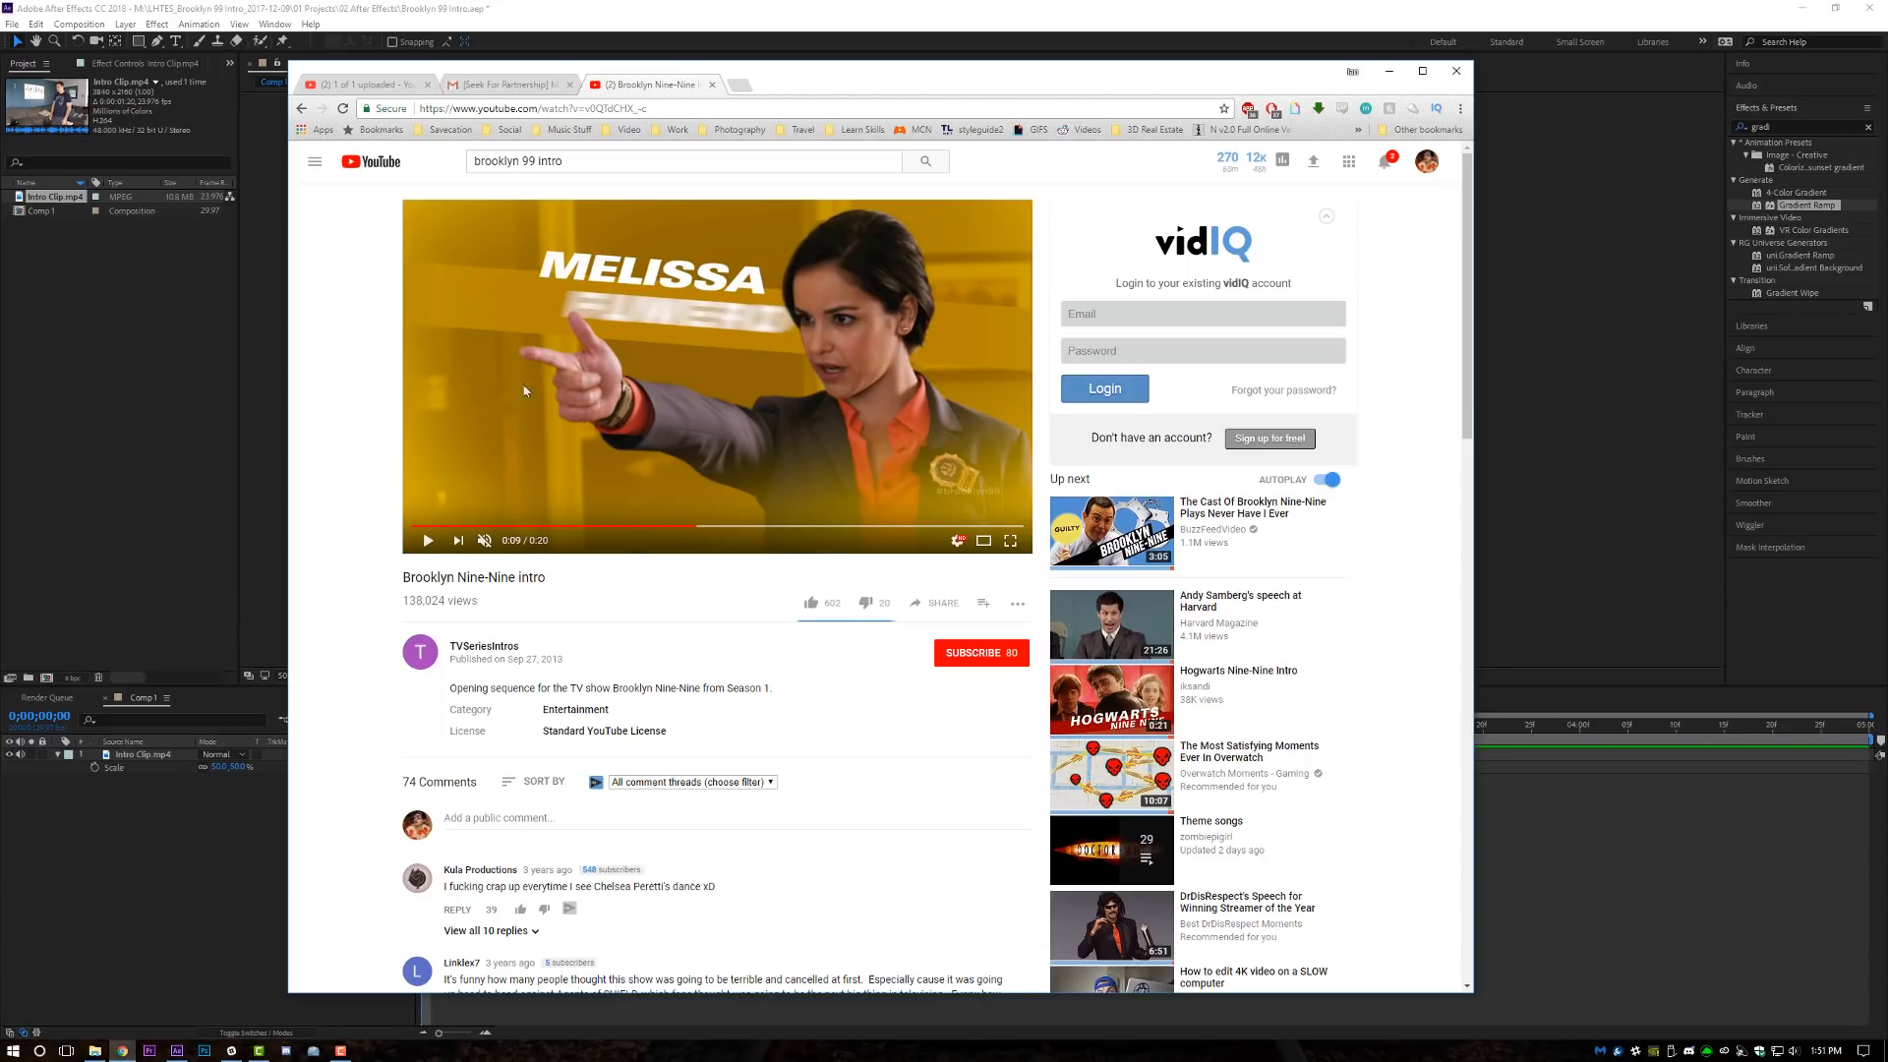
pyautogui.click(1455, 71)
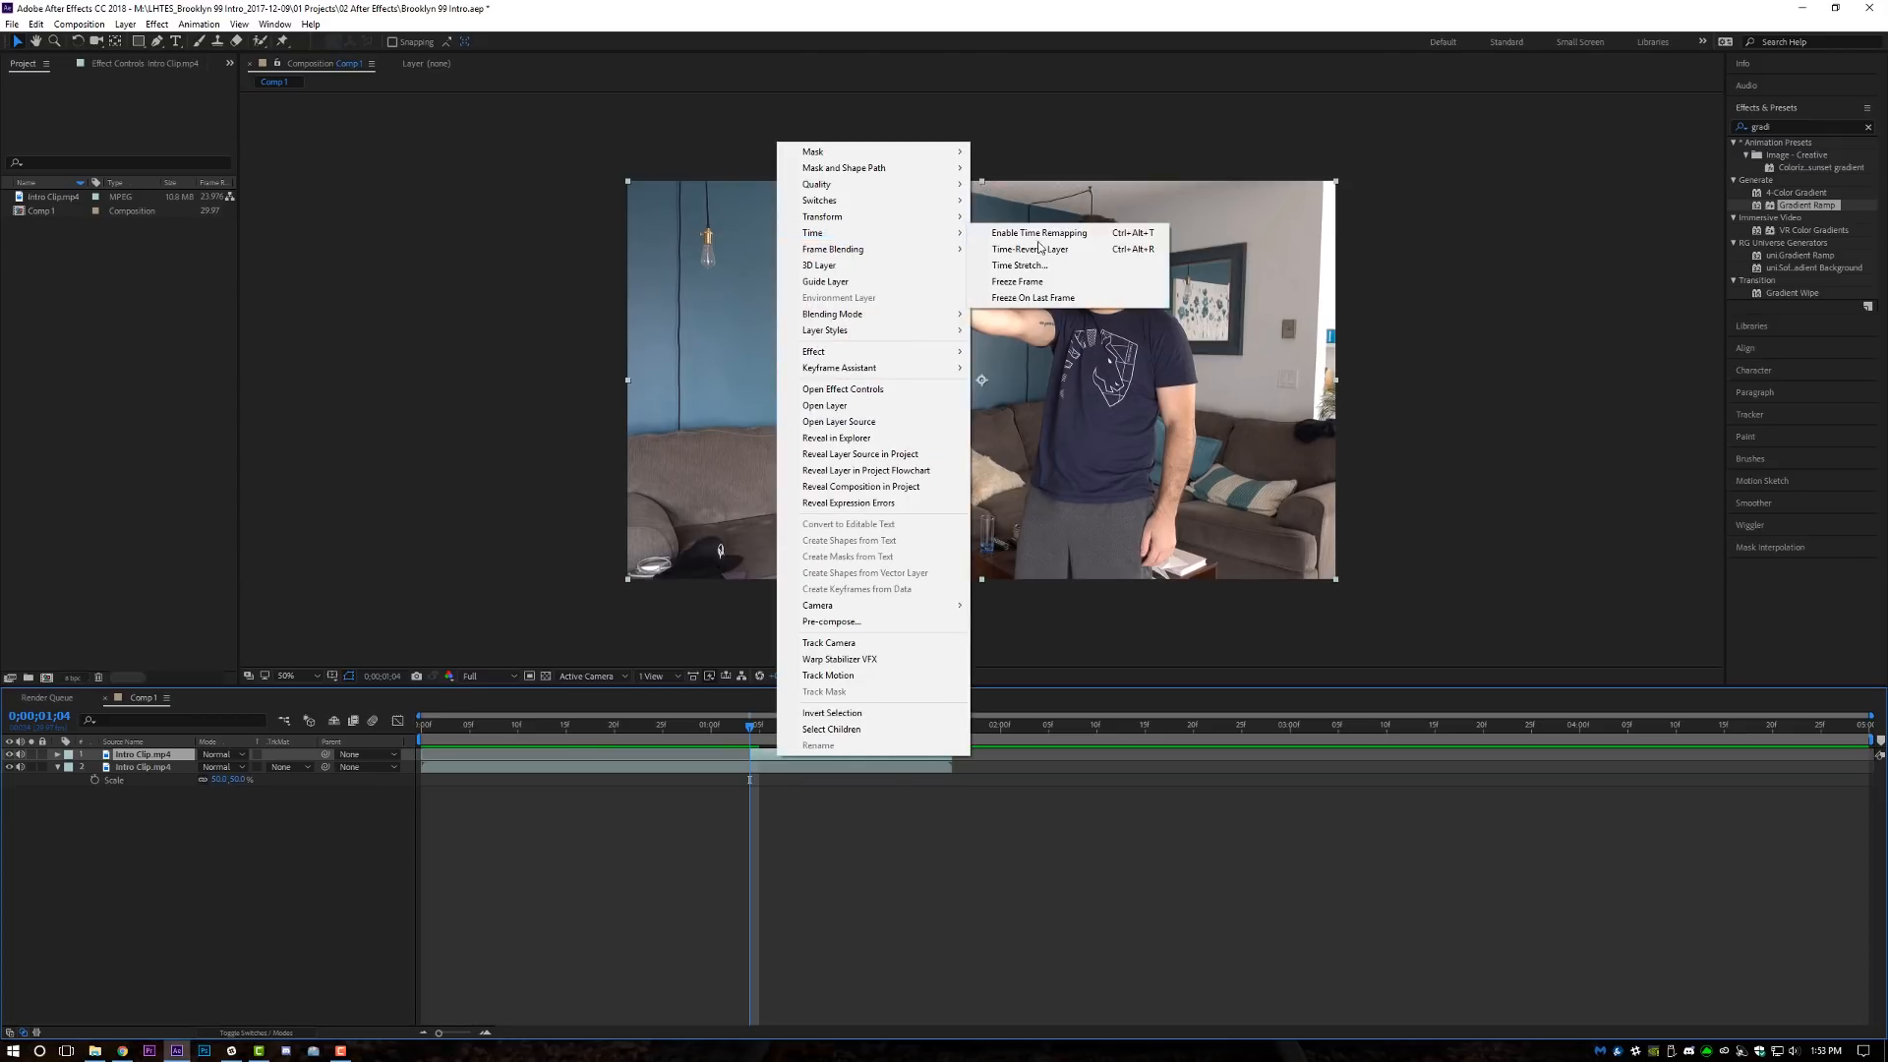
# Freeze the duplicated clip on the pointing pose and scale the frozen layer up.
pyautogui.click(1036, 232)
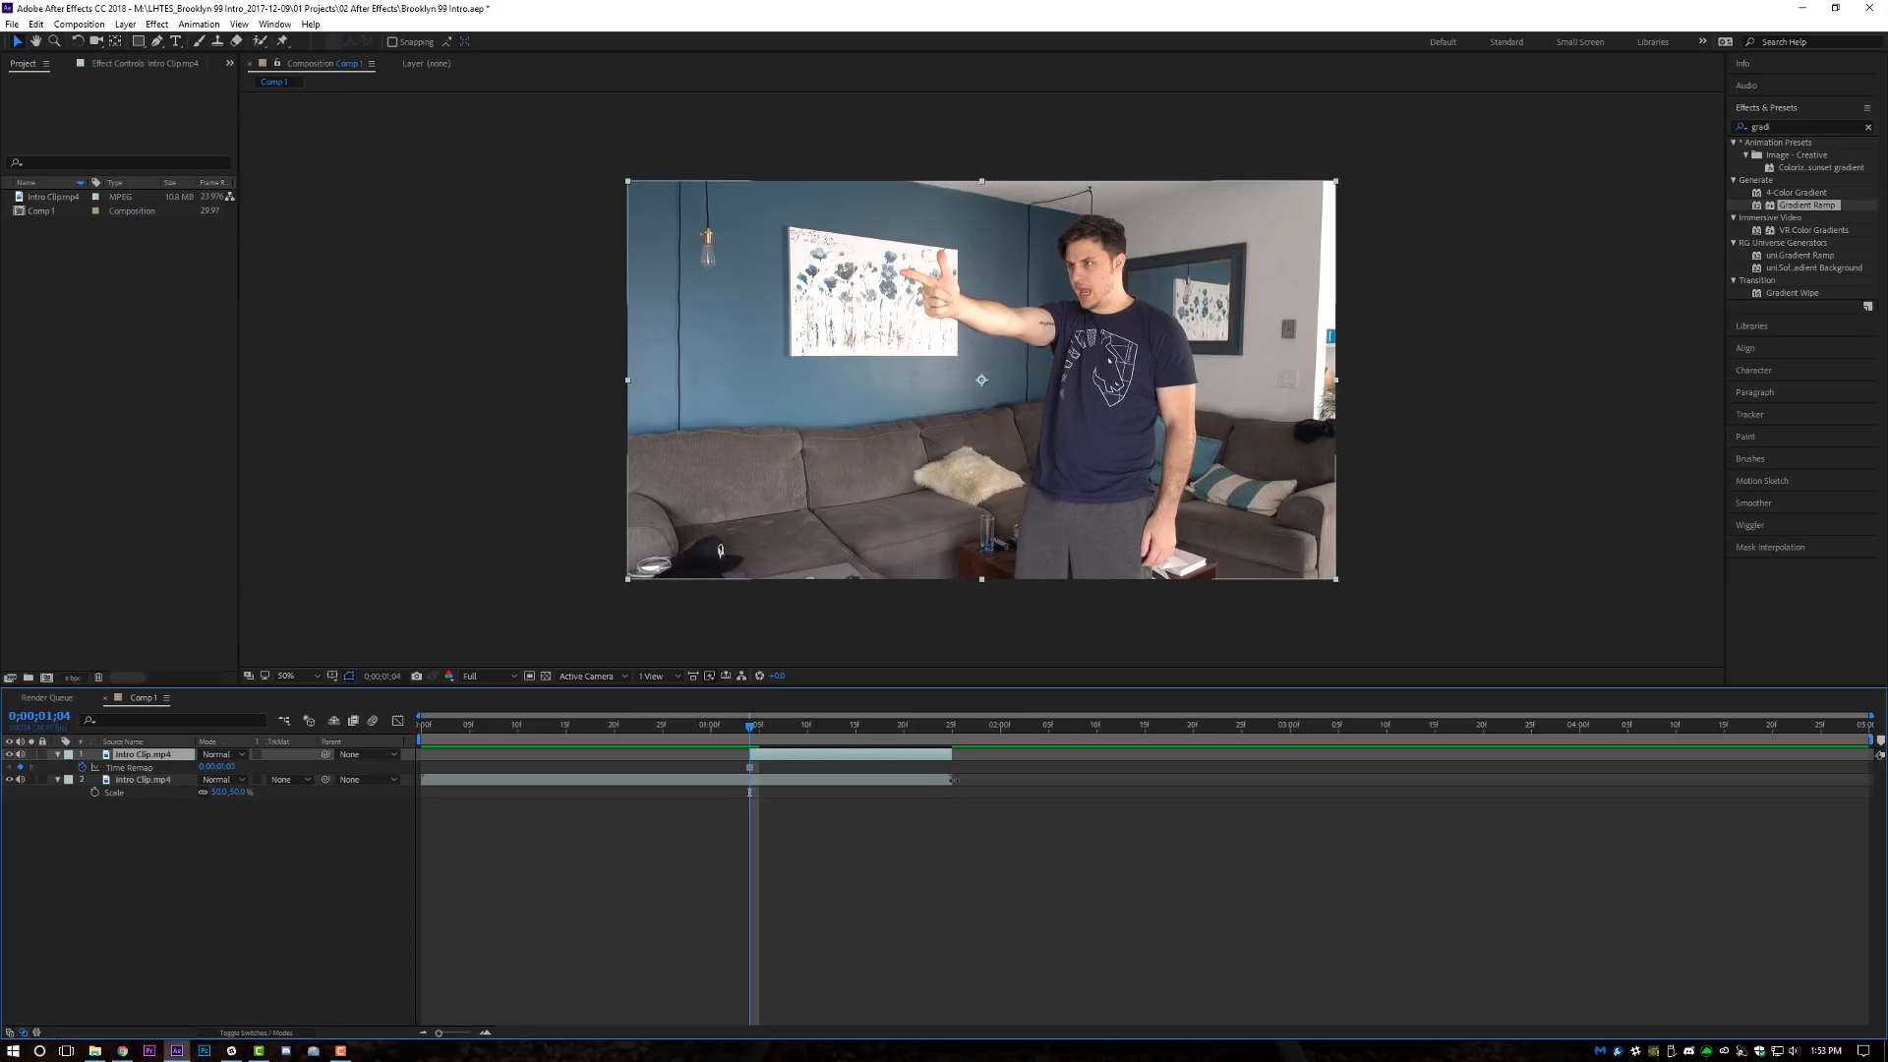
pyautogui.click(804, 723)
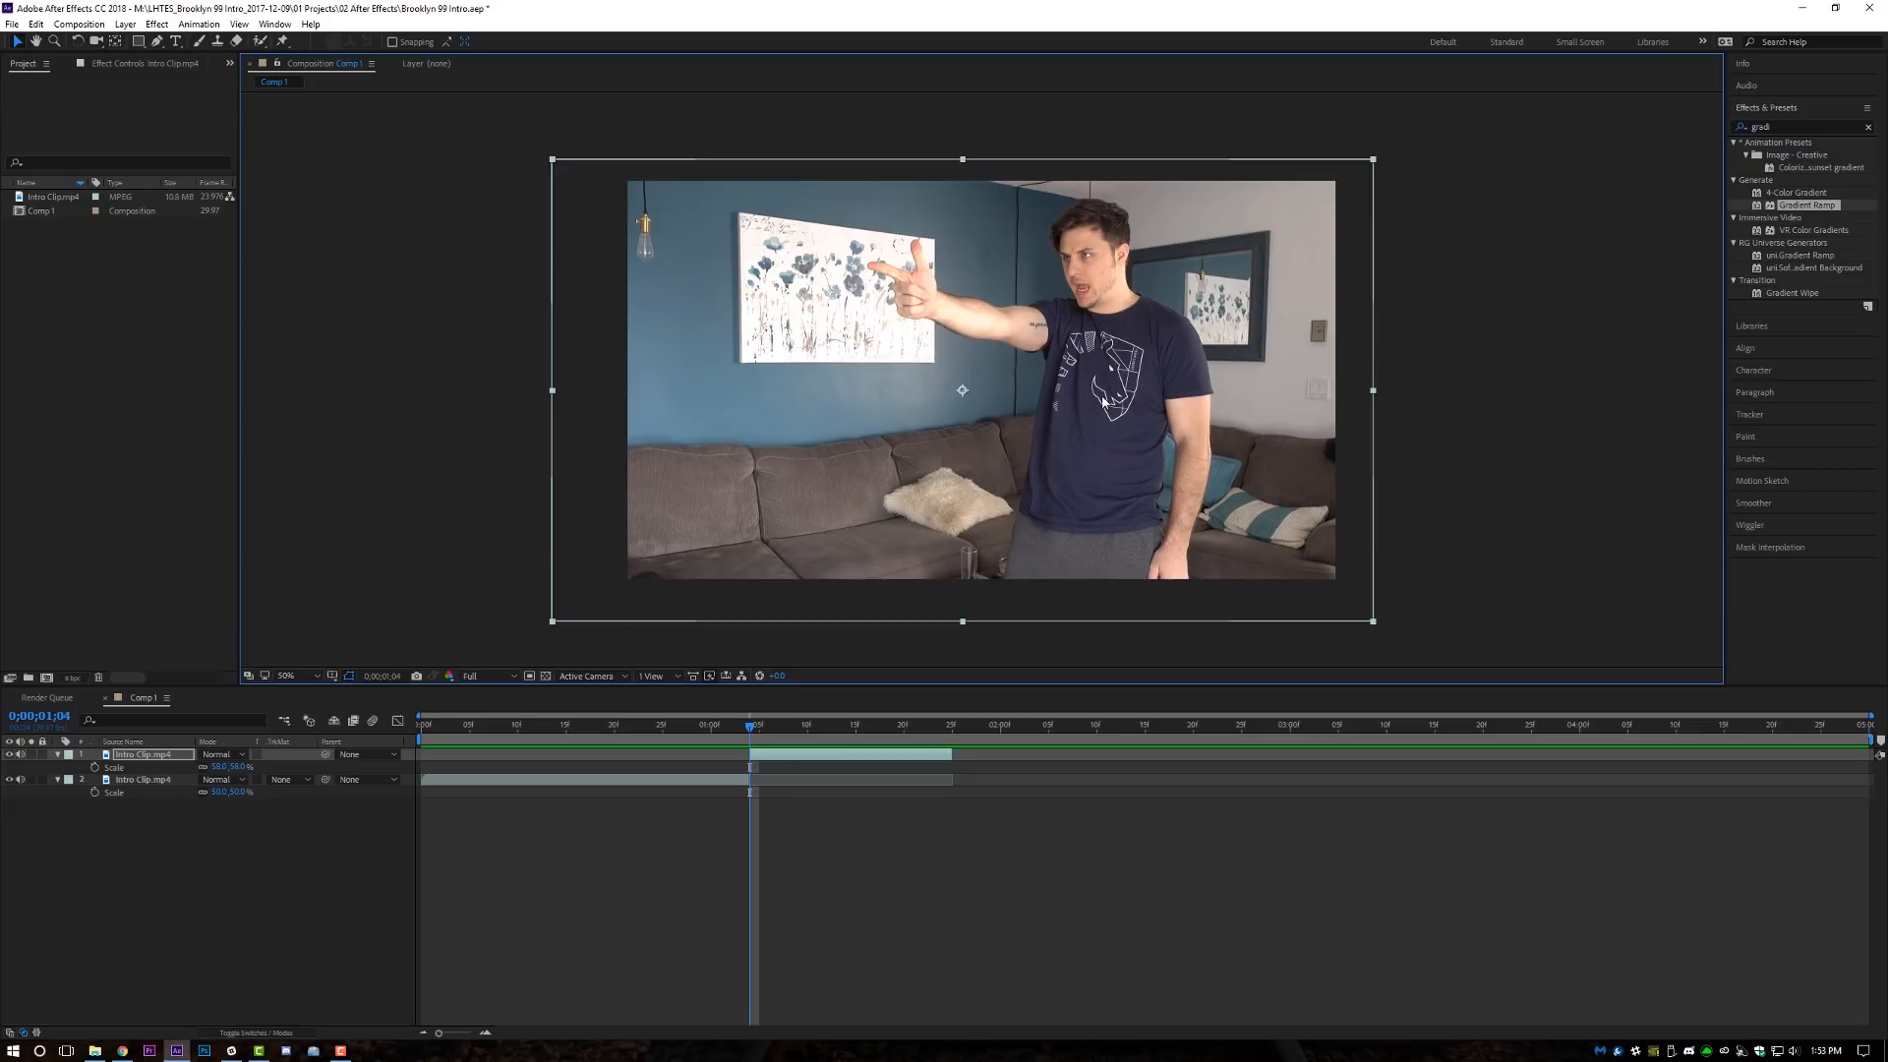
pyautogui.click(779, 721)
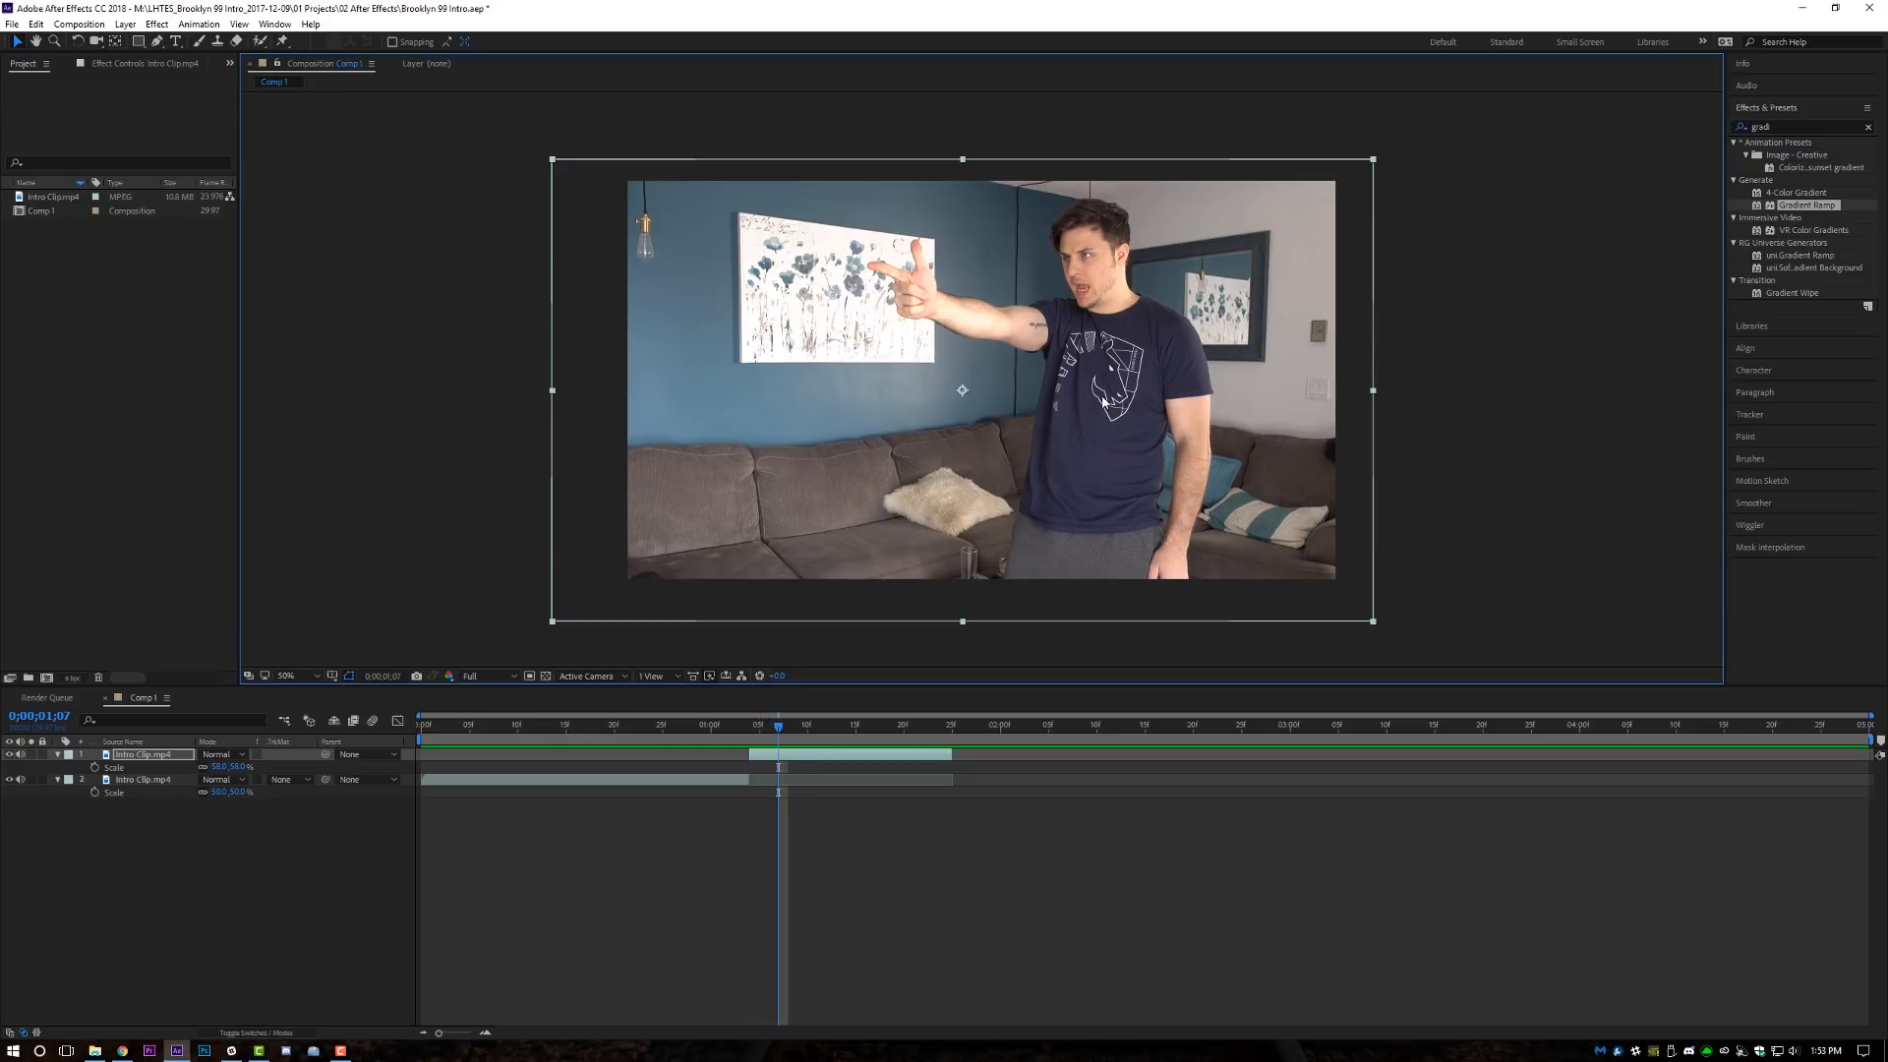
pyautogui.click(794, 723)
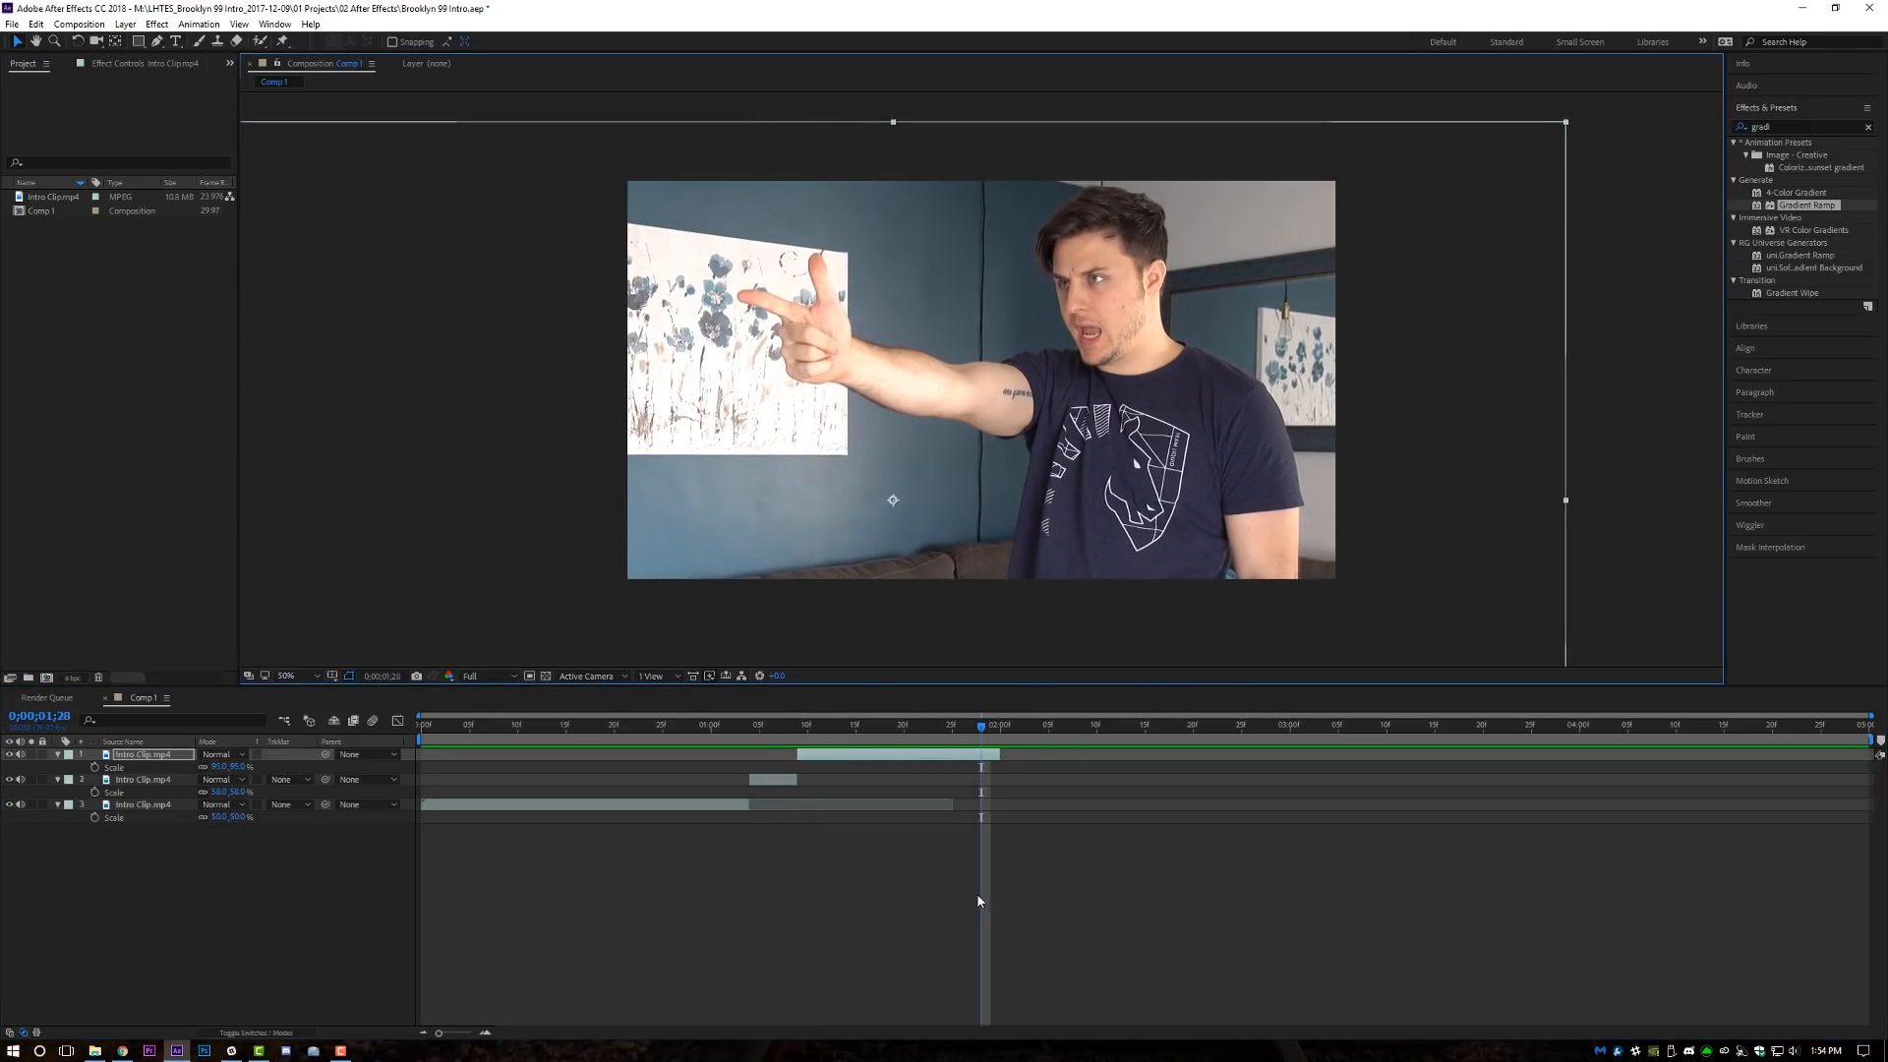
# Mask the pointing person on the frozen layer so only he shows against black.
pyautogui.click(828, 724)
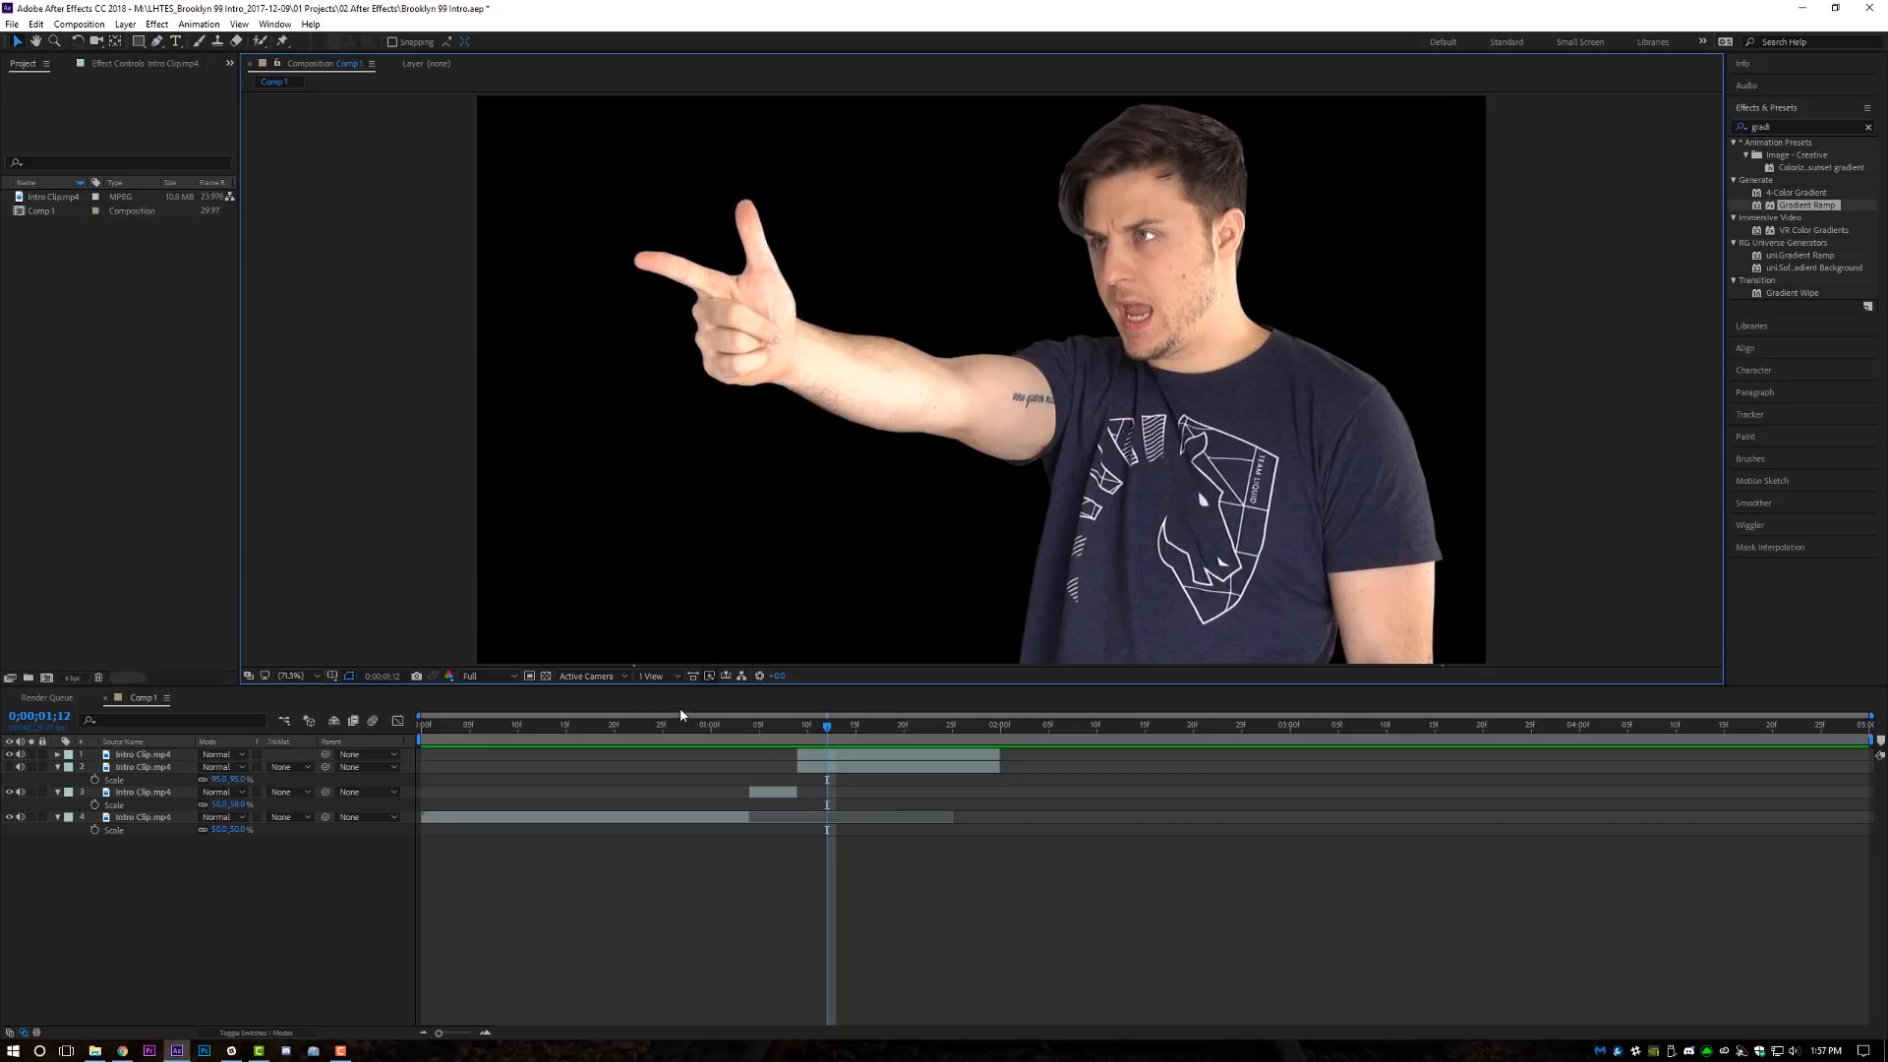
# Set Mask 1 Feather and Expansion to -5 pixels and show the room footage beneath the cutout.
pyautogui.click(142, 753)
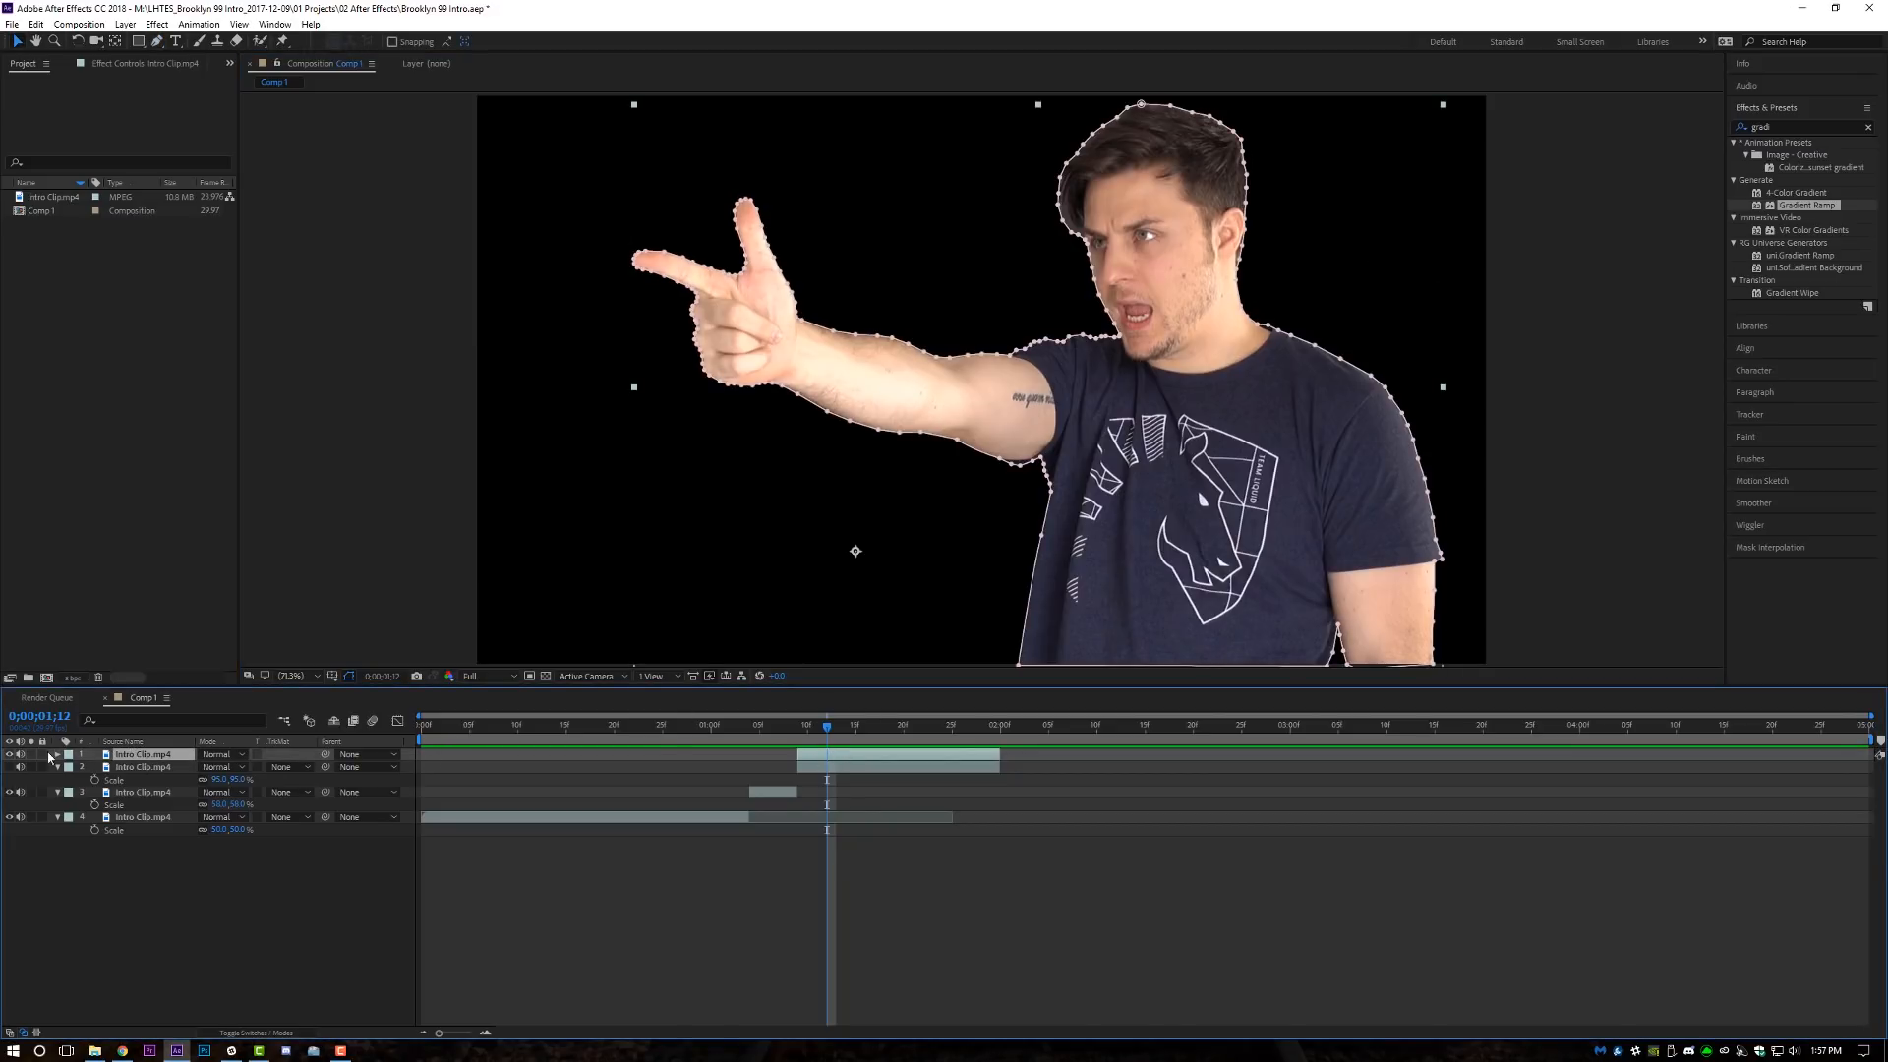
pyautogui.click(57, 753)
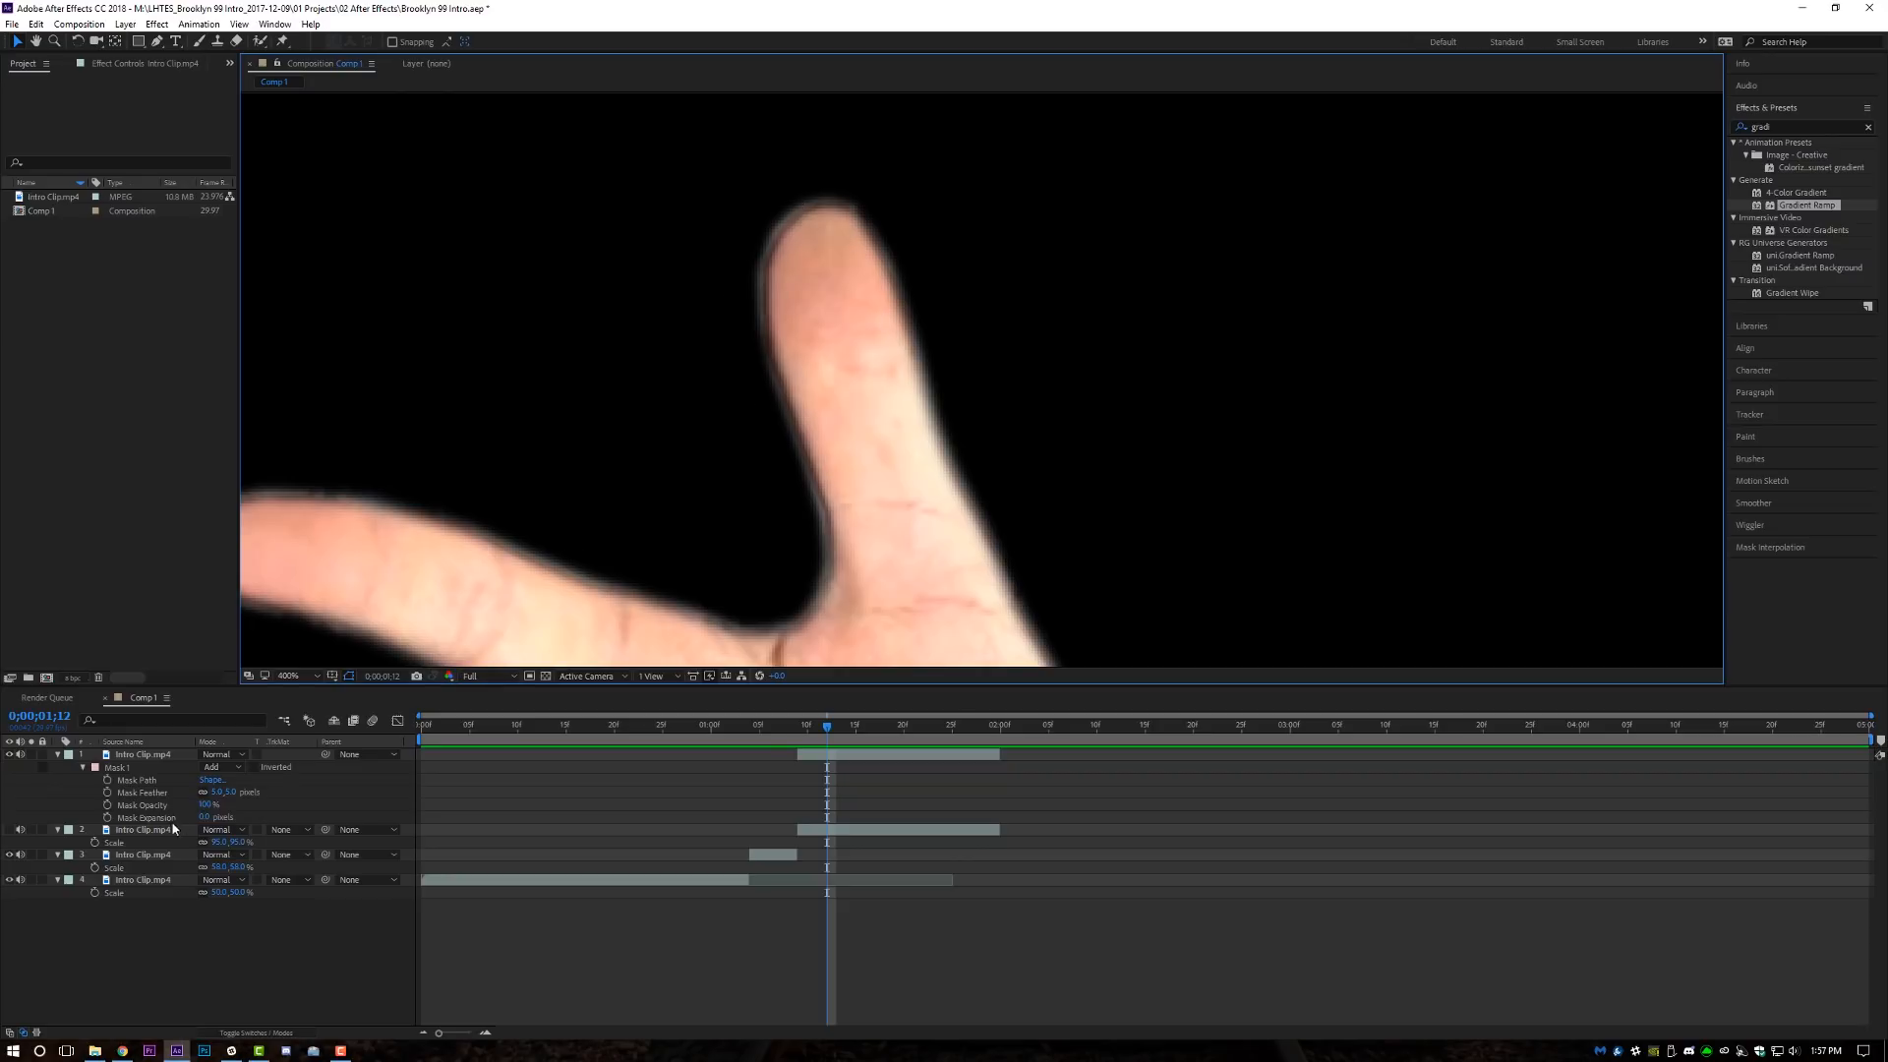
pyautogui.doubleClick(218, 818)
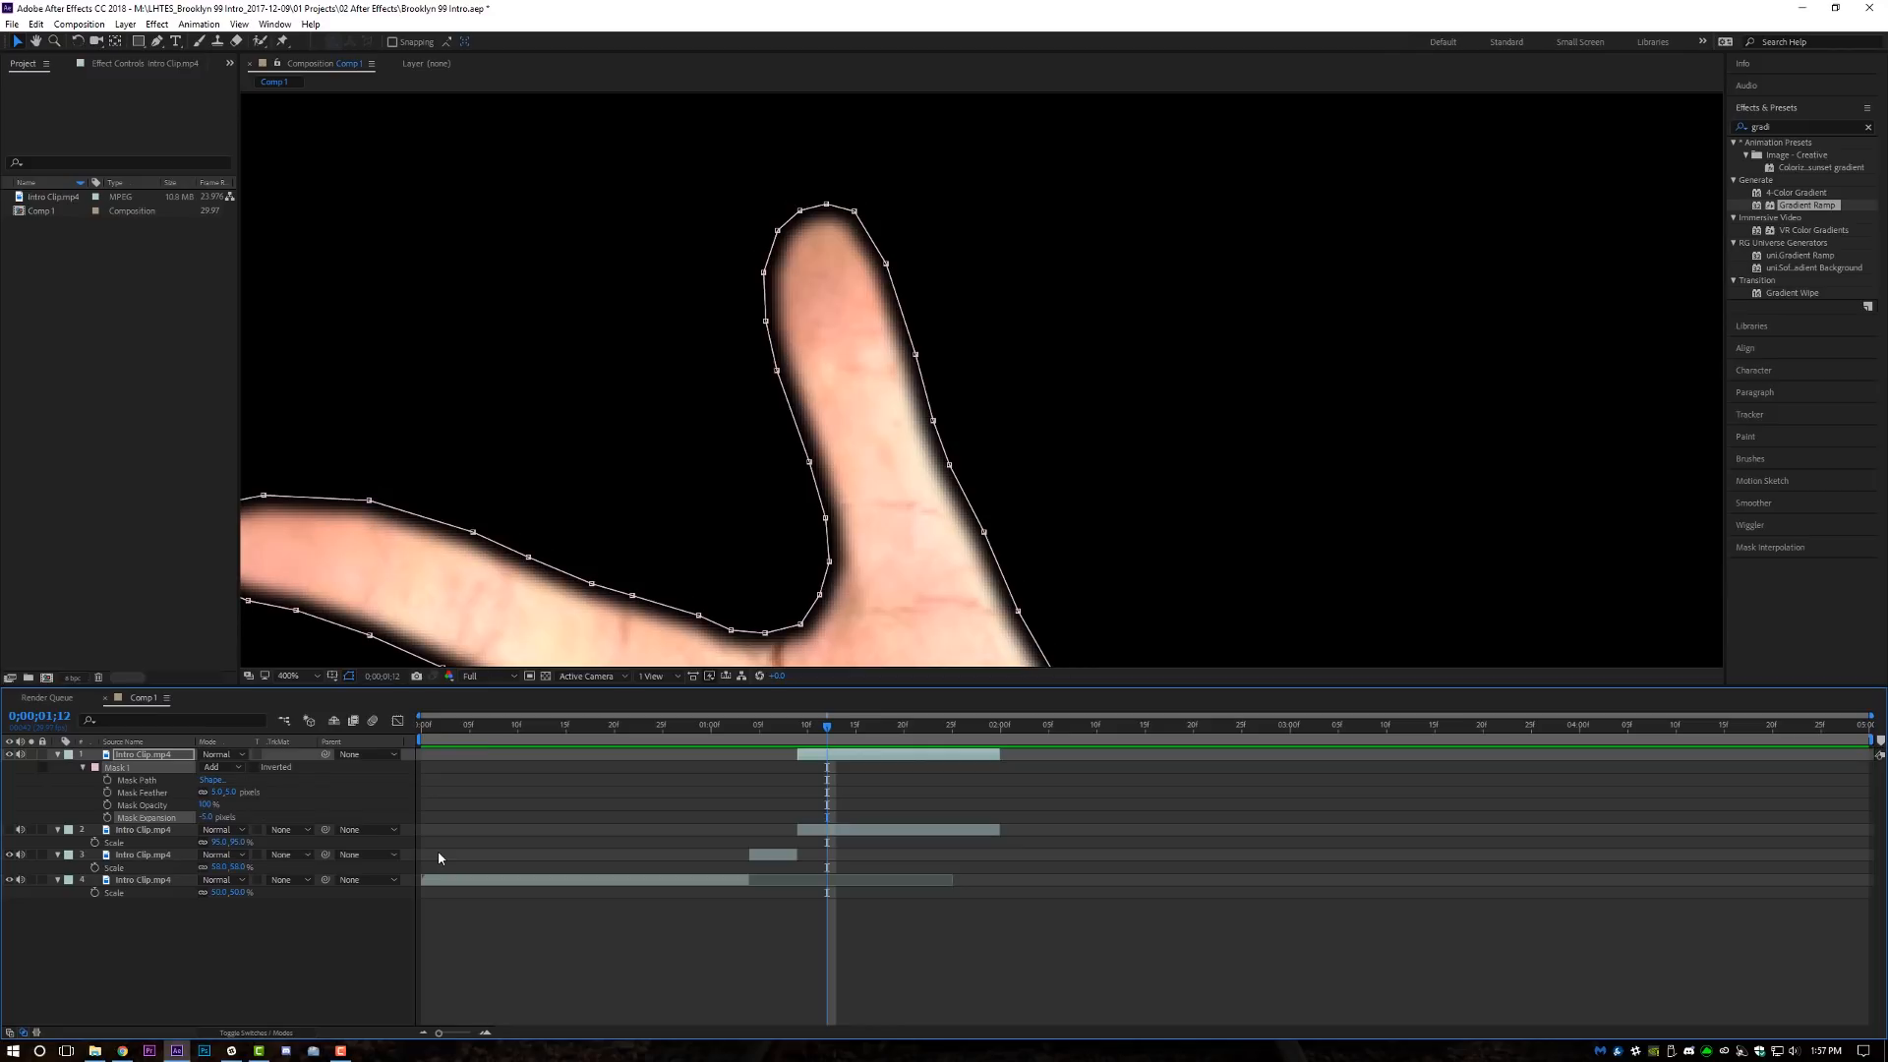
pyautogui.doubleClick(212, 816)
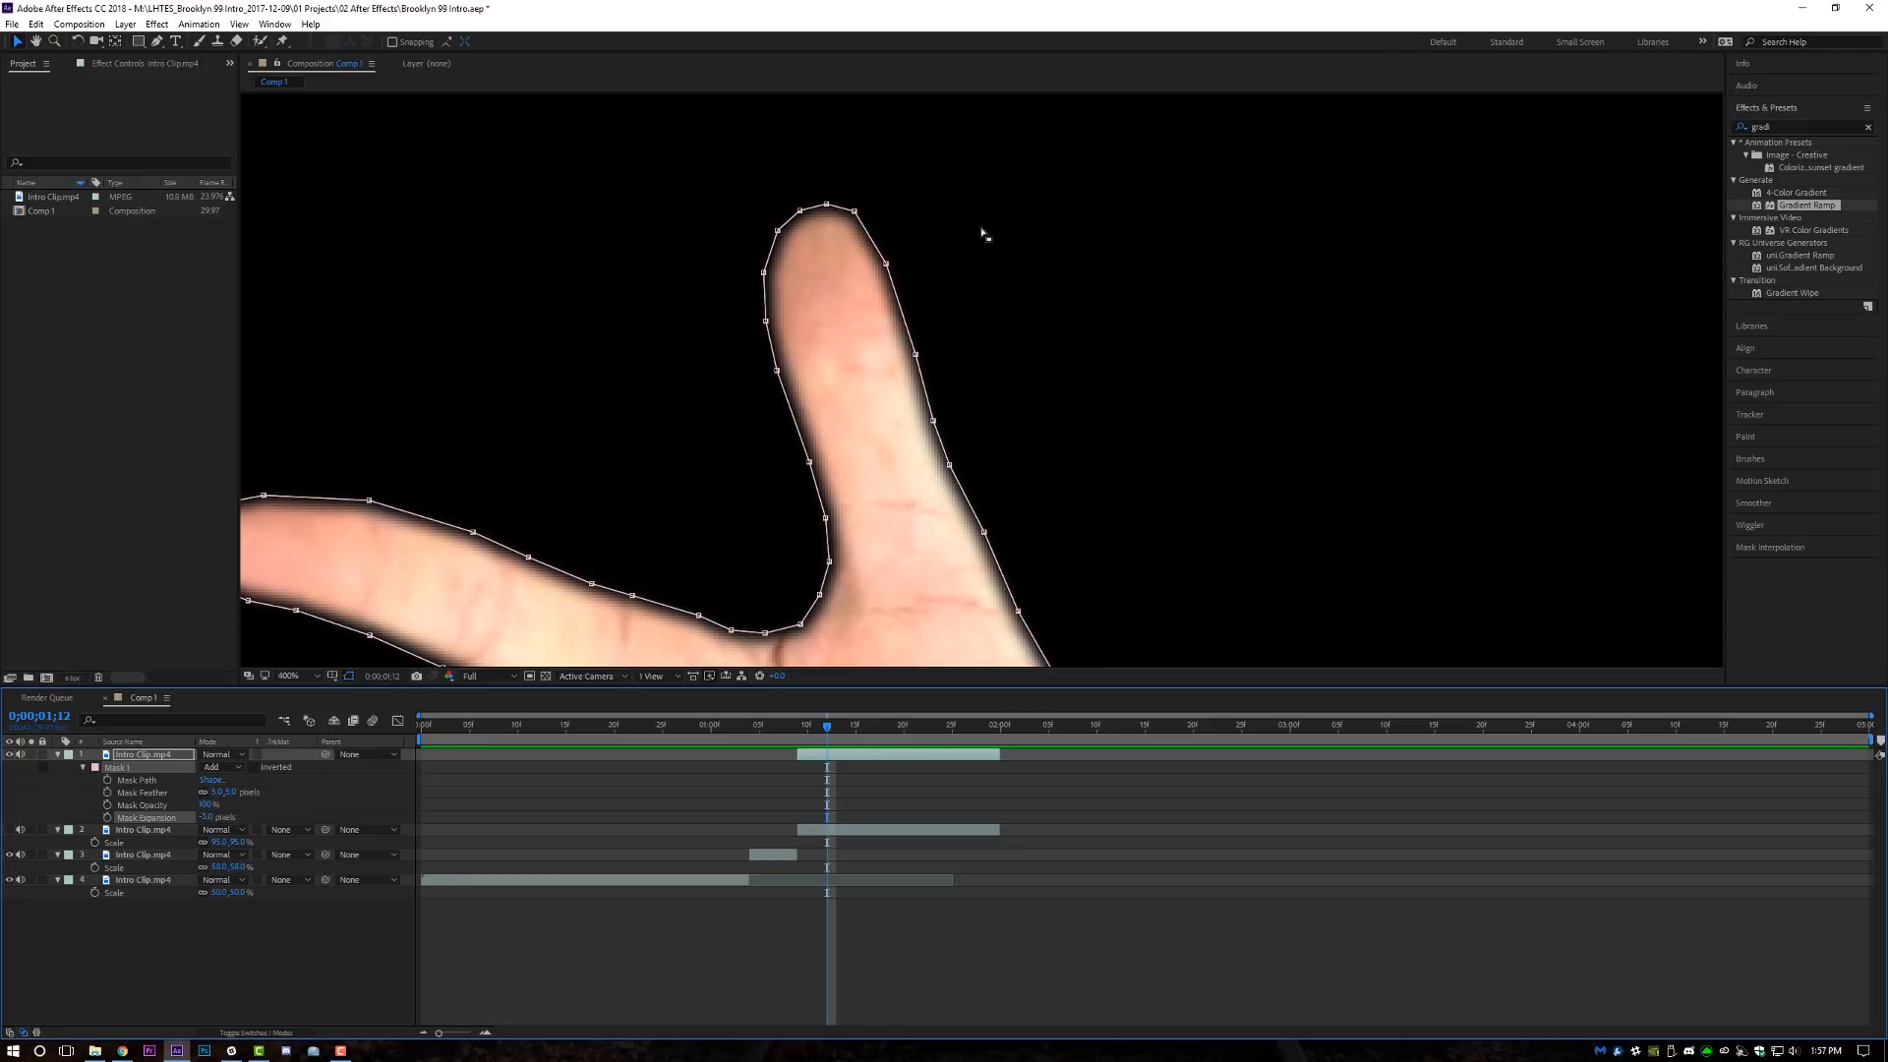
pyautogui.click(289, 675)
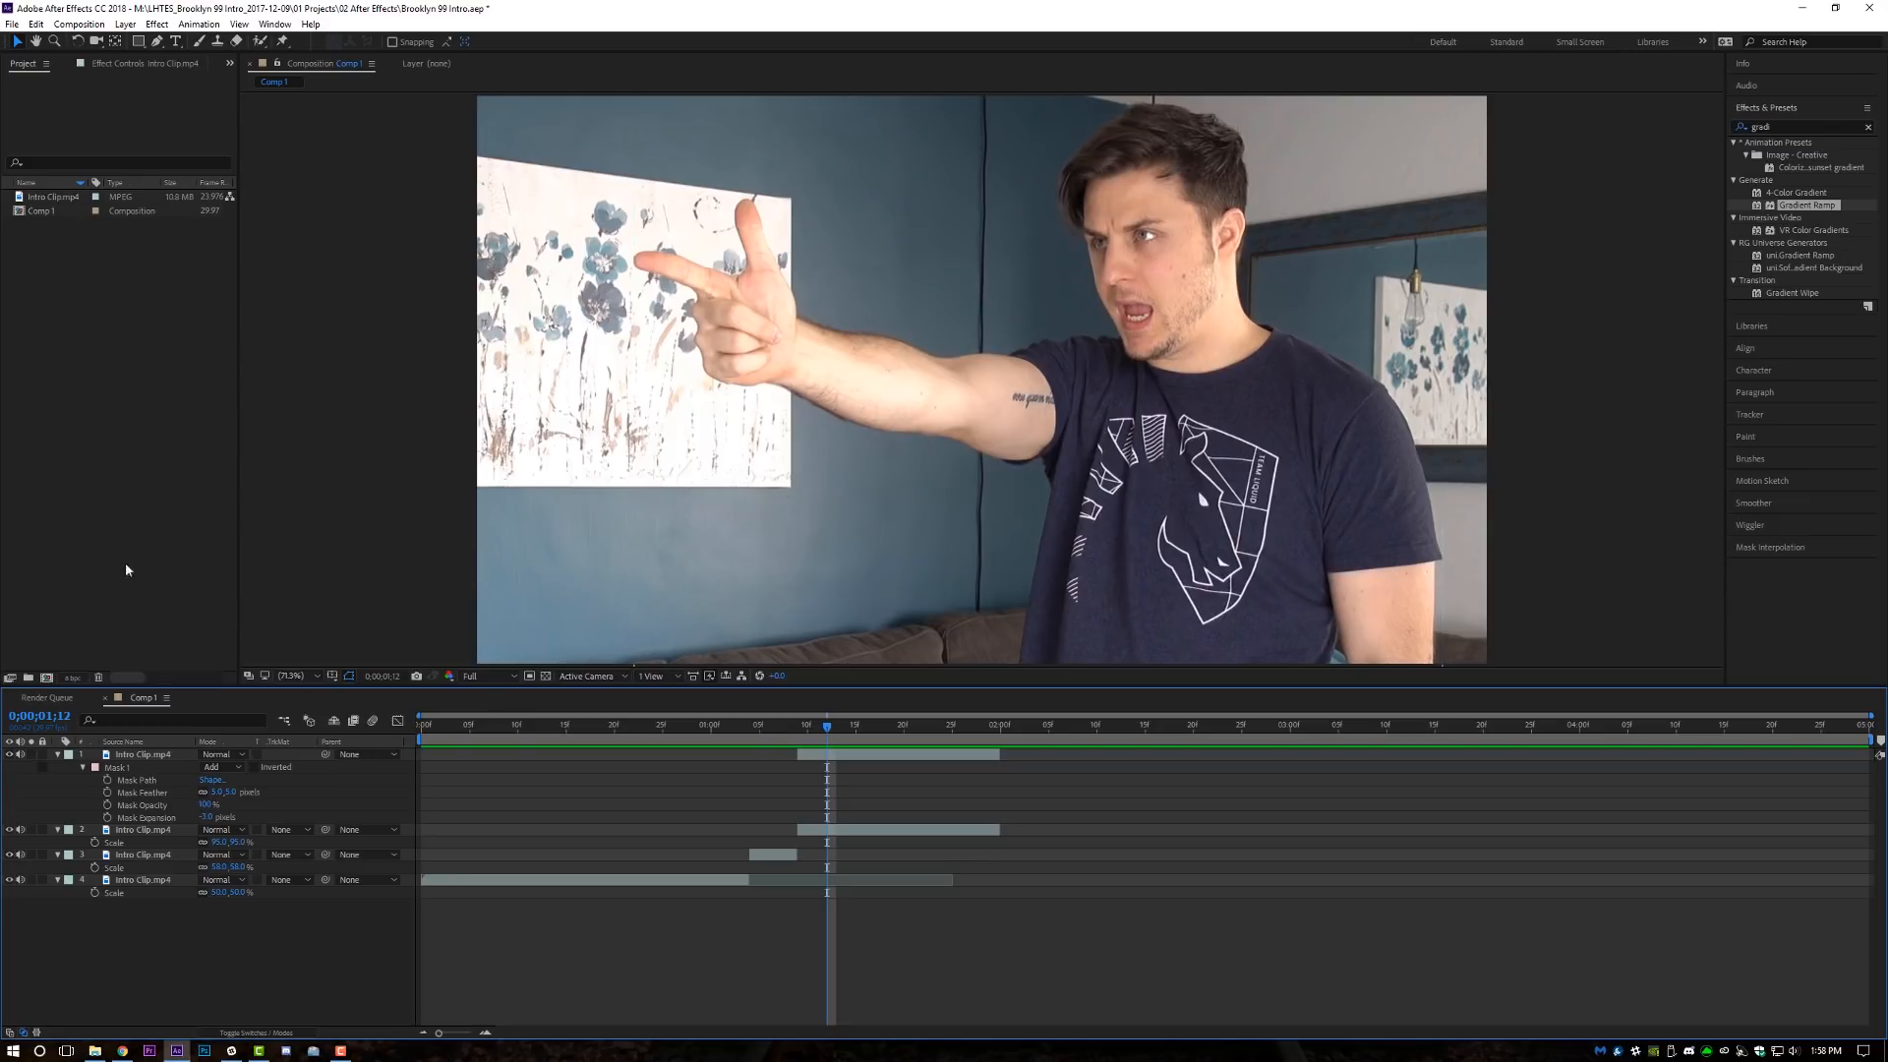
# Create a new empty shape layer and reveal its contents.
pyautogui.click(124, 24)
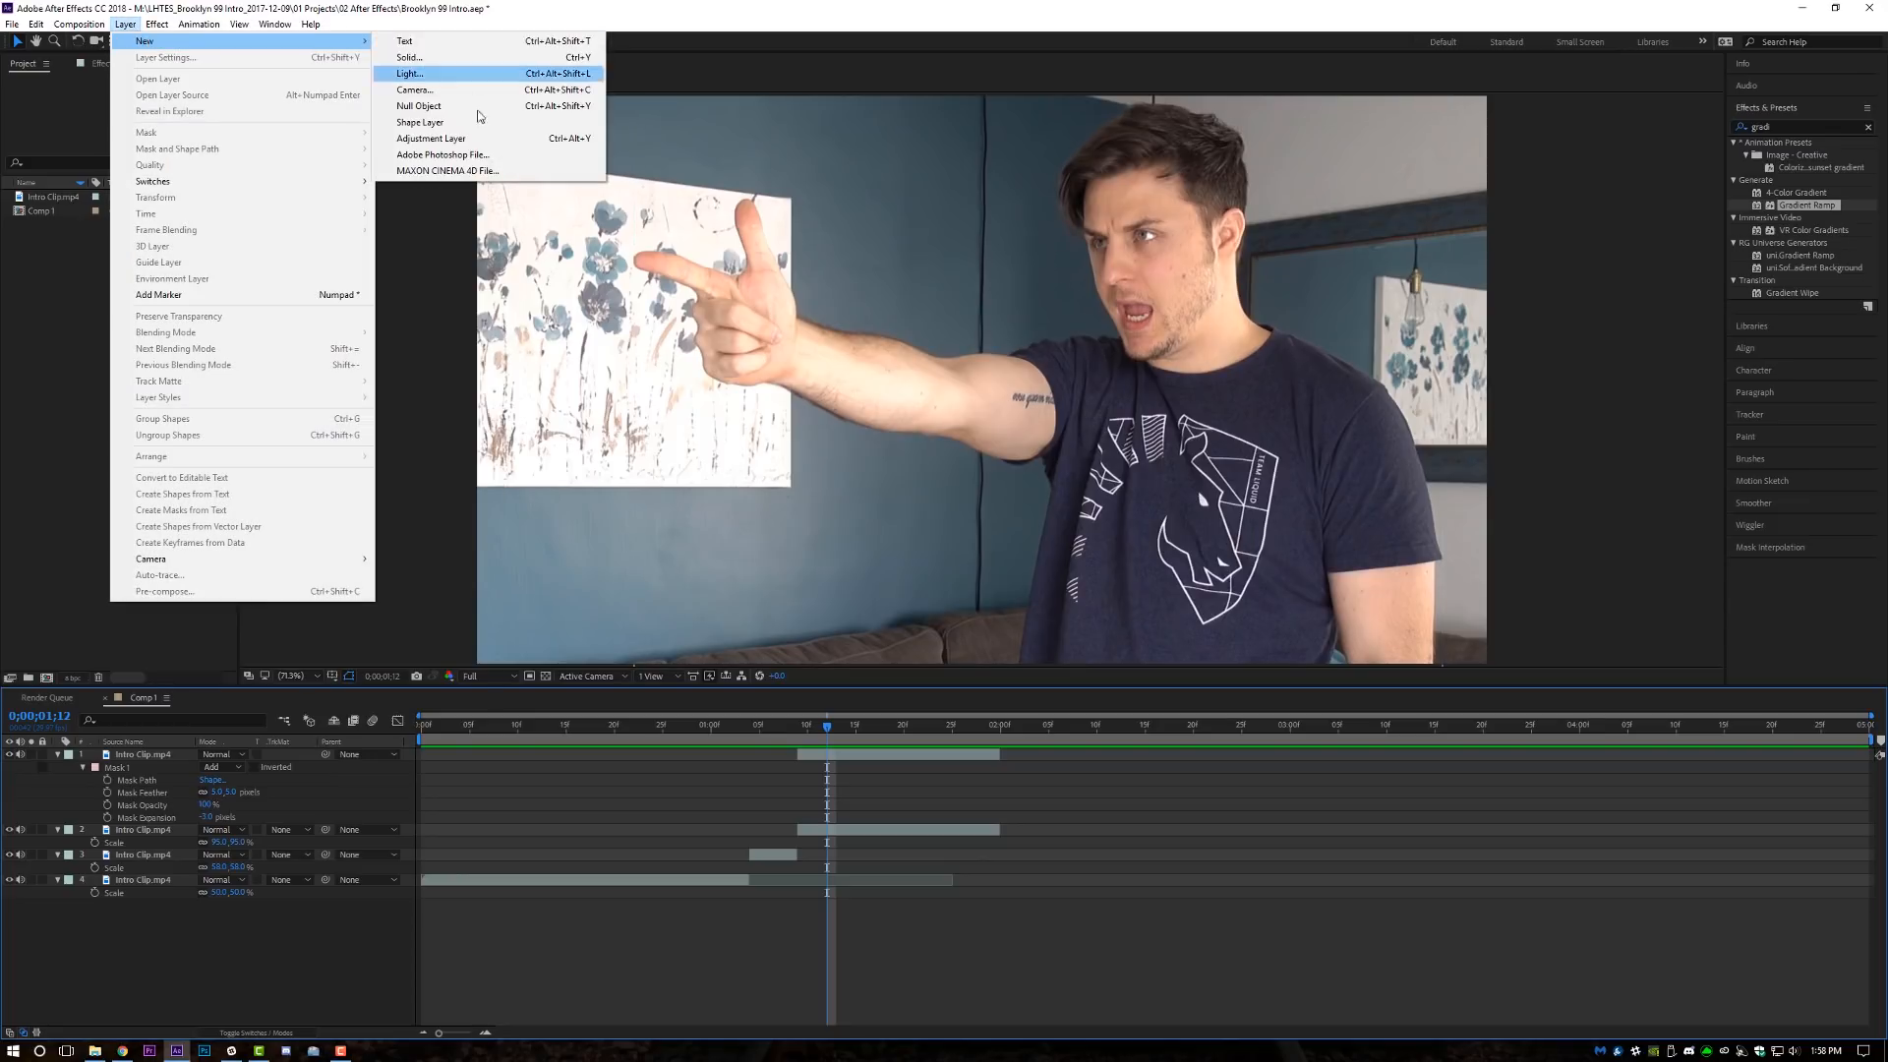
pyautogui.click(419, 122)
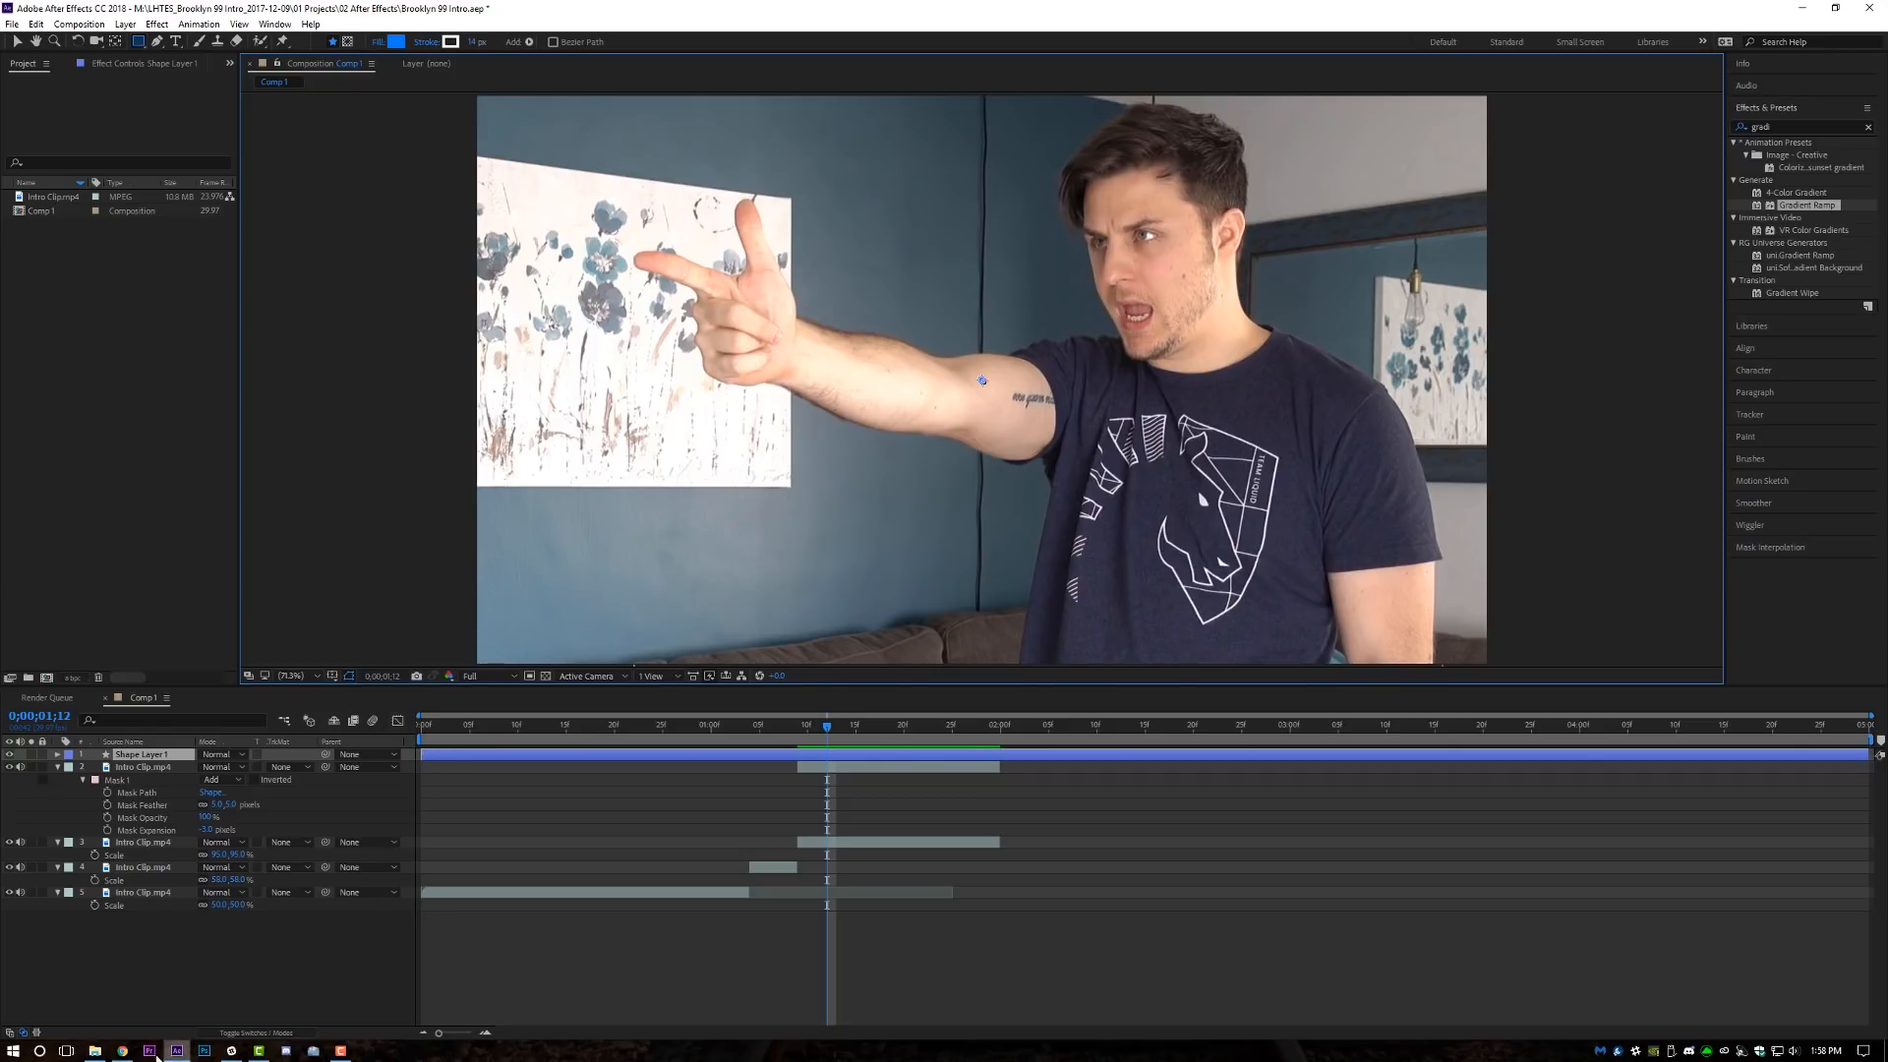
pyautogui.click(118, 1051)
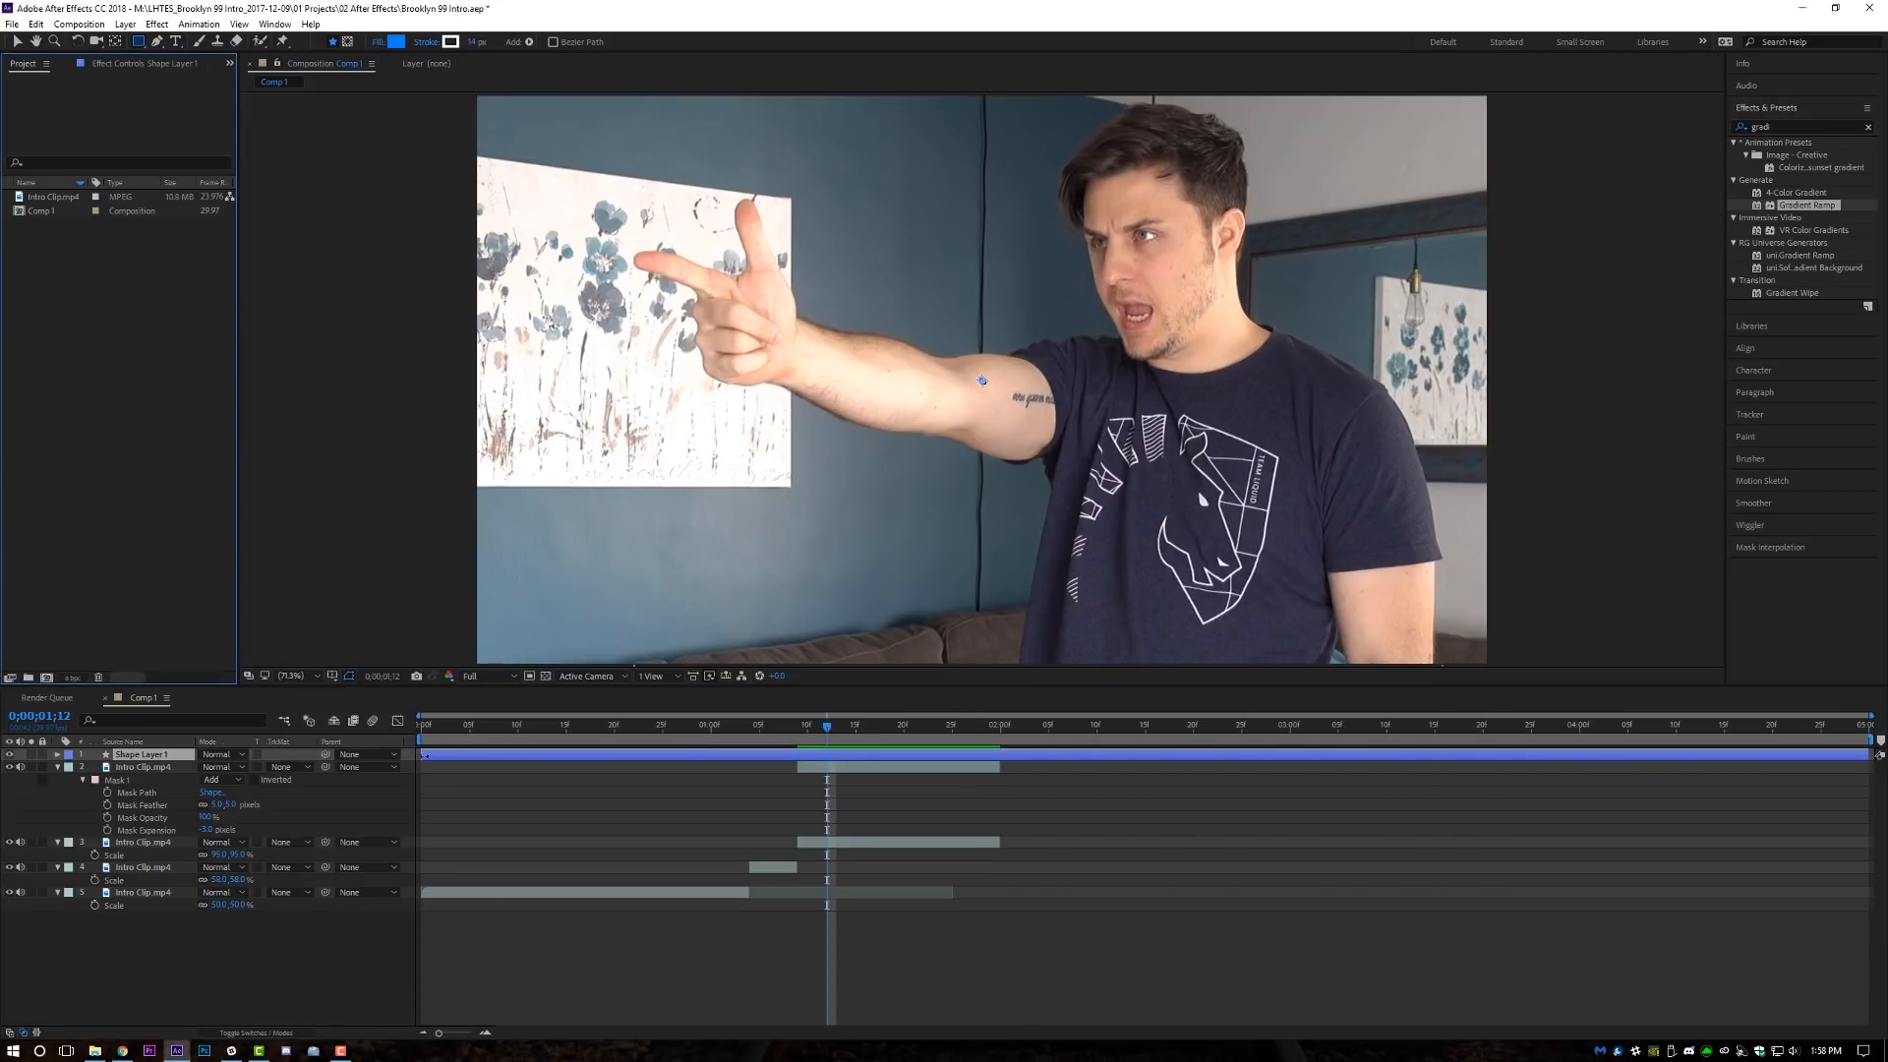
pyautogui.click(55, 754)
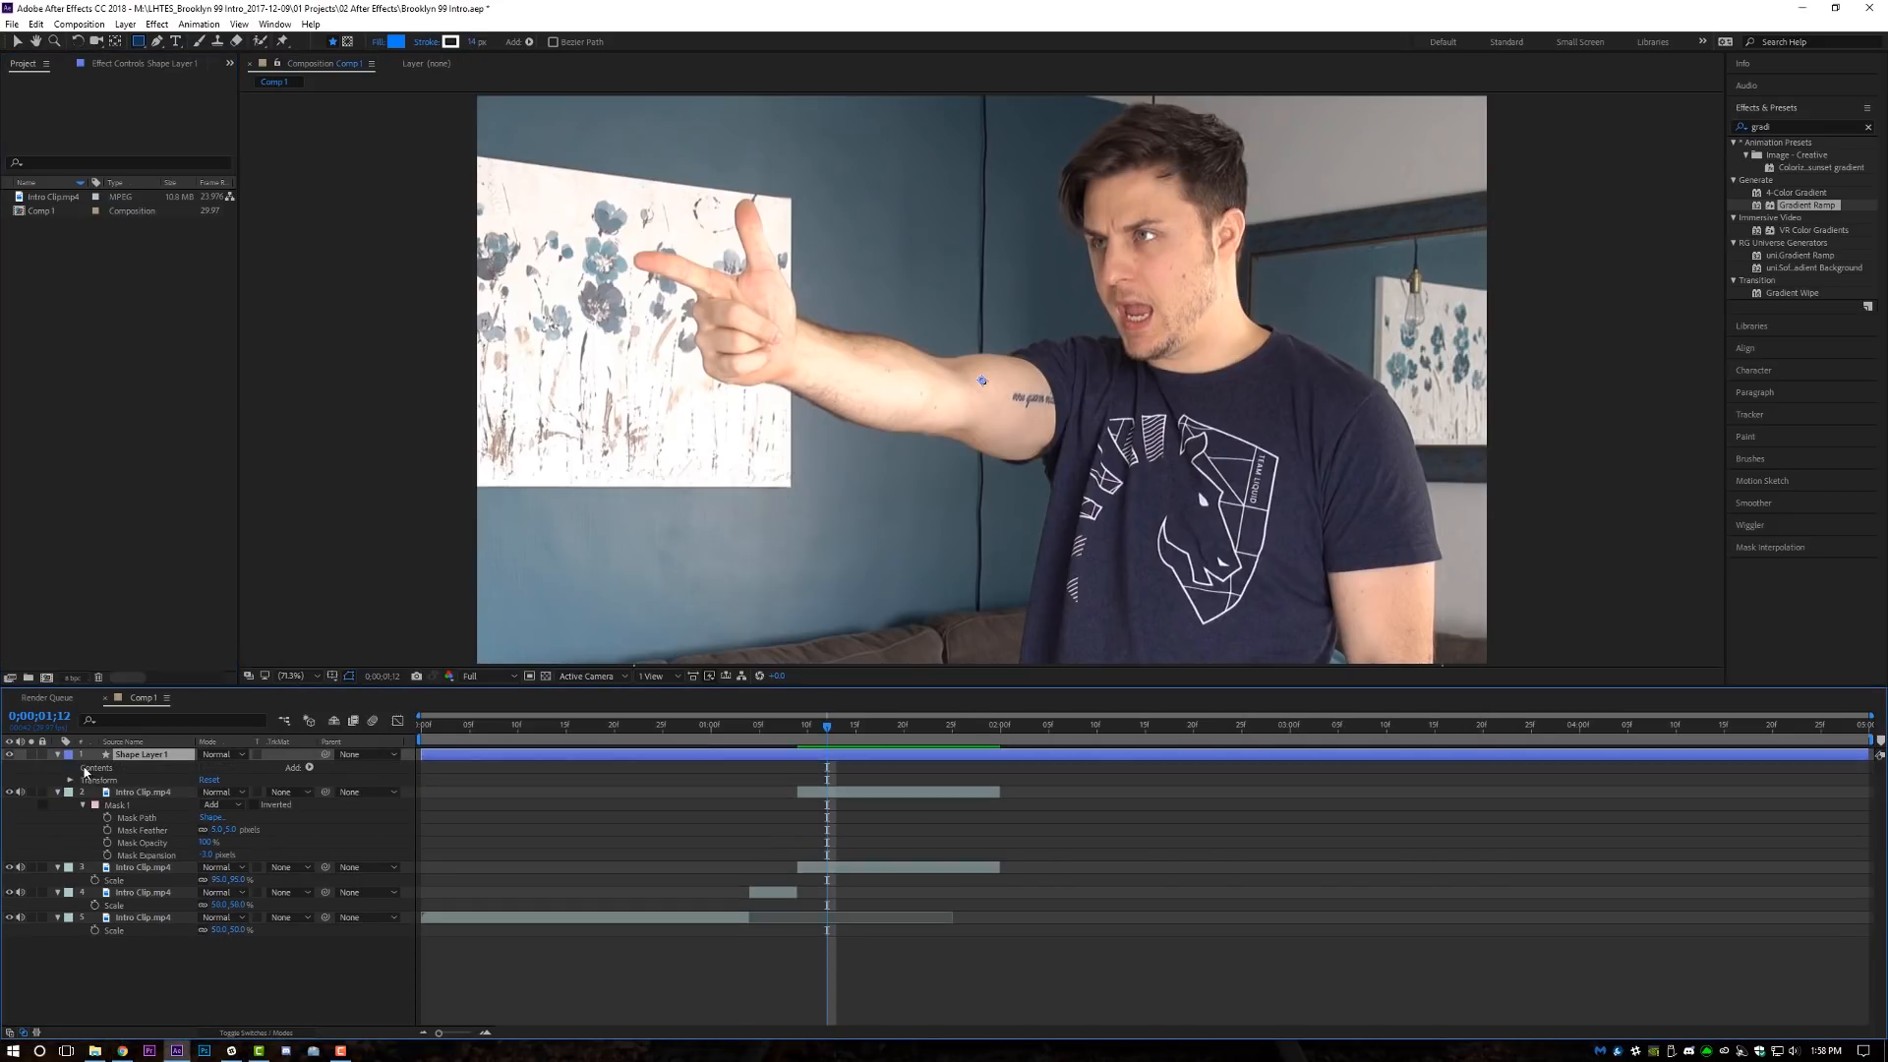
# Add a rectangle path to the shape layer, sized as a wide, thin bar across the frame.
pyautogui.click(309, 769)
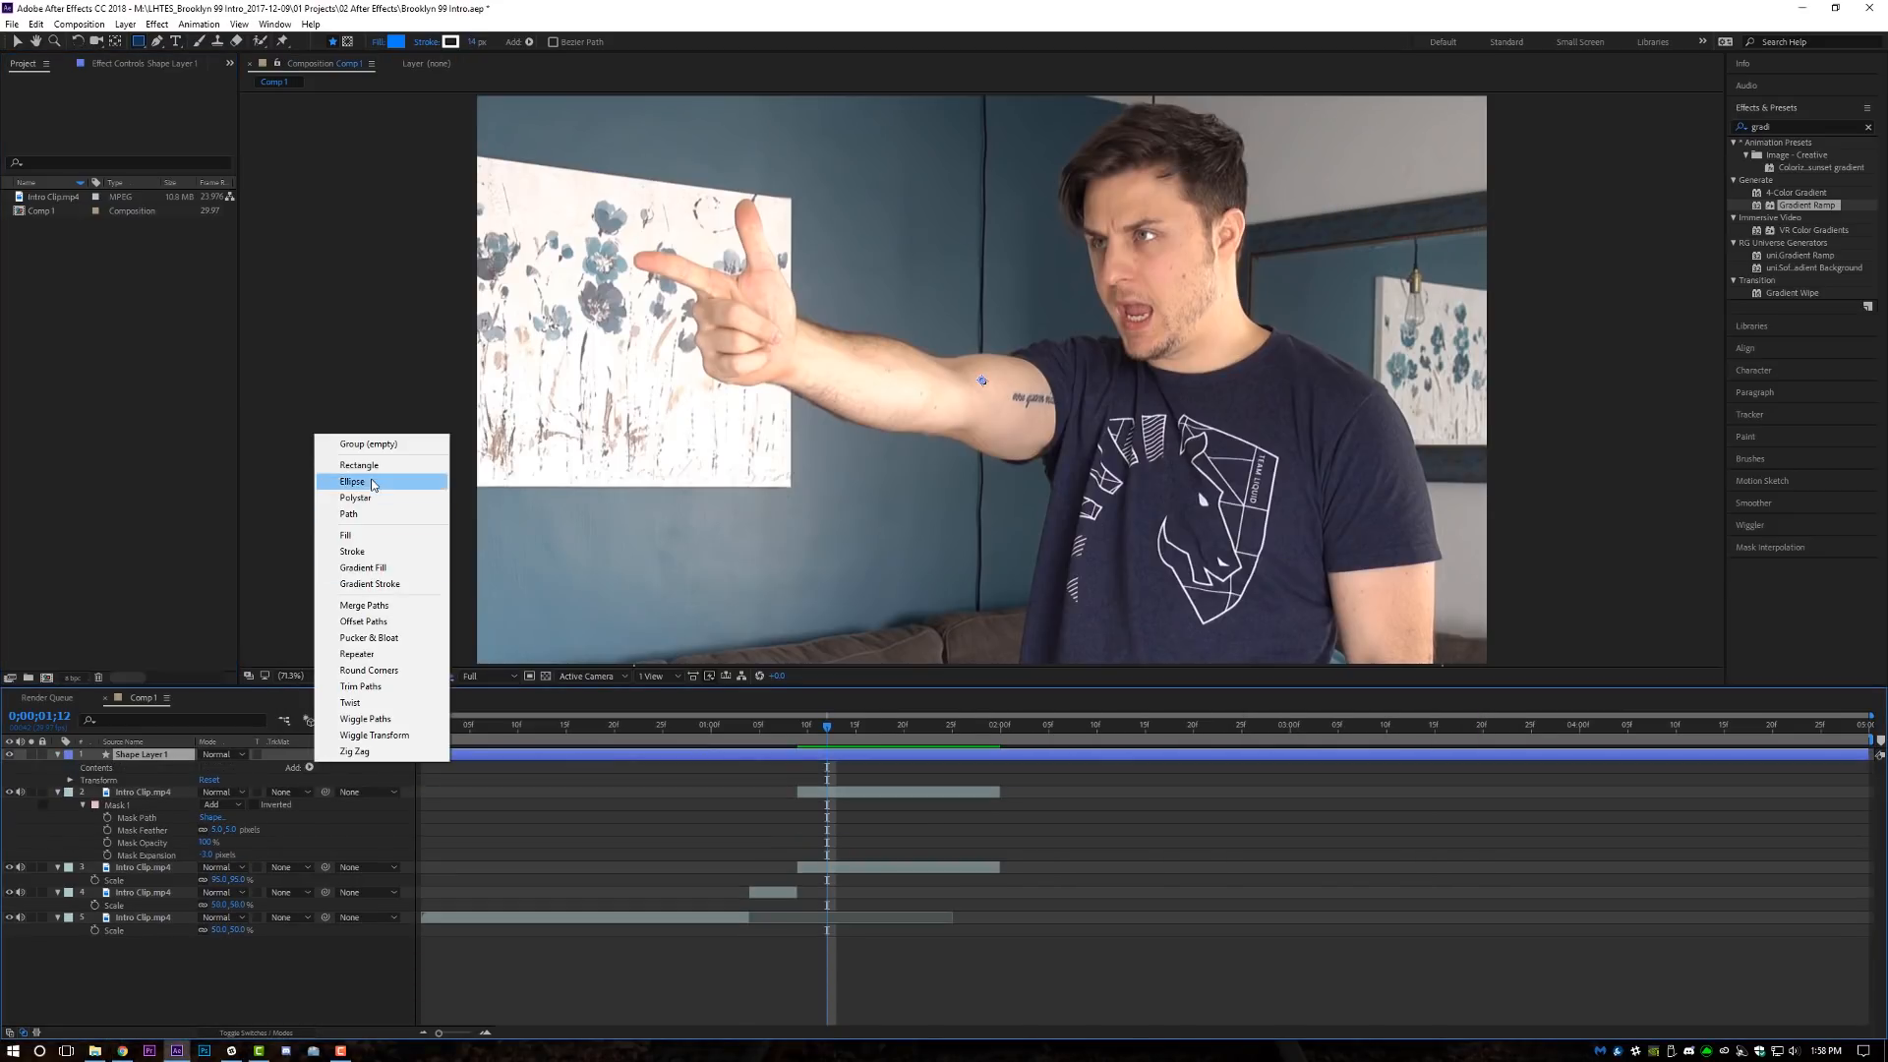
pyautogui.click(358, 464)
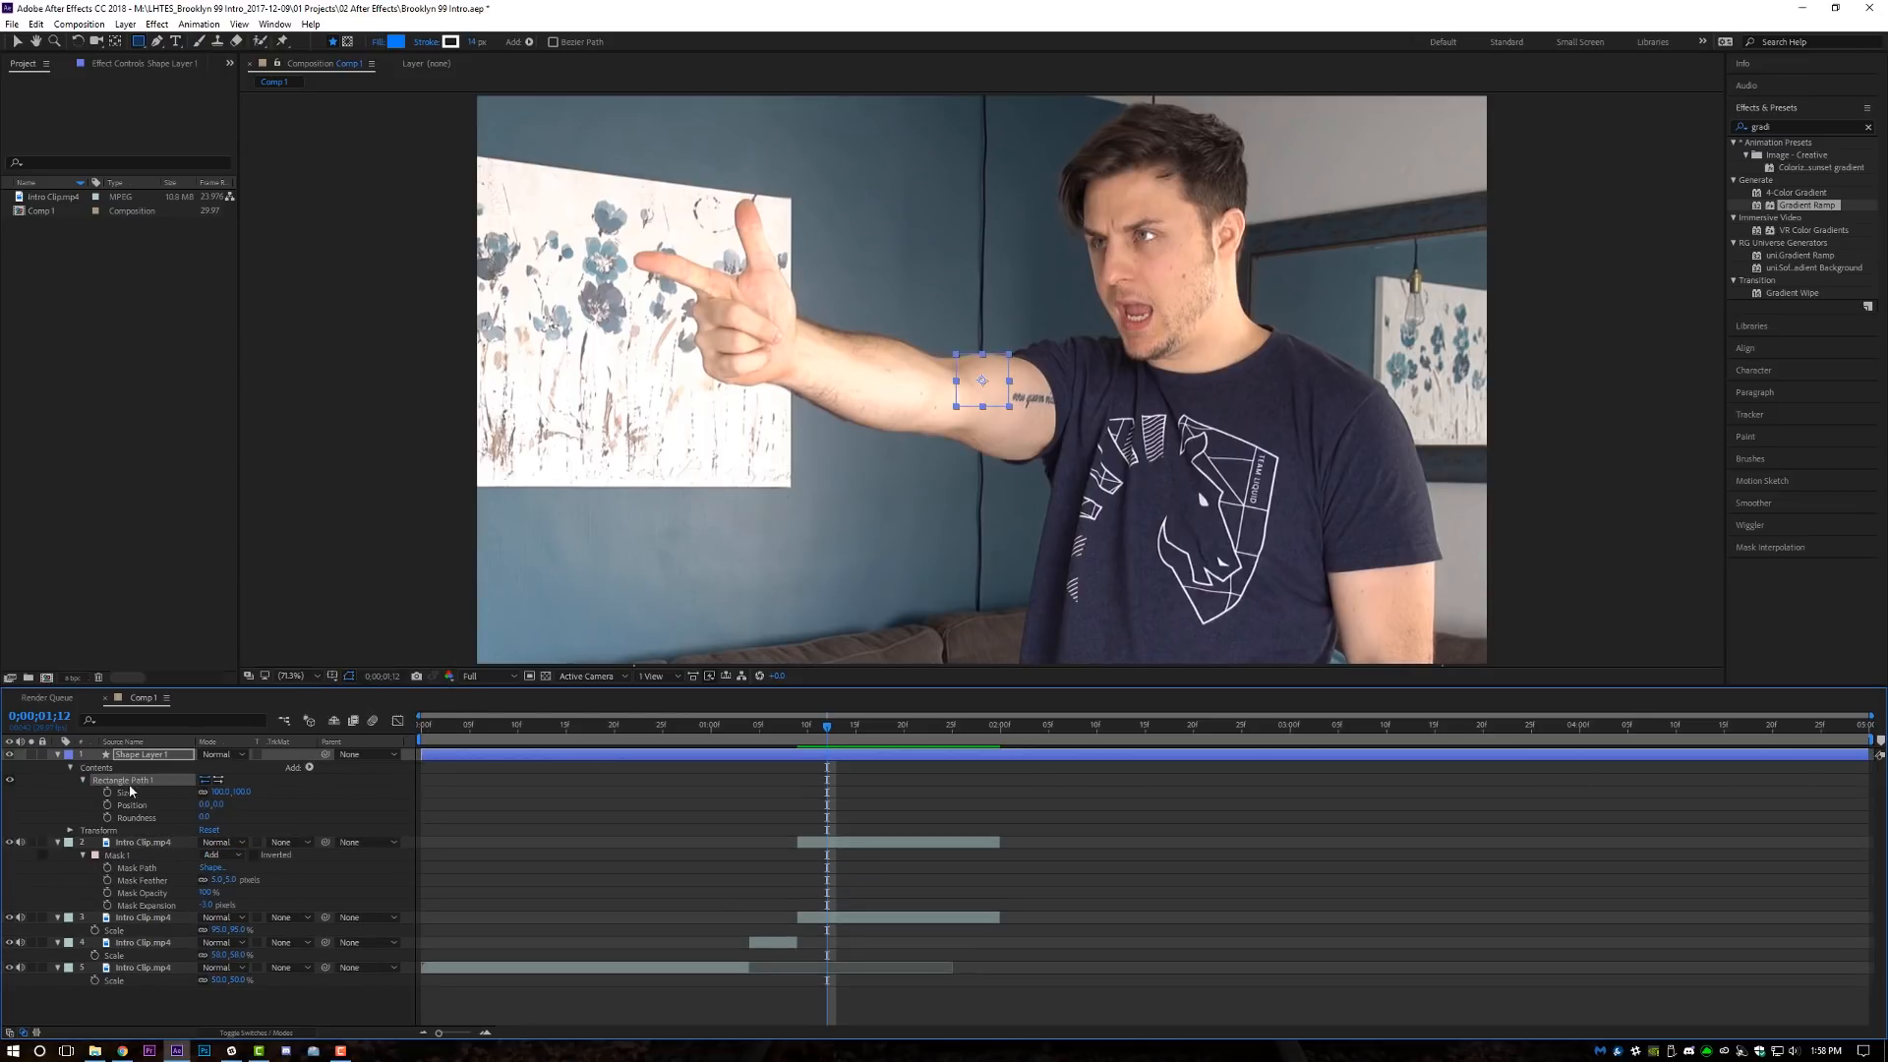
pyautogui.moveTo(202, 796)
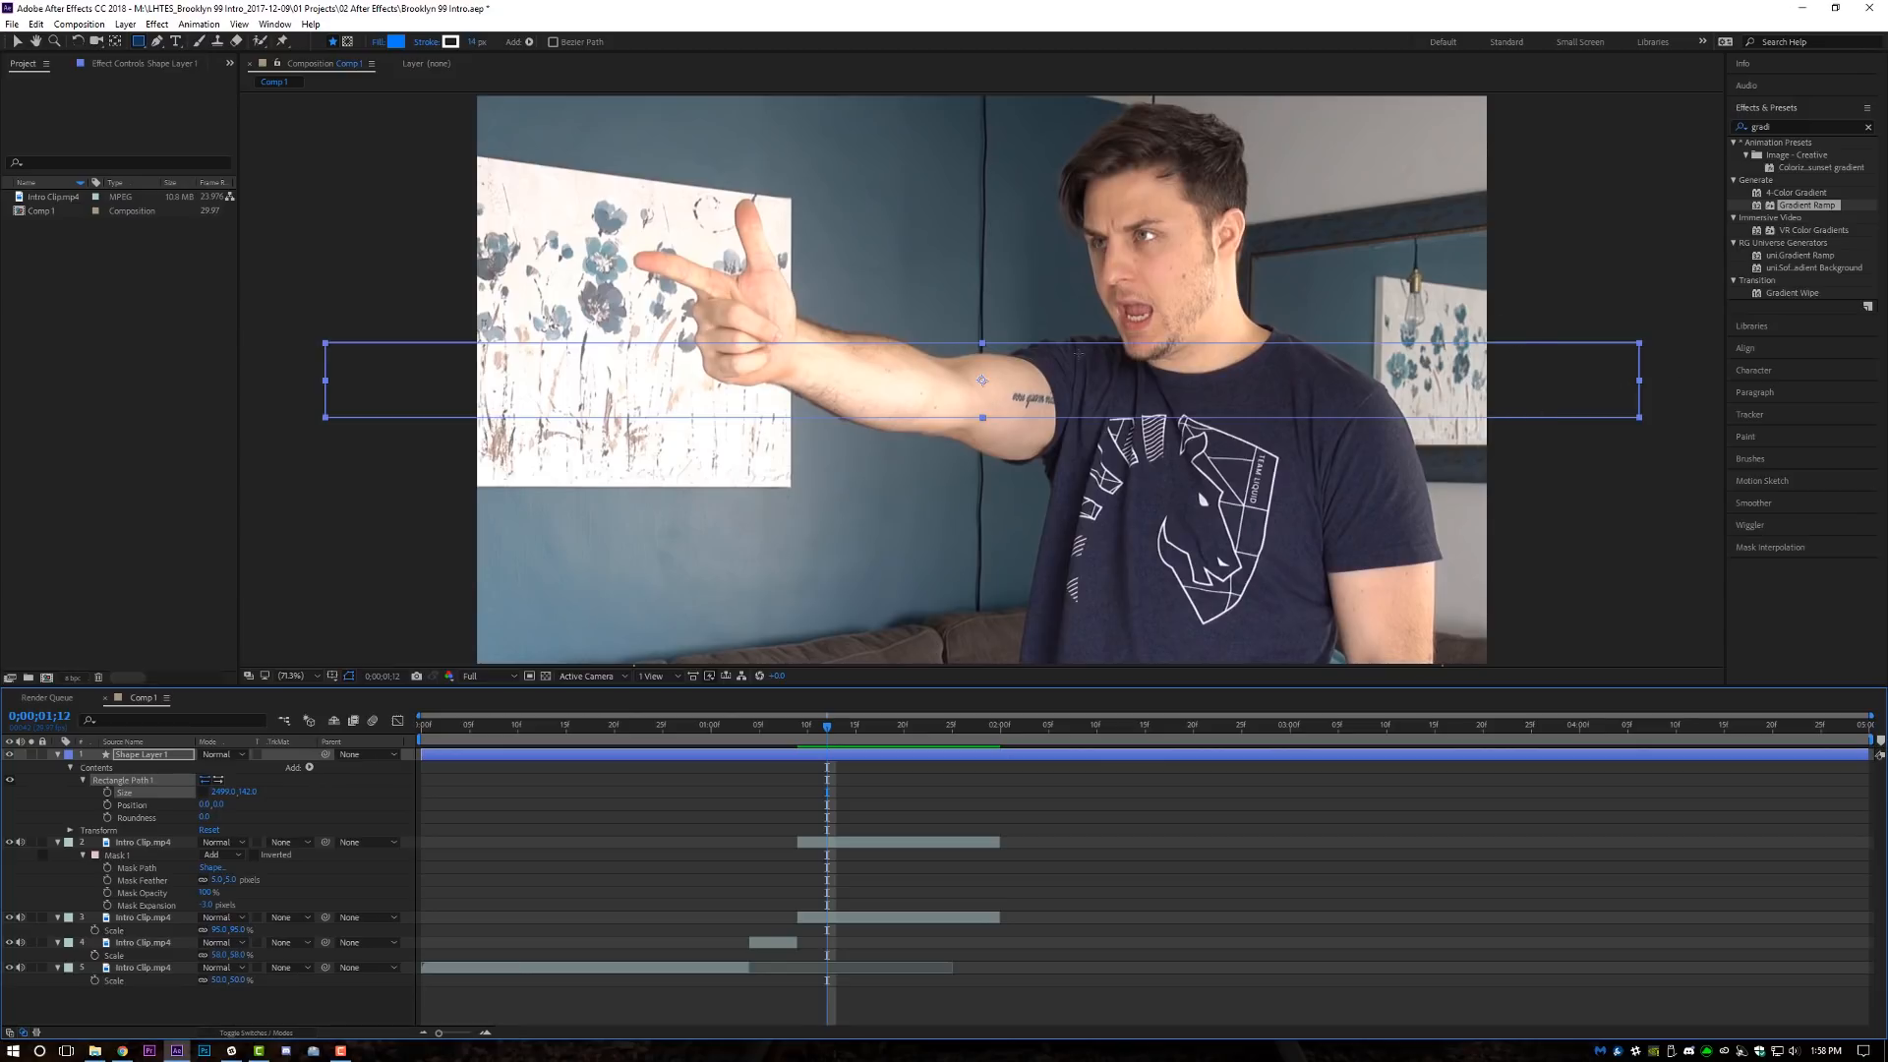
pyautogui.click(309, 769)
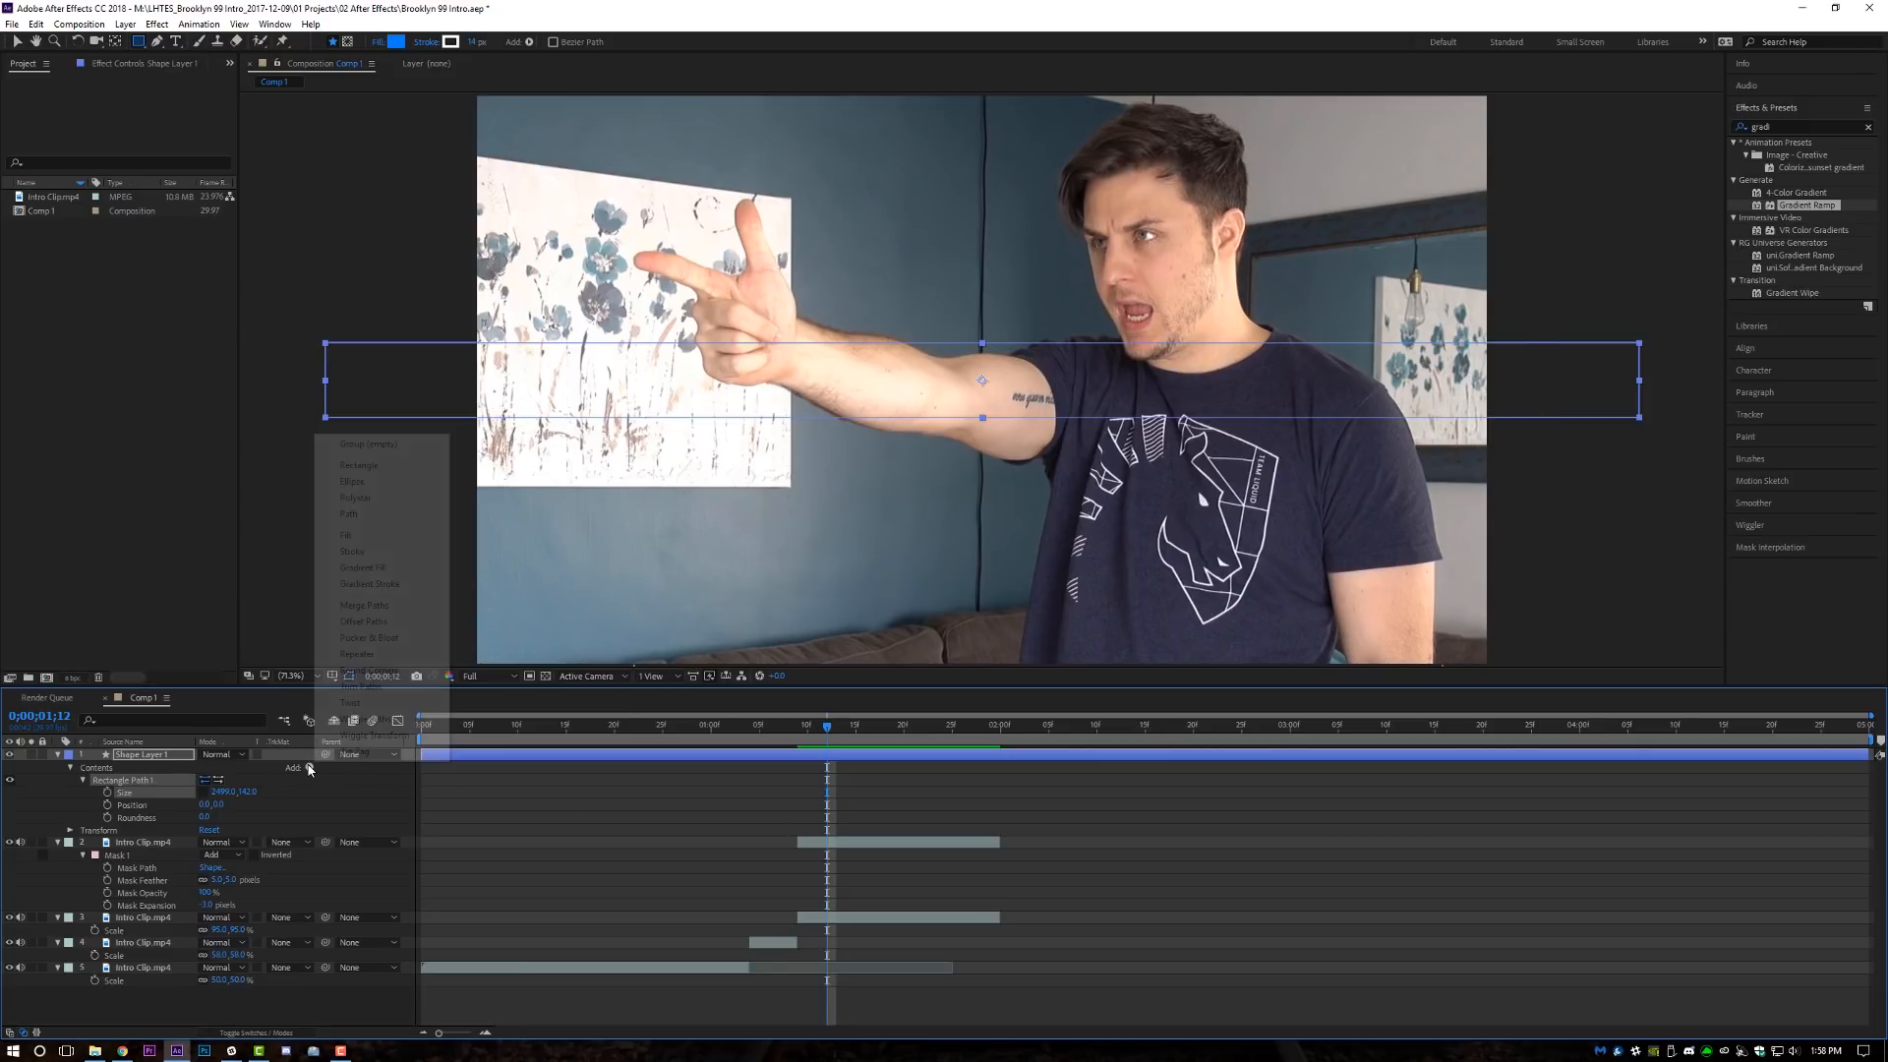
# Give the rectangle a solid blue fill and tilt the bar diagonally.
pyautogui.click(347, 535)
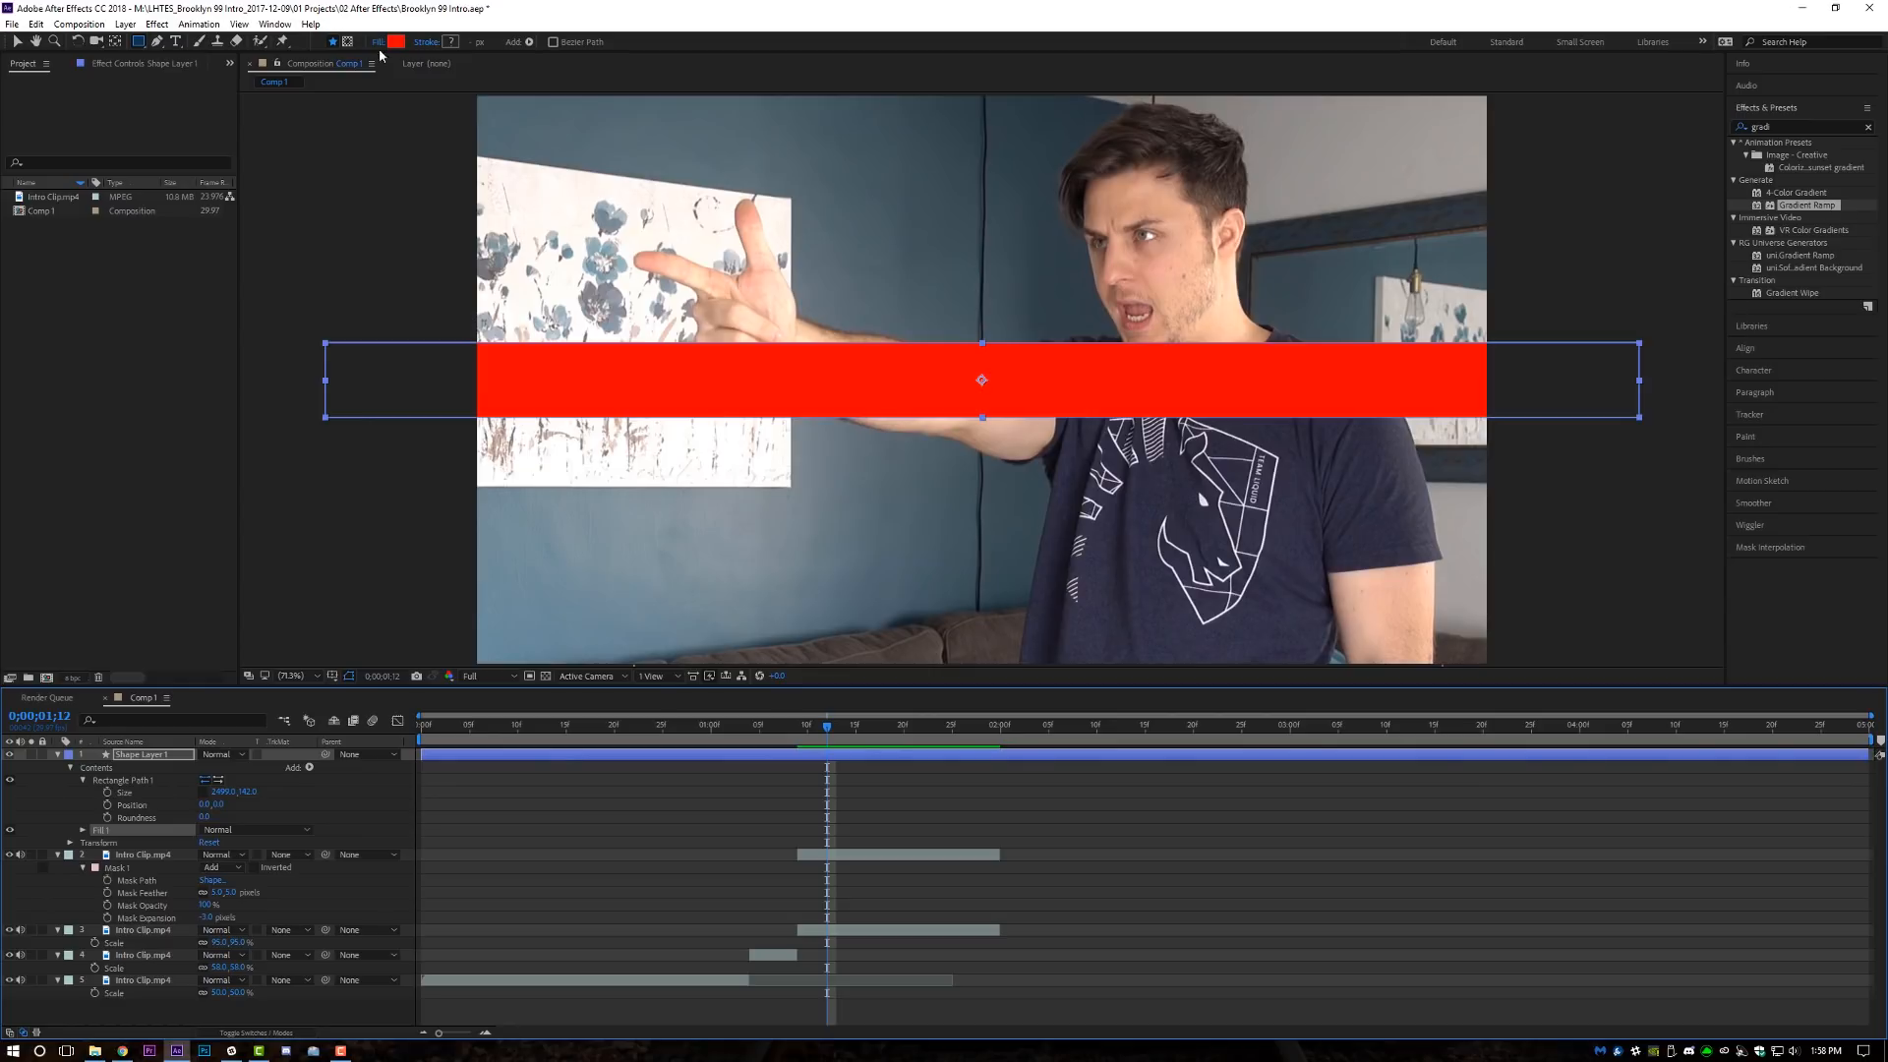
pyautogui.click(395, 41)
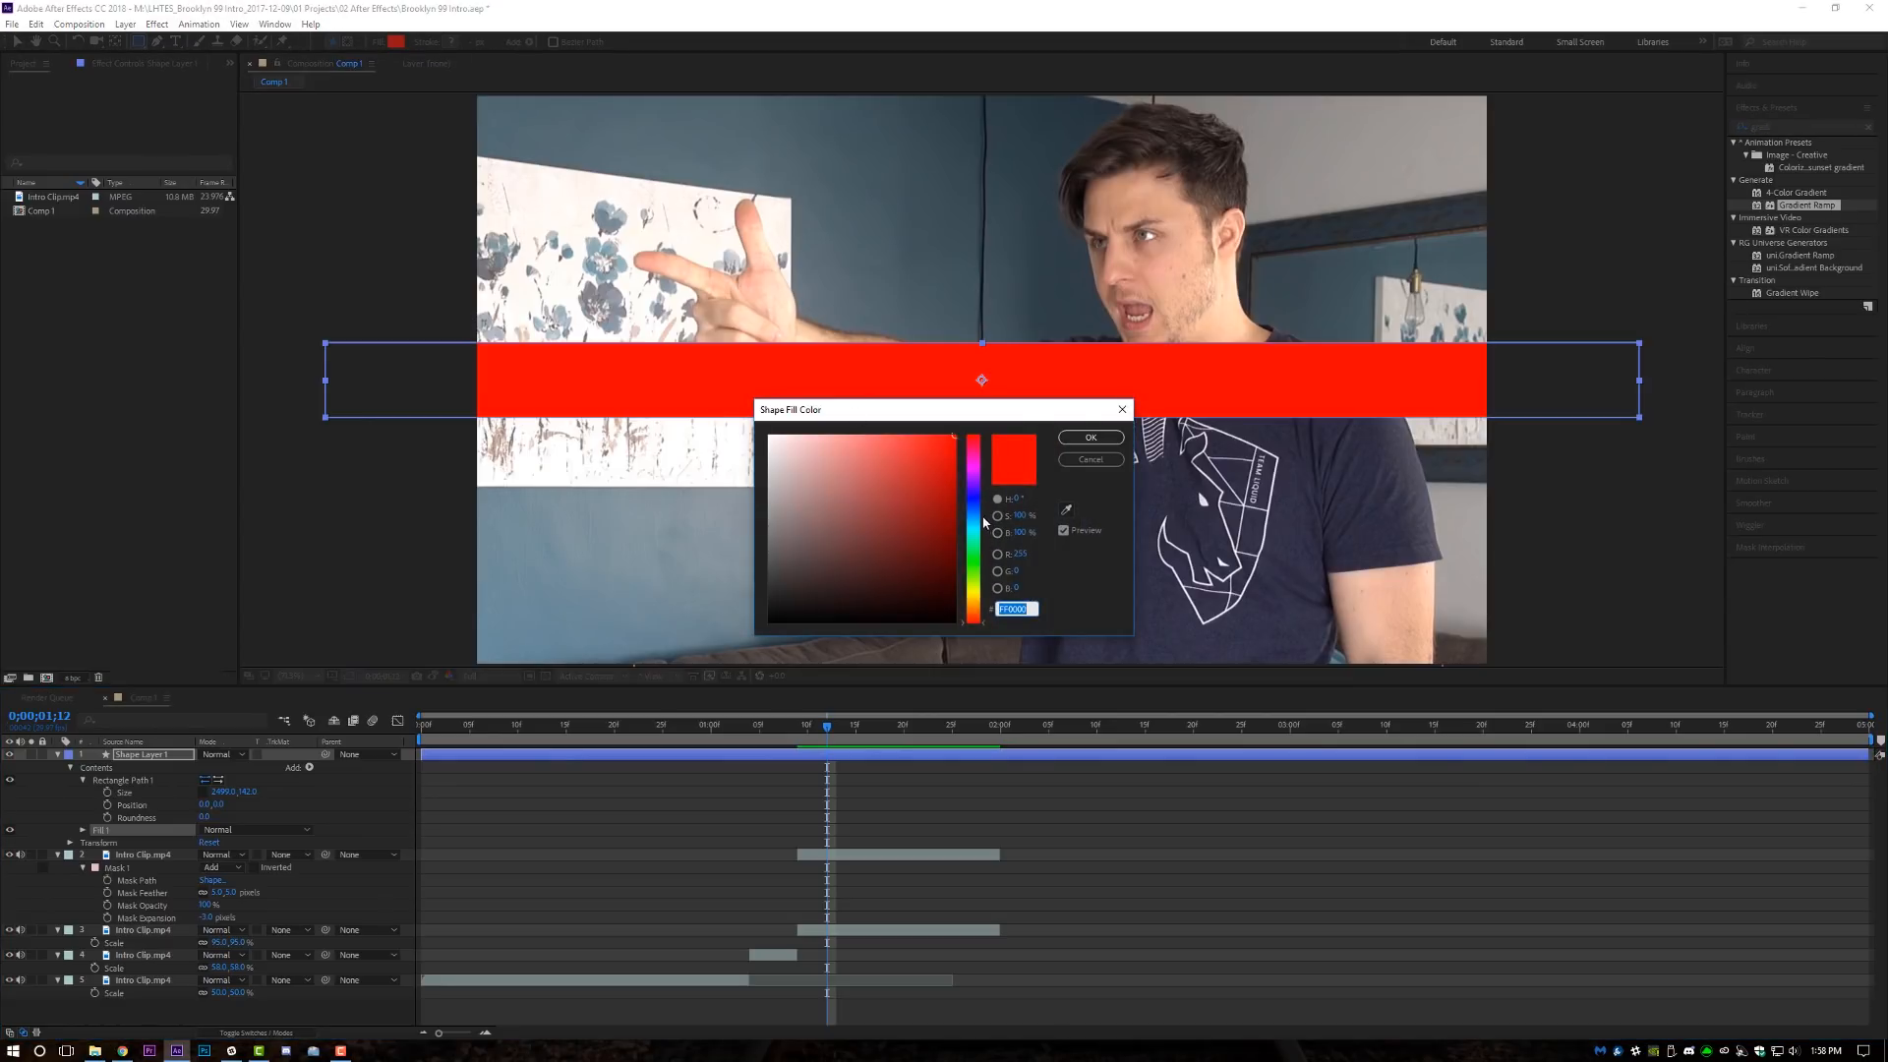
pyautogui.click(1087, 437)
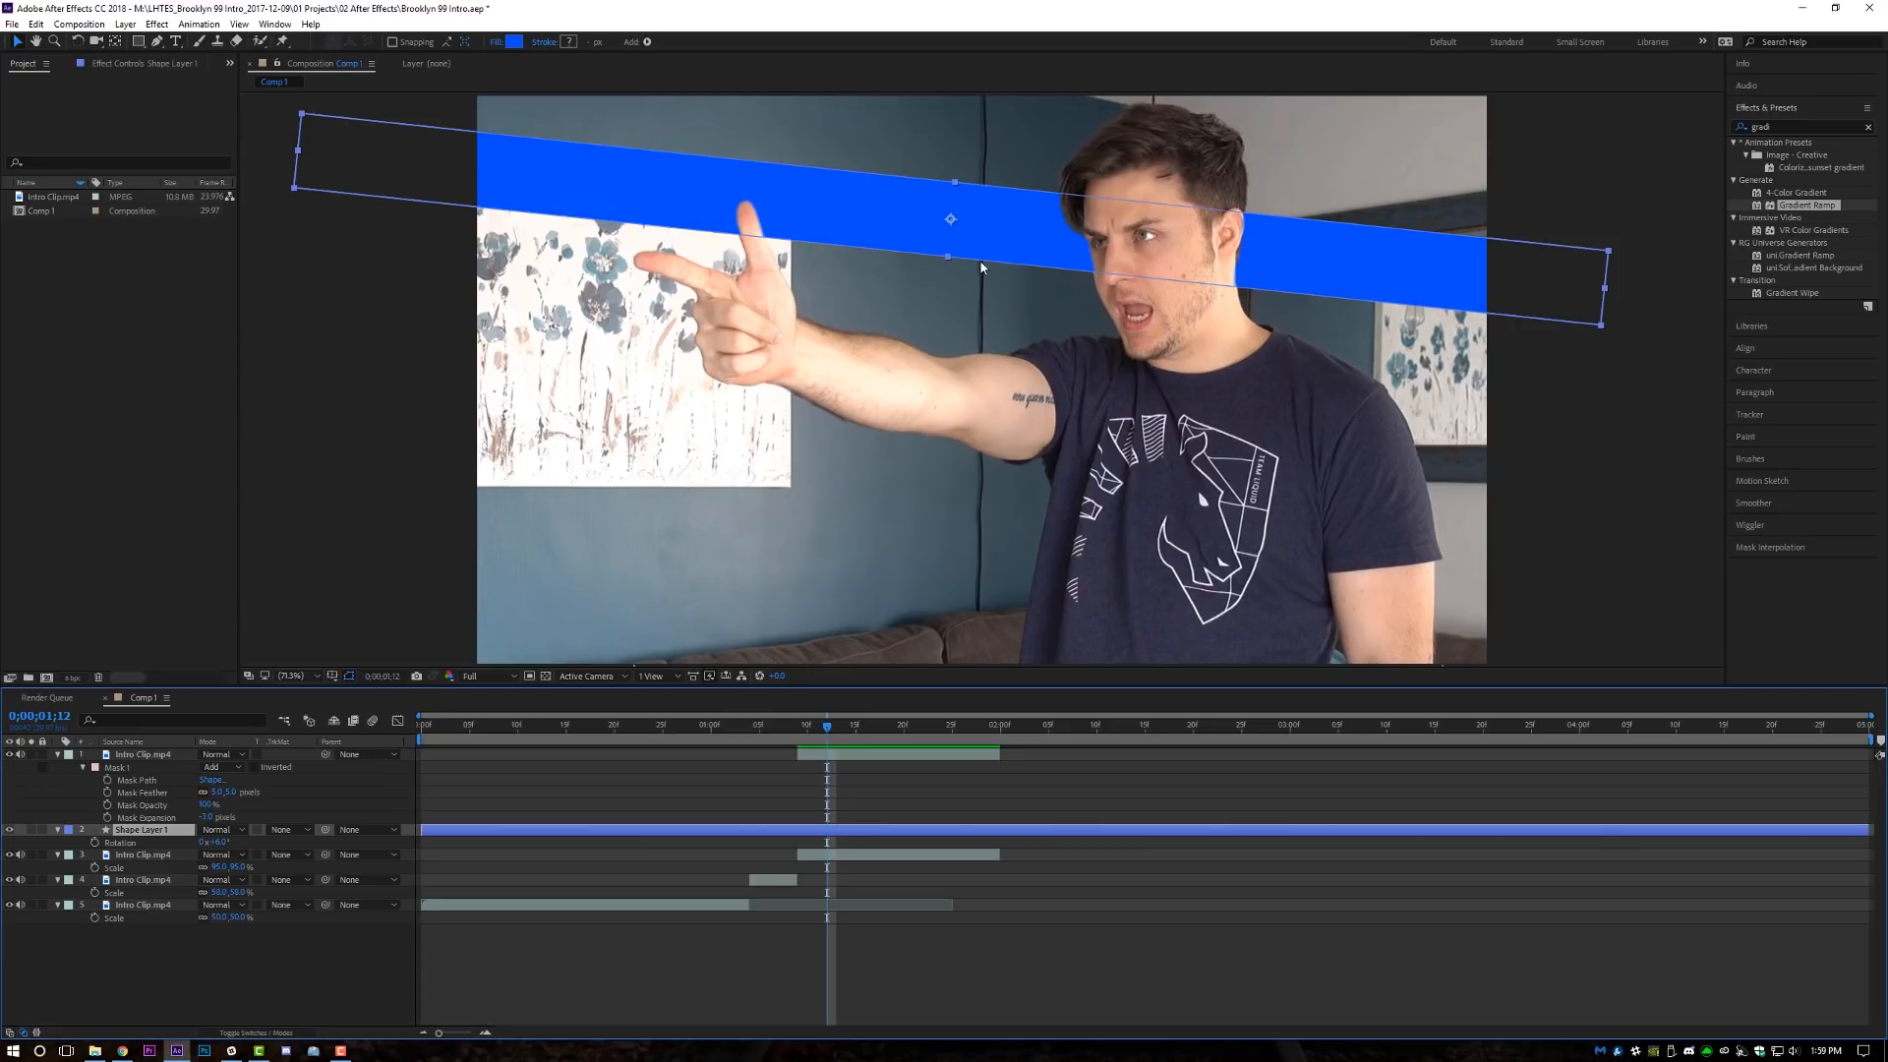
# Add a full-frame blue solid layer above the background clip.
pyautogui.click(124, 24)
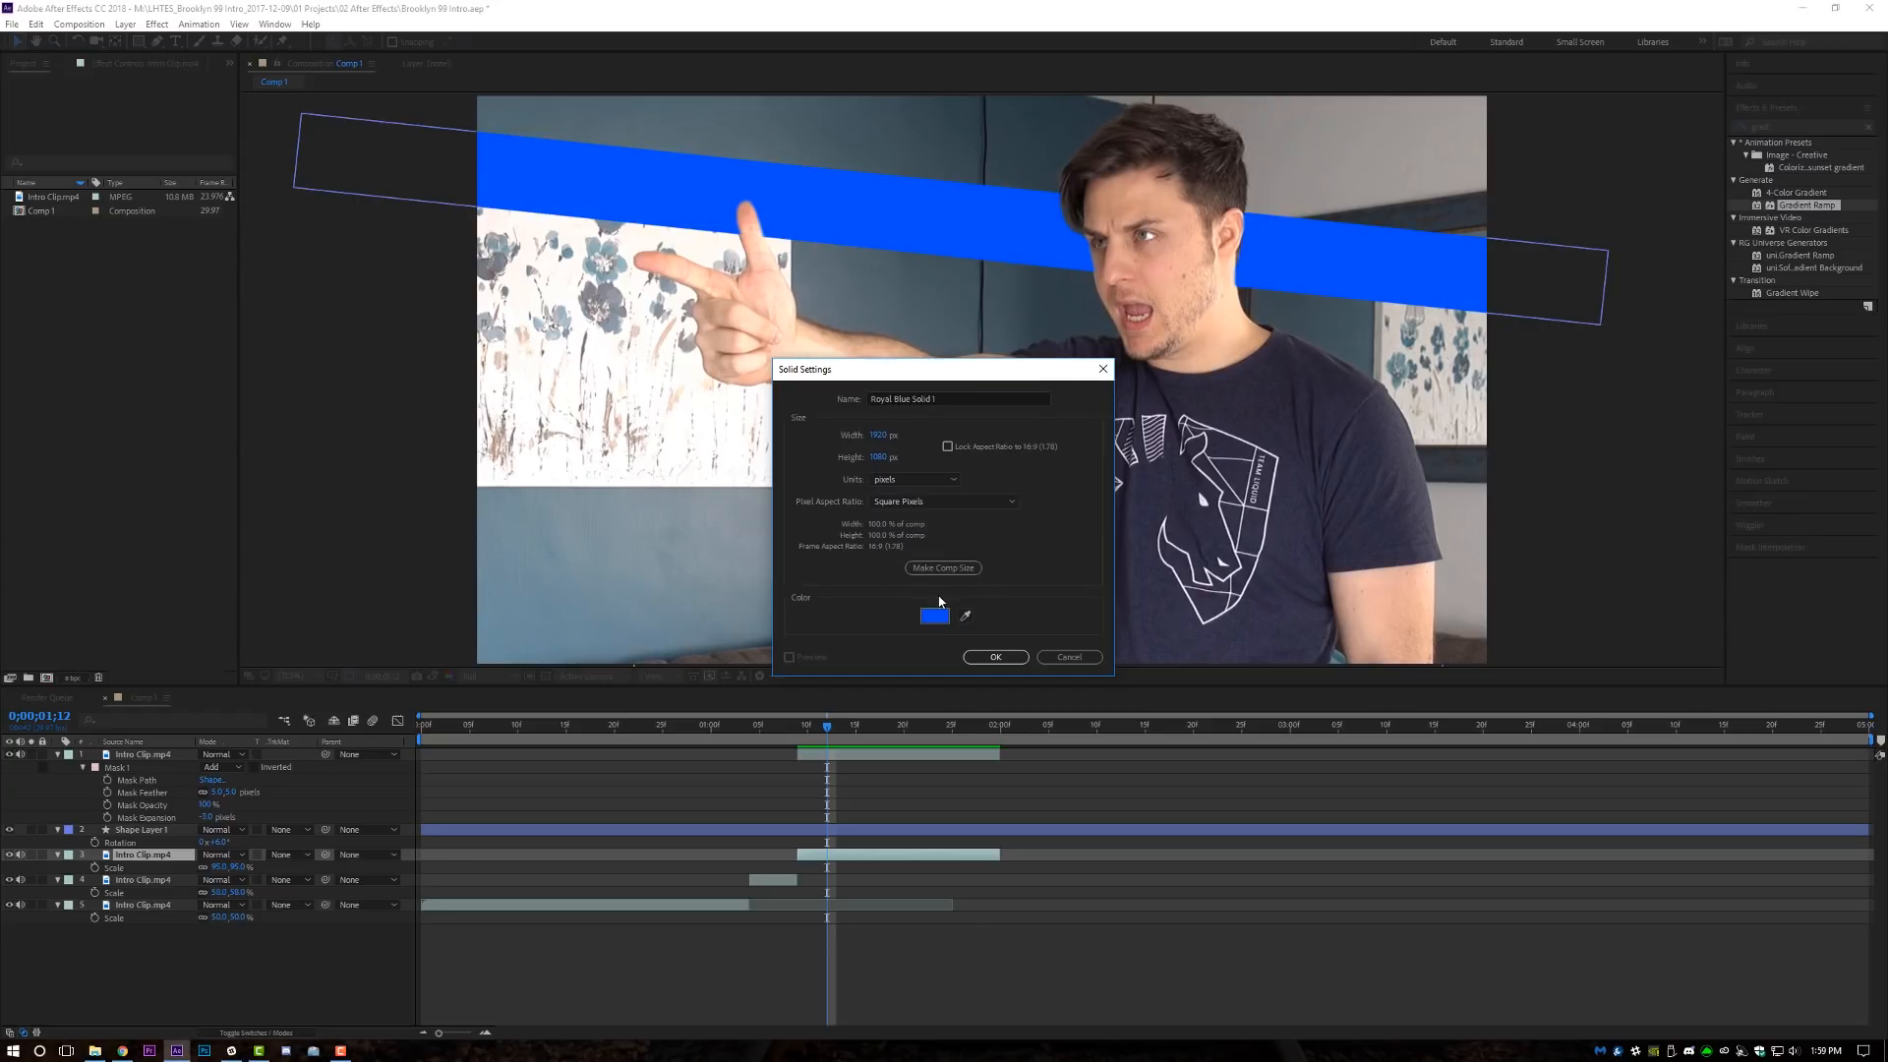
pyautogui.click(934, 616)
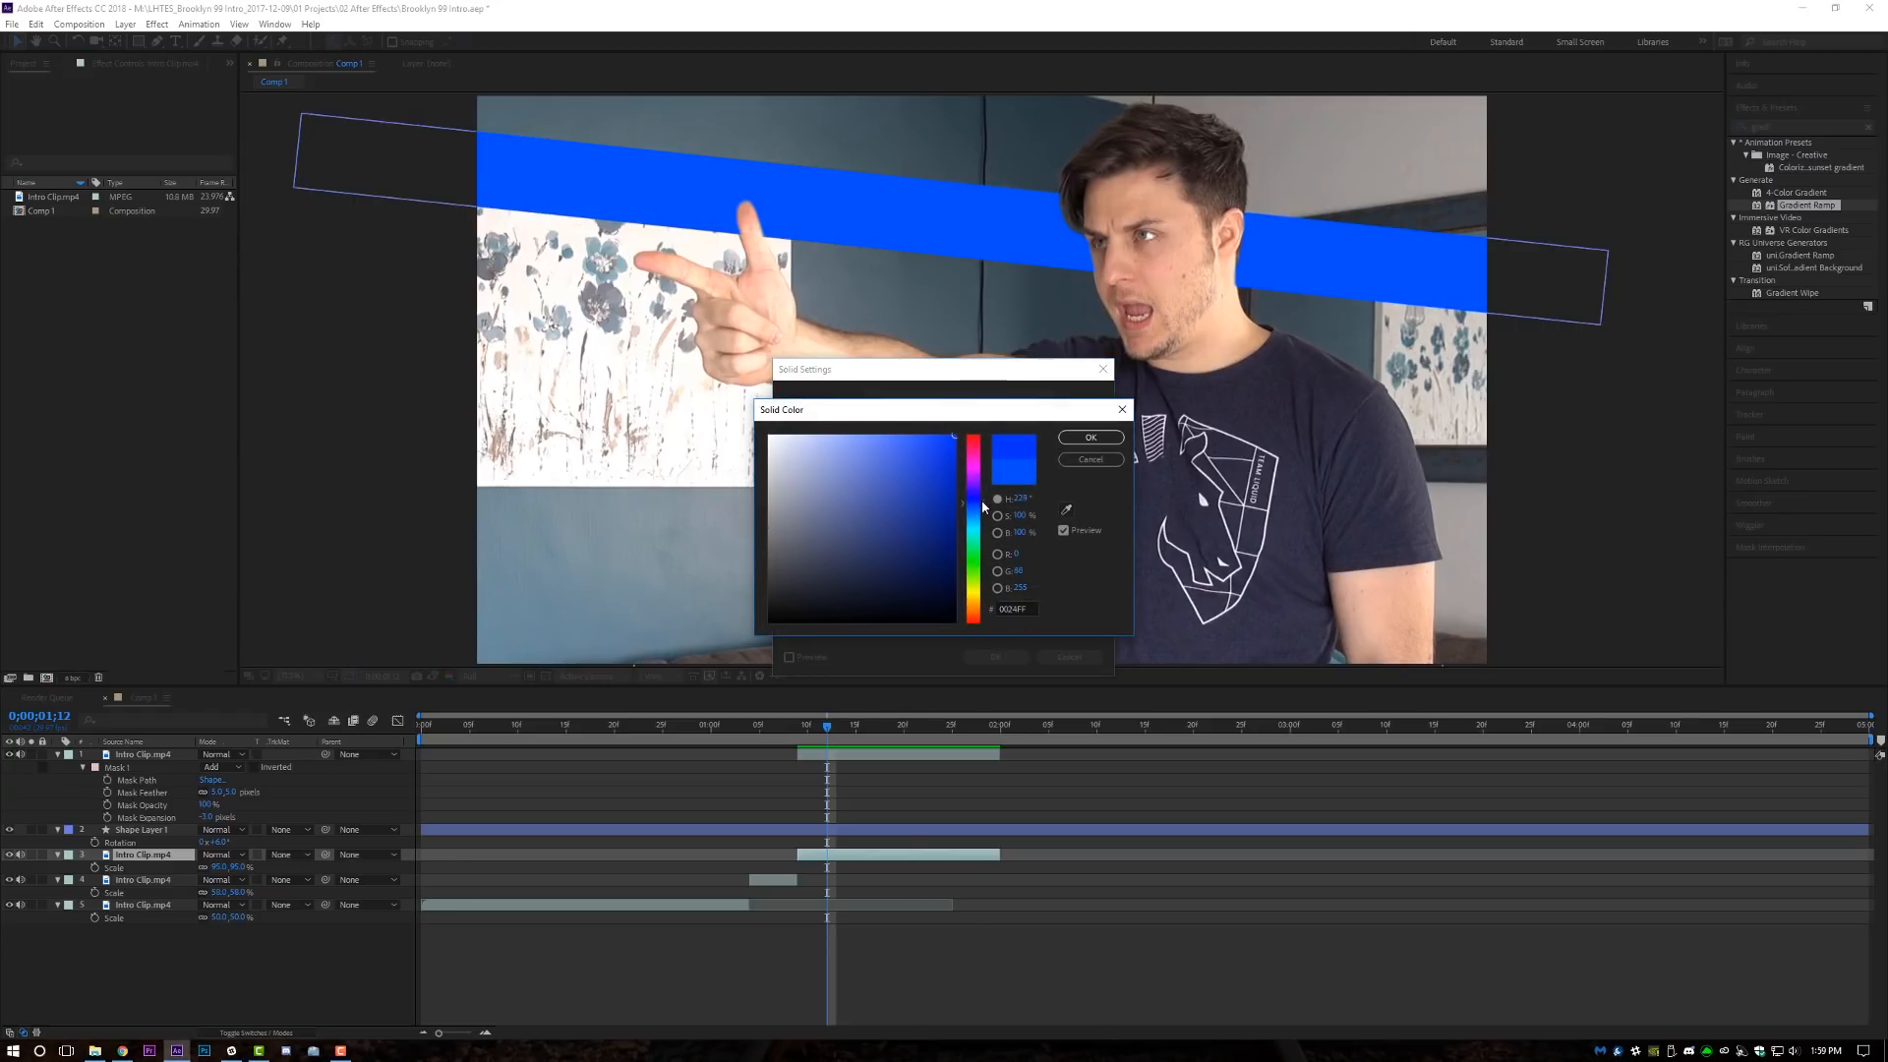
pyautogui.click(1087, 437)
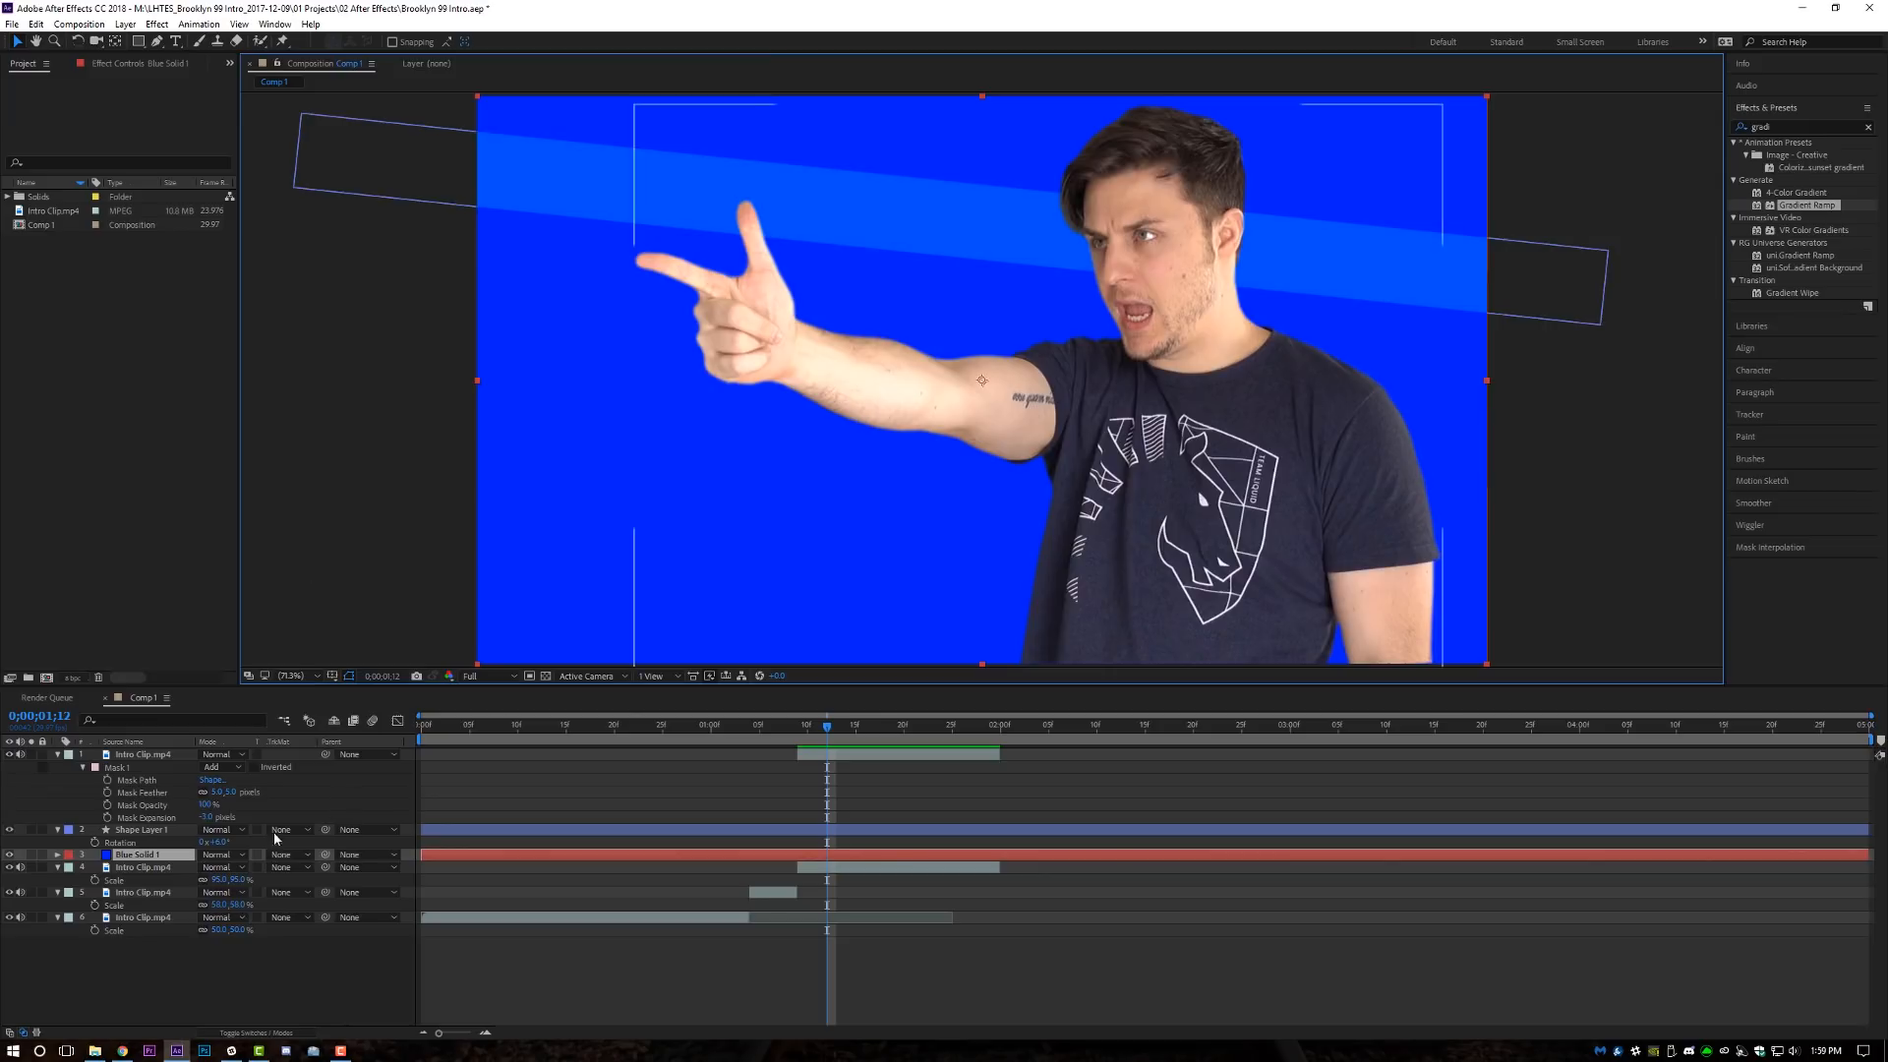
pyautogui.click(143, 867)
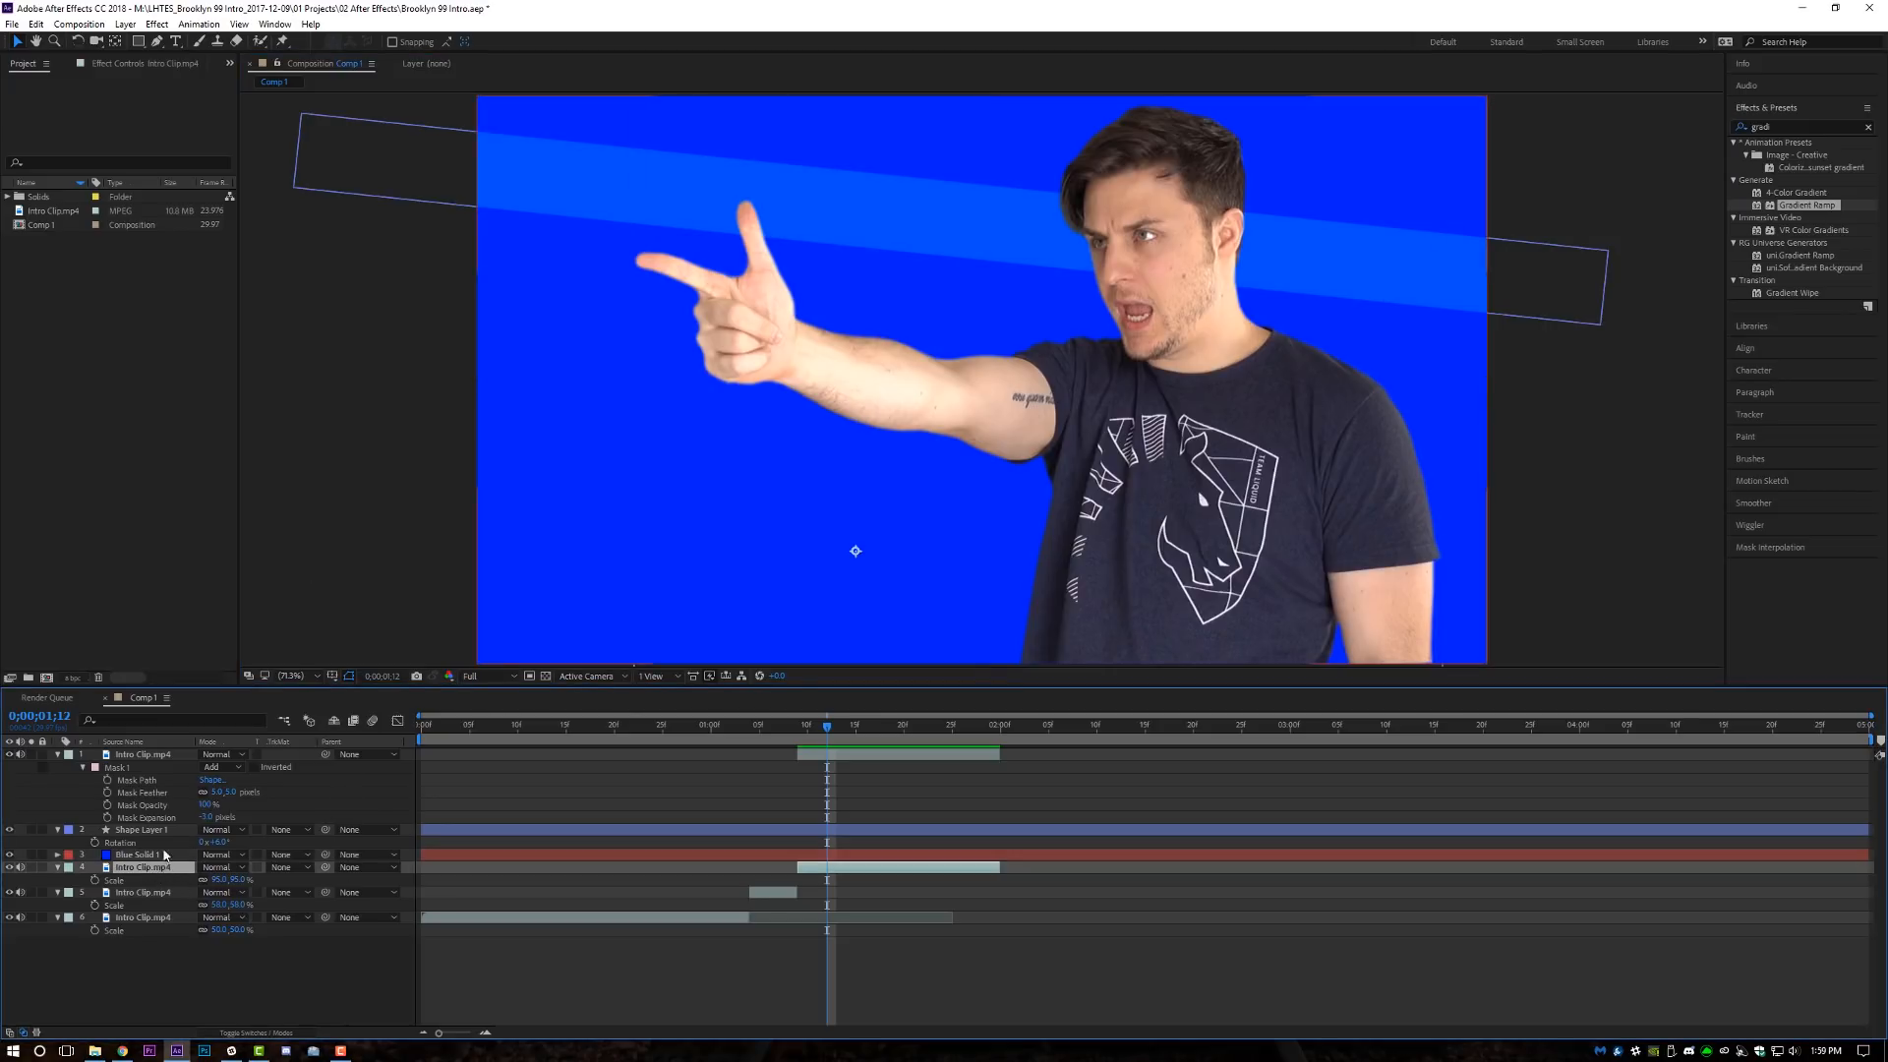
# Blend the blue solid in Soft Light and select the background clip for effects.
pyautogui.click(135, 854)
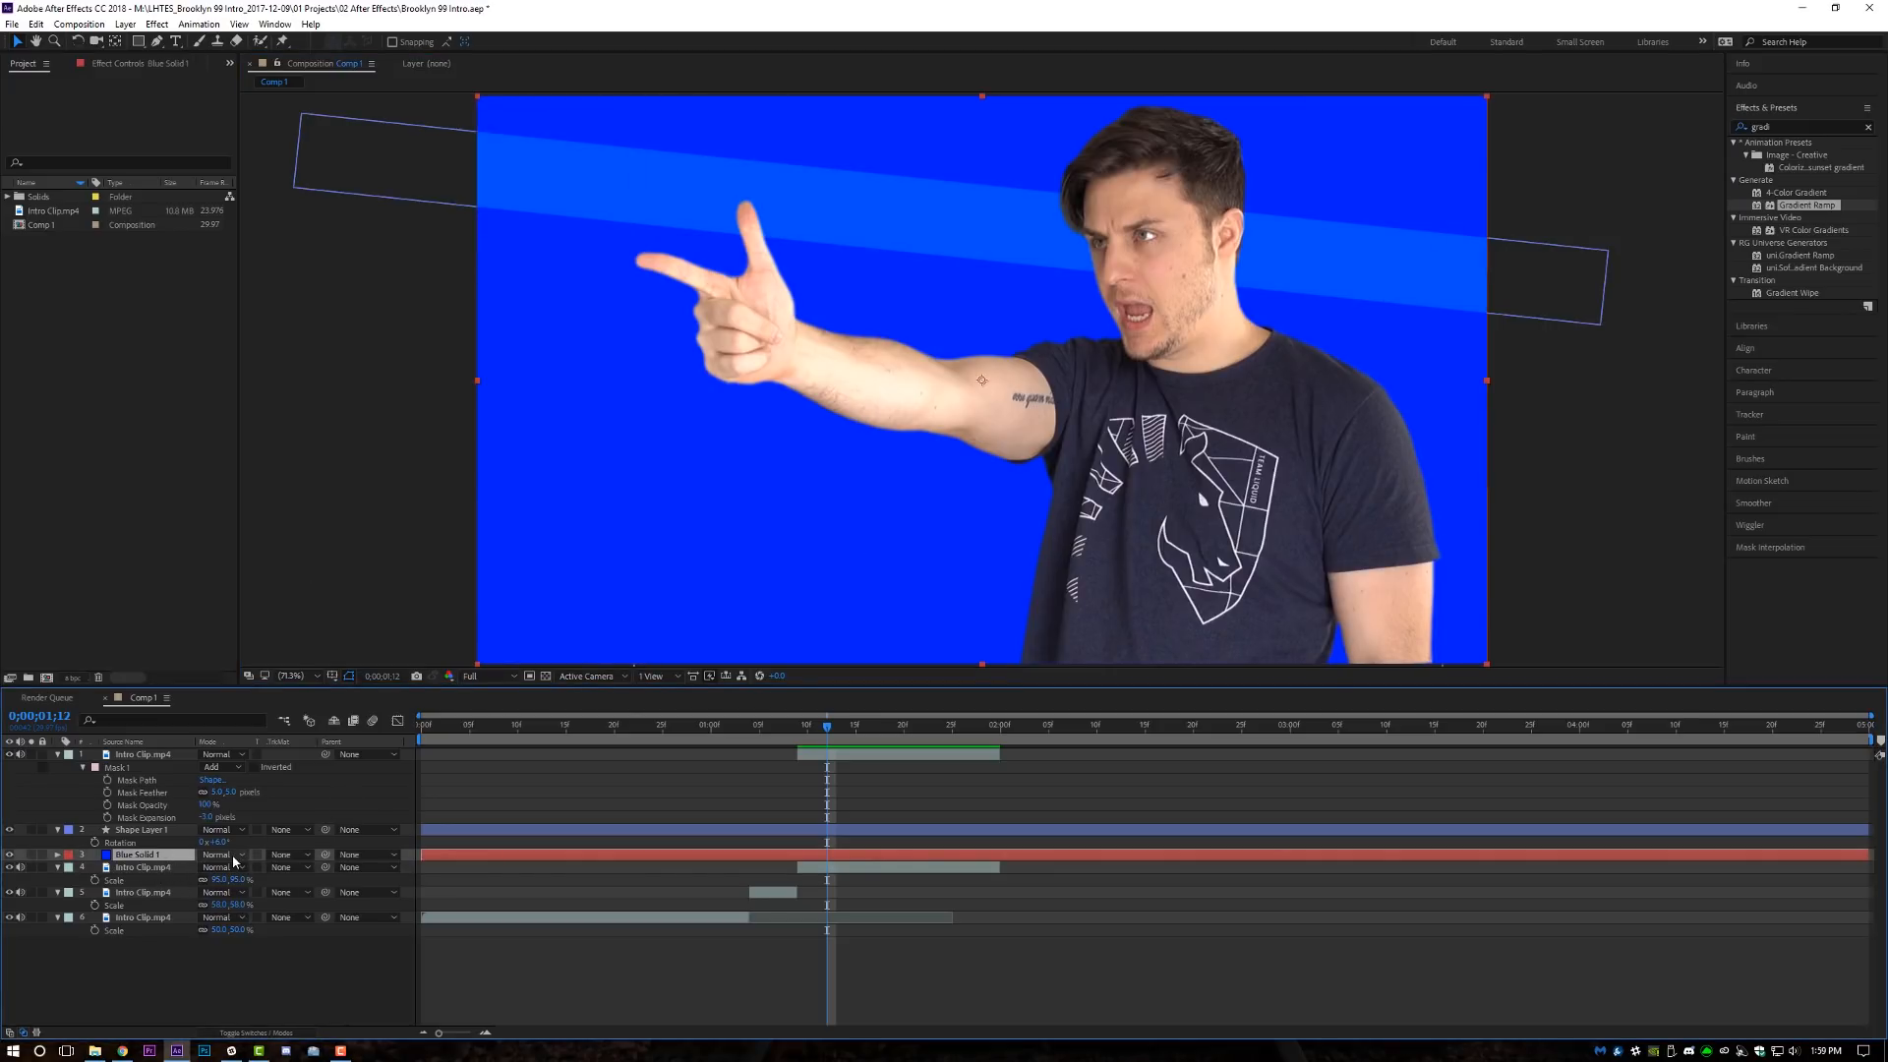
pyautogui.click(222, 854)
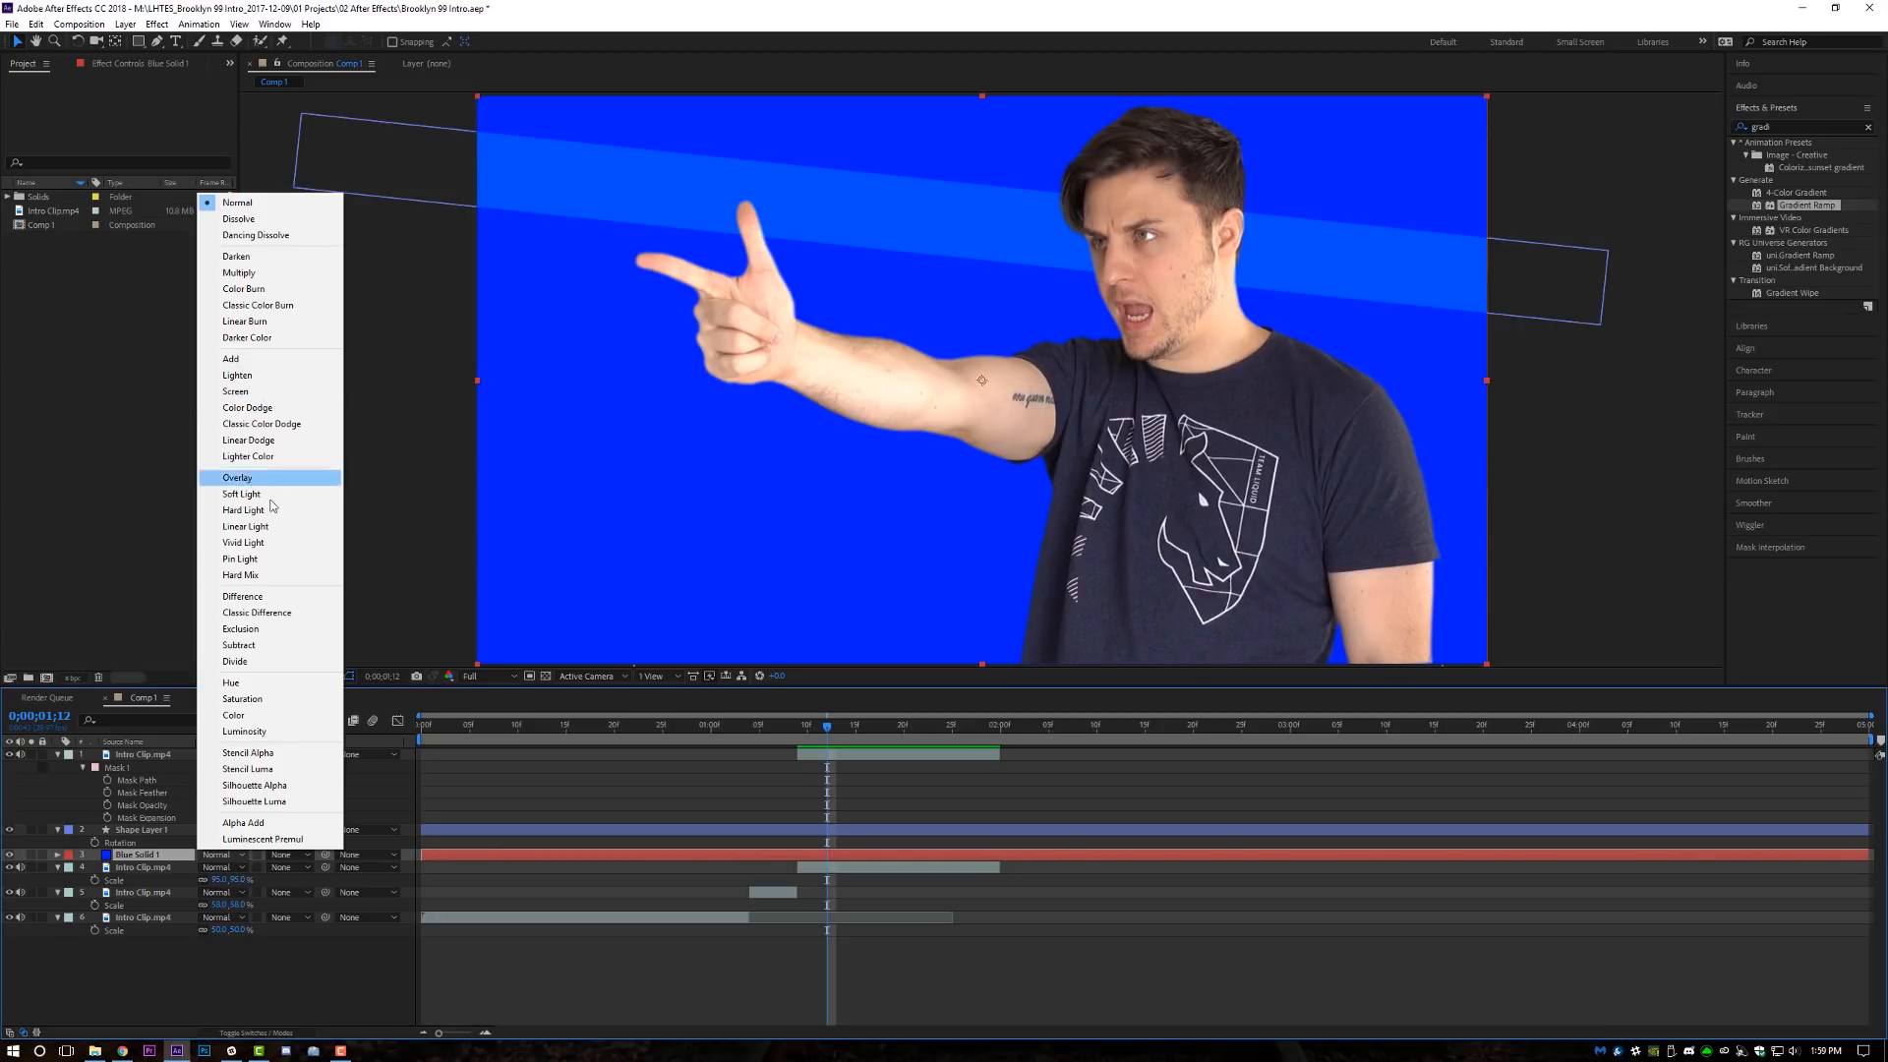
pyautogui.click(240, 494)
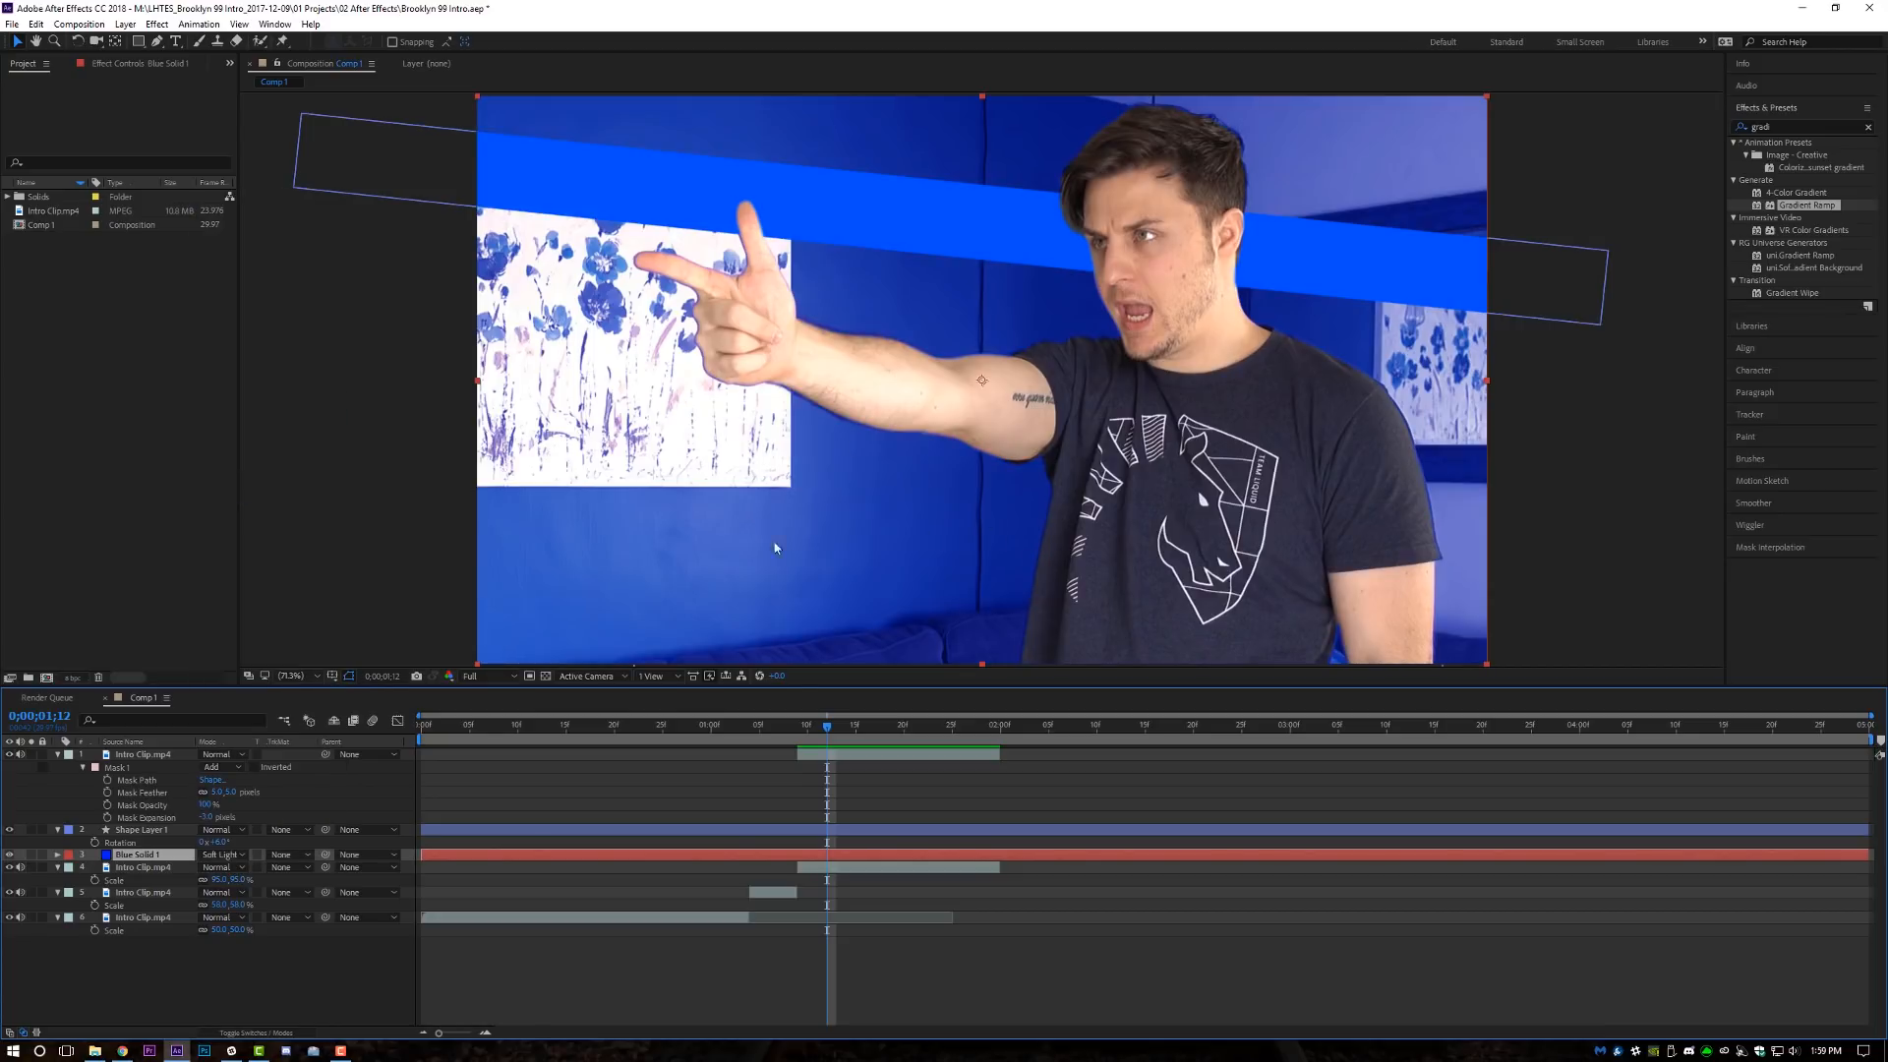
pyautogui.moveTo(608, 881)
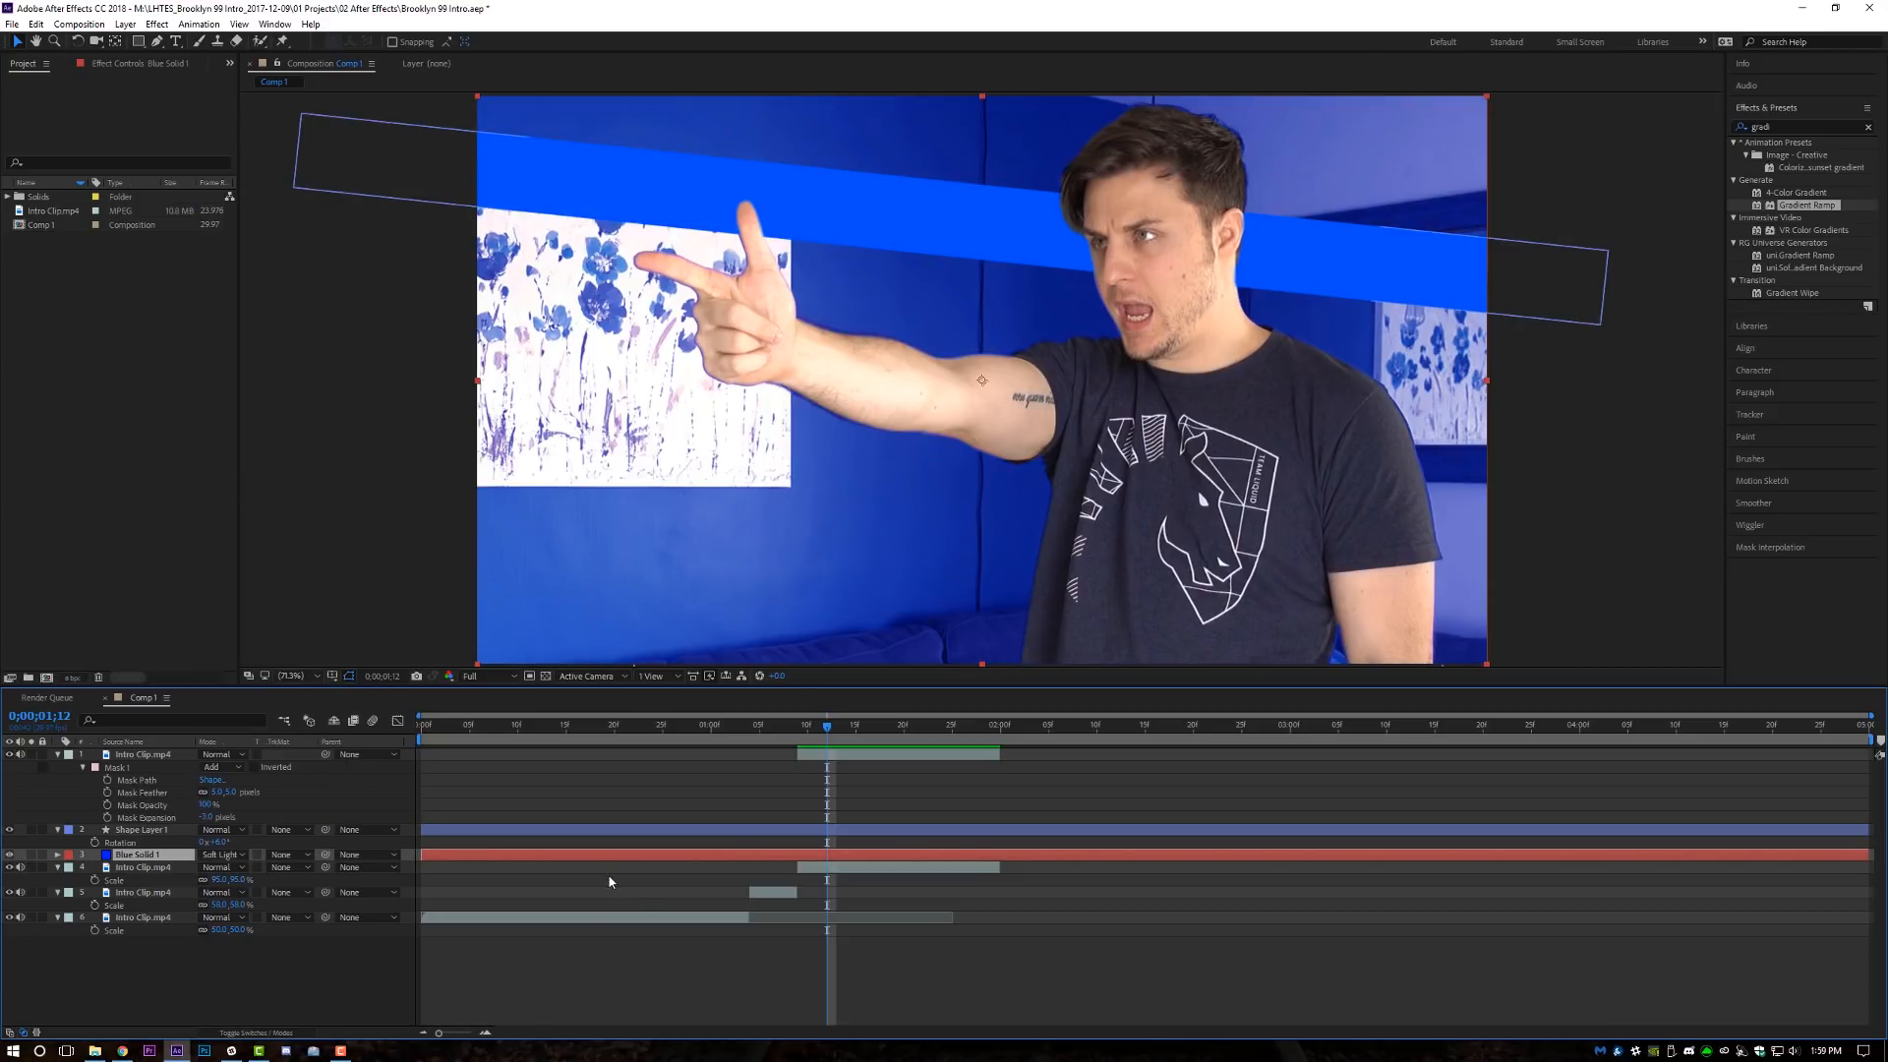
pyautogui.click(143, 867)
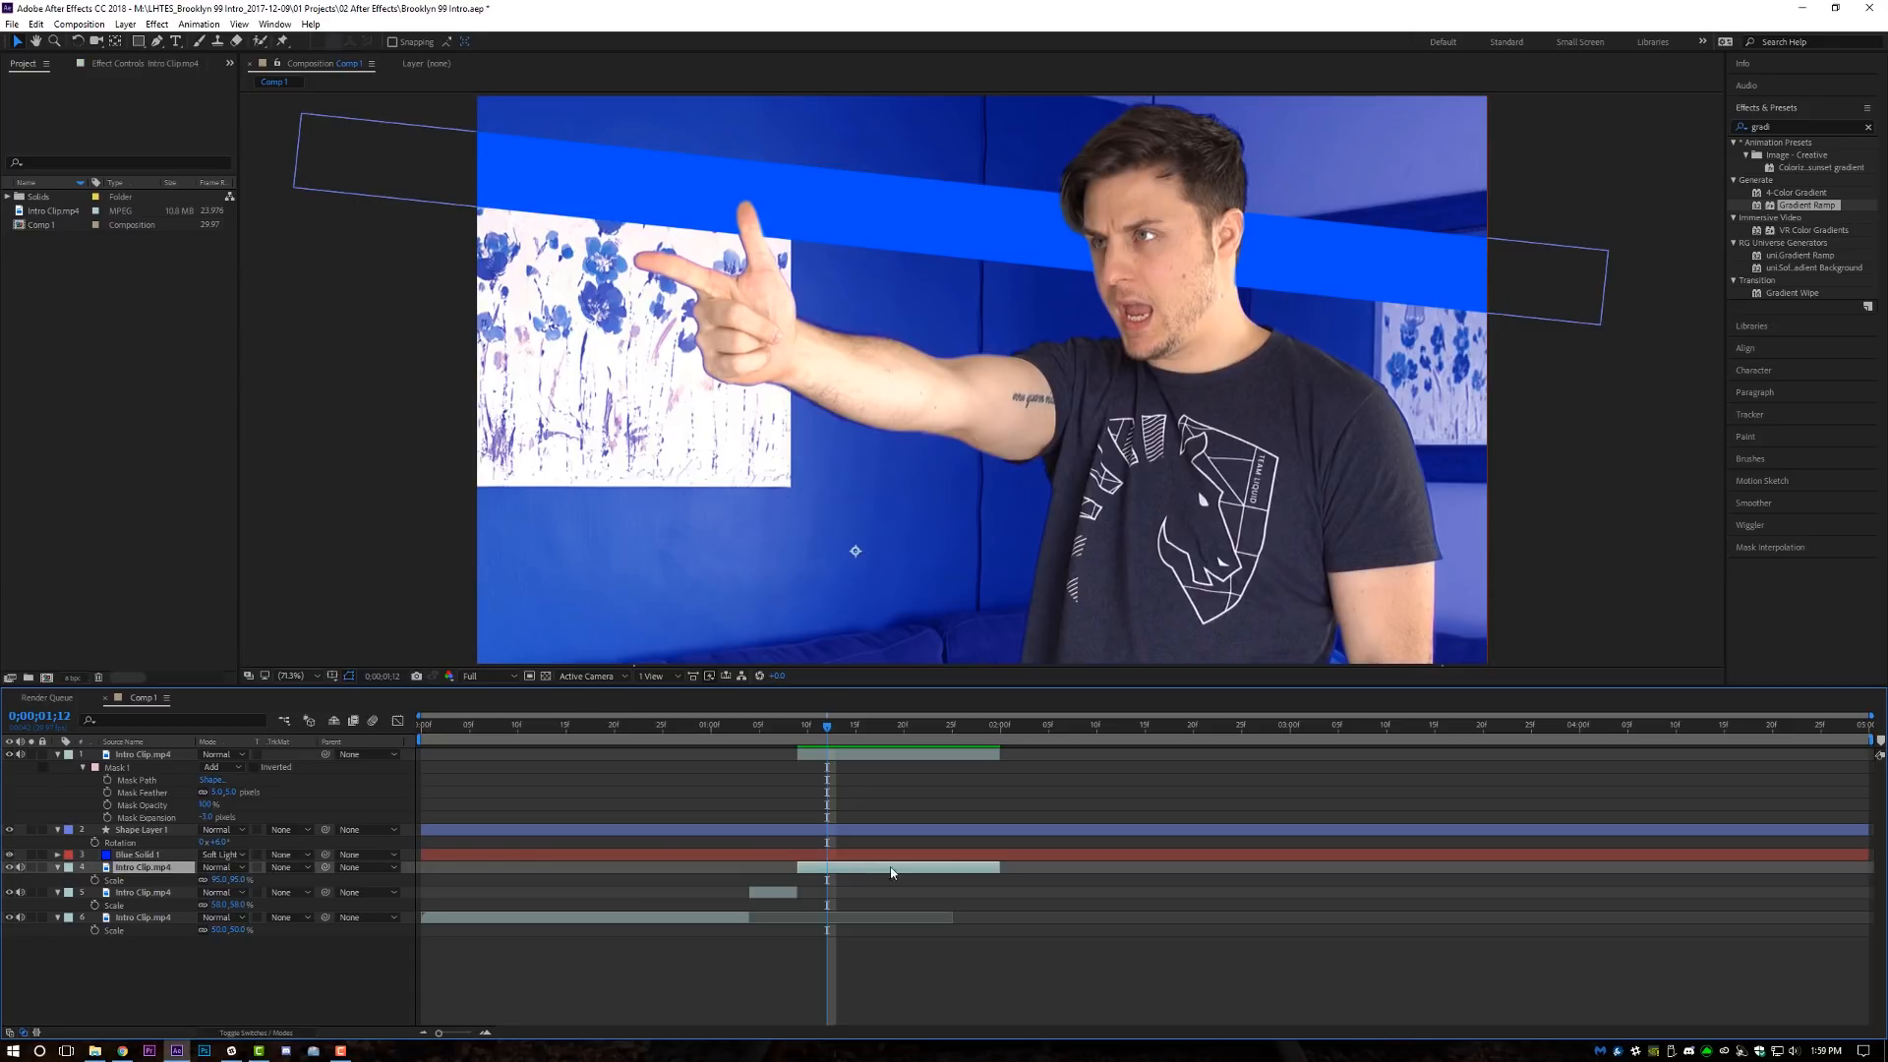
pyautogui.click(155, 23)
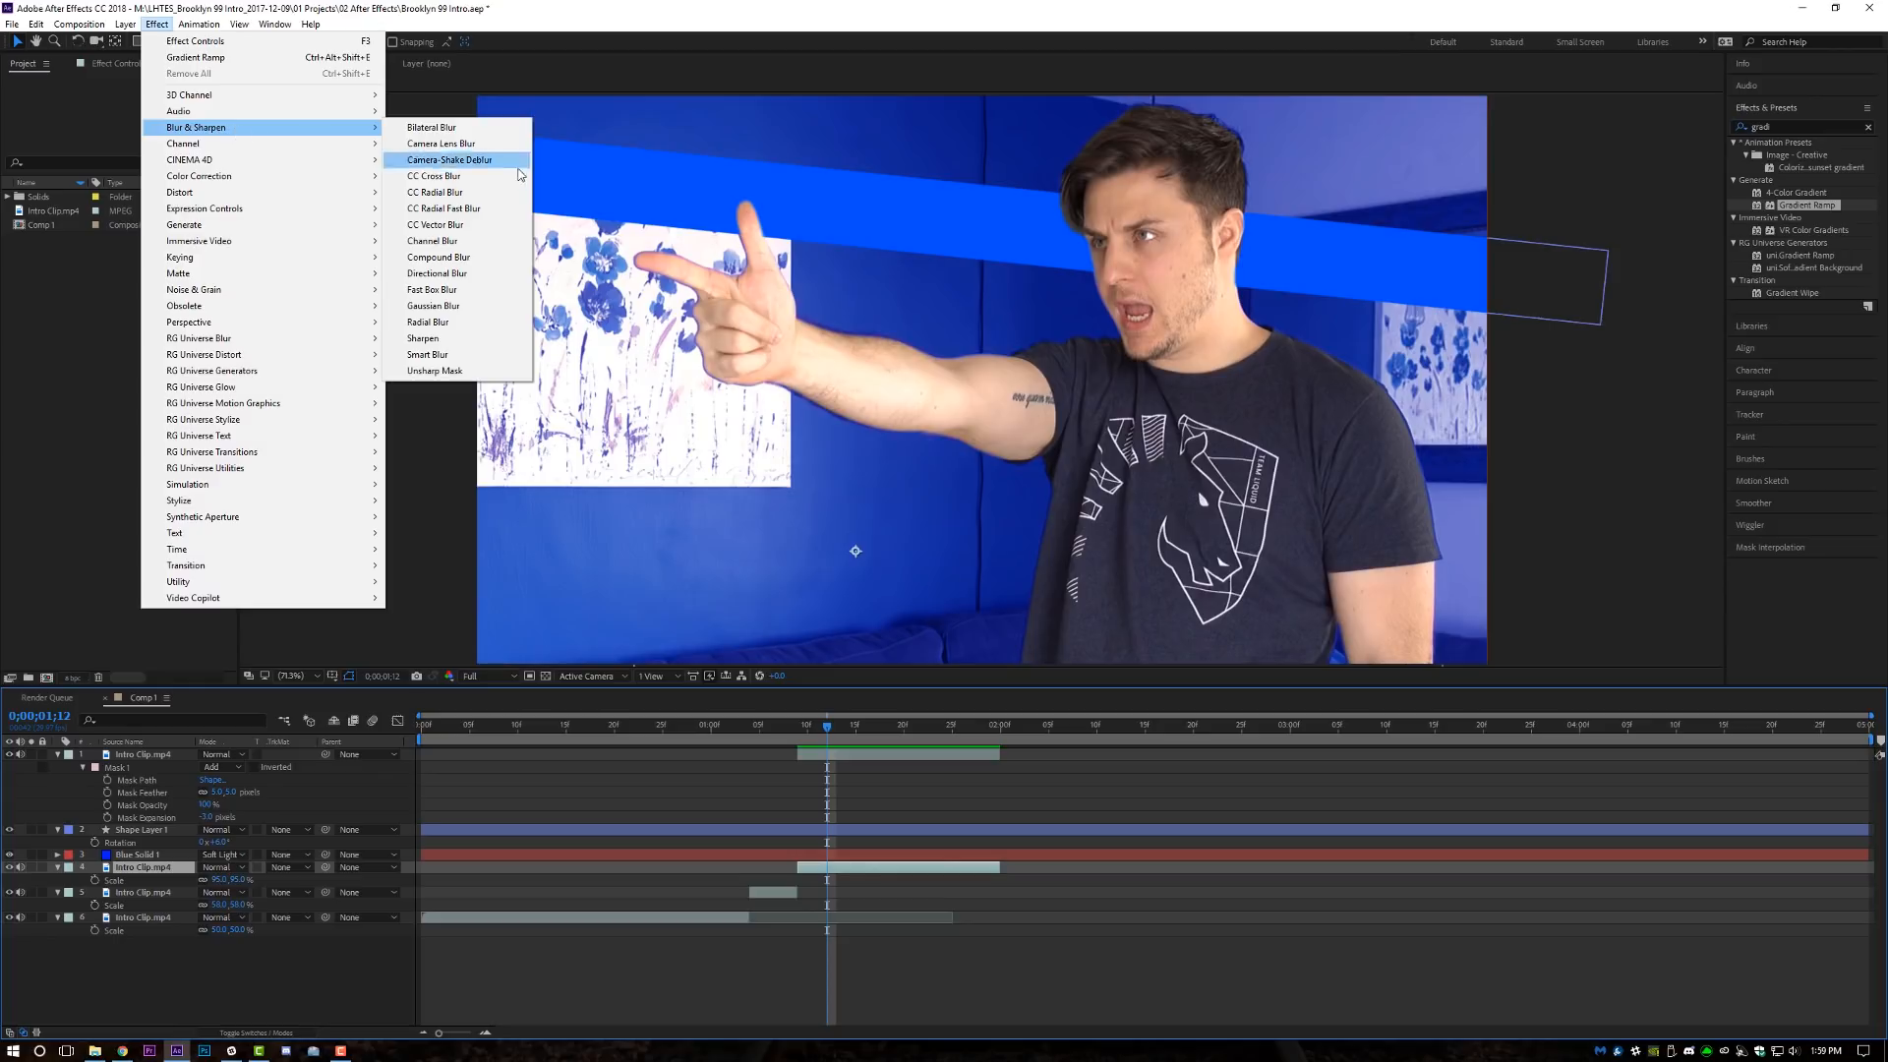
# Apply a heavy Gaussian Blur to the background clip with Repeat Edge Pixels on.
pyautogui.click(433, 307)
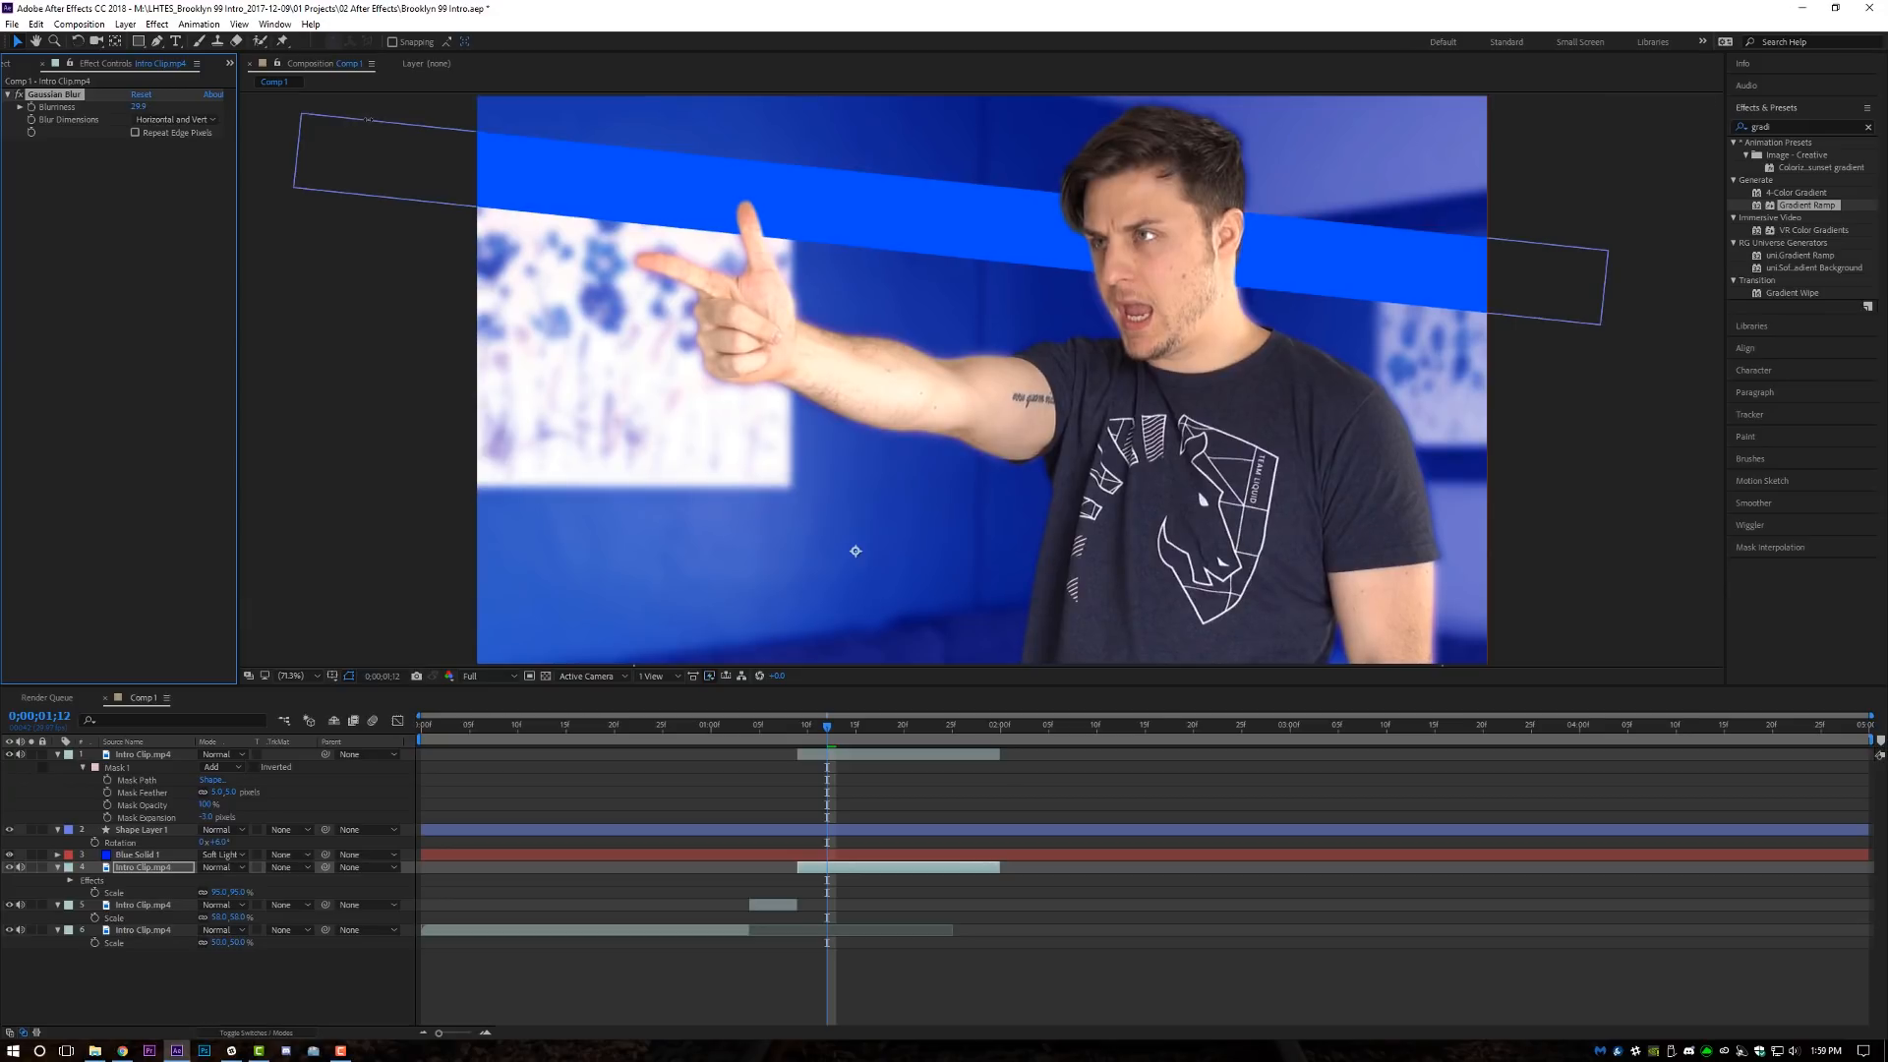
pyautogui.click(136, 131)
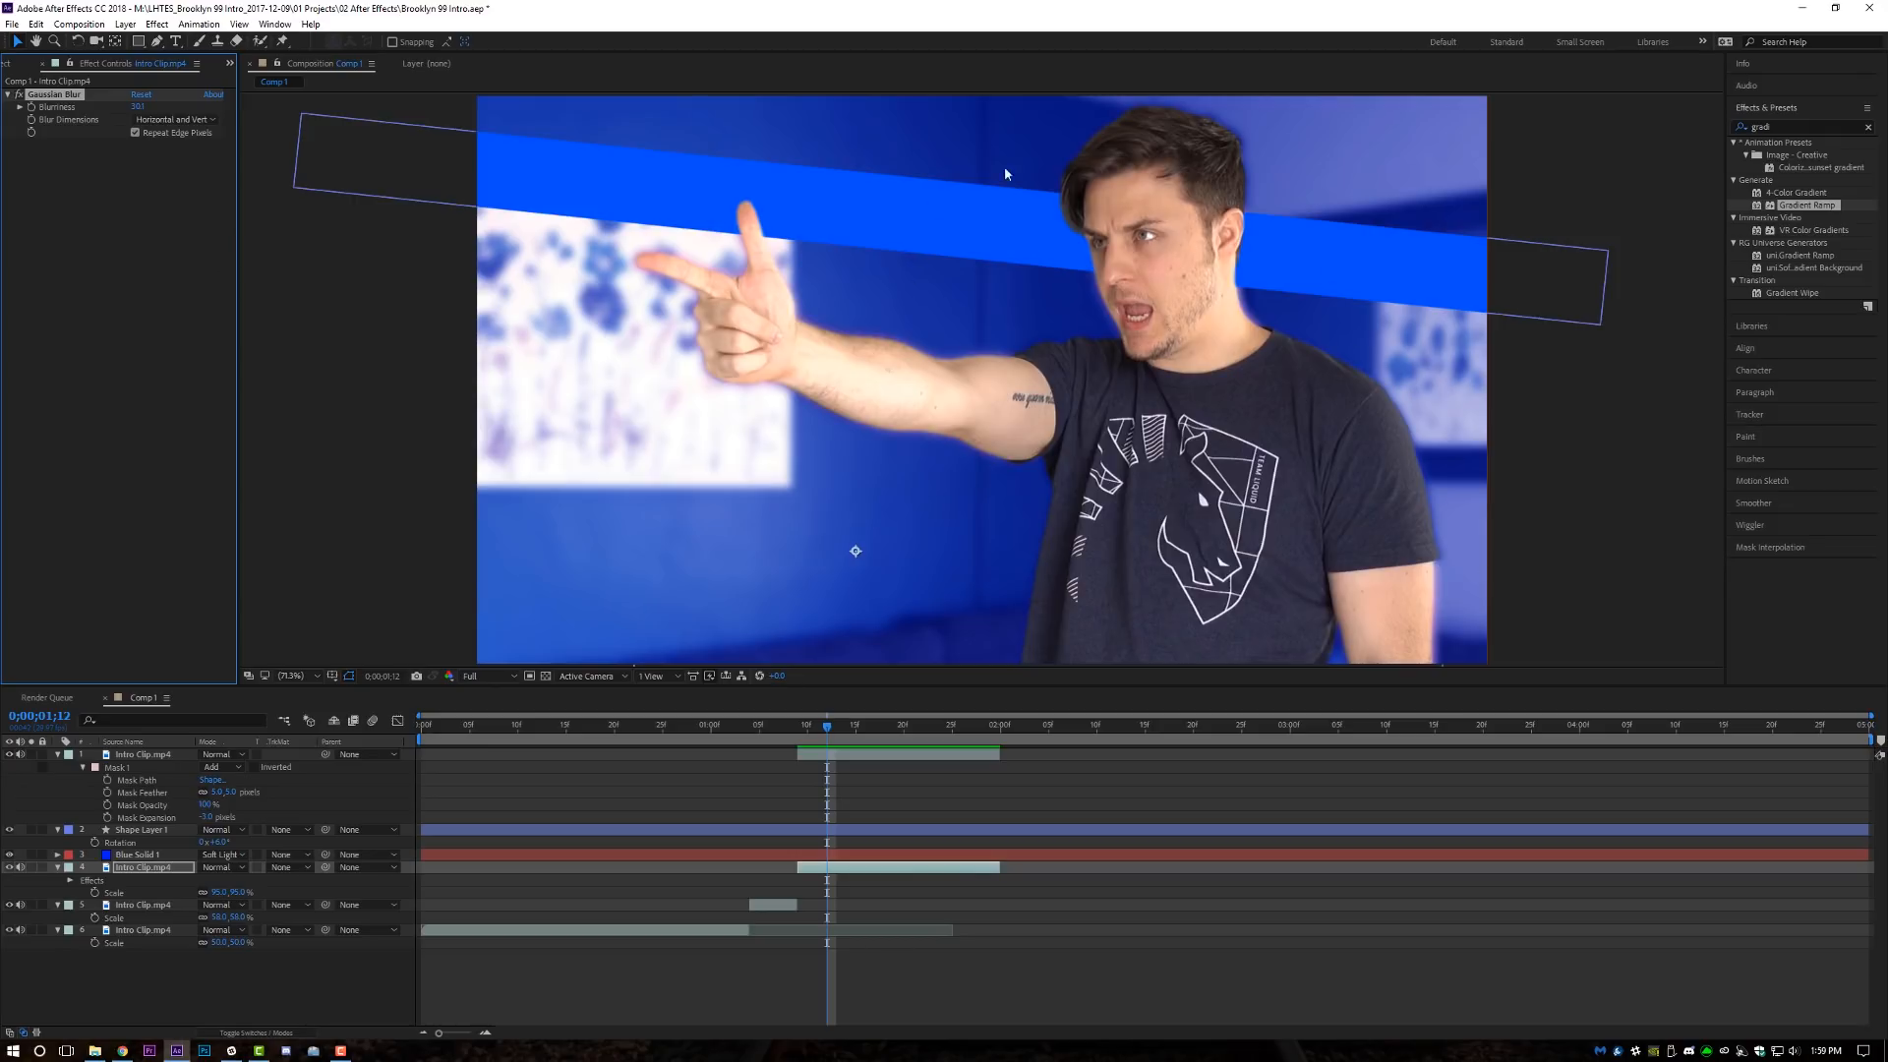
pyautogui.moveTo(256, 120)
pyautogui.write('IANSANS')
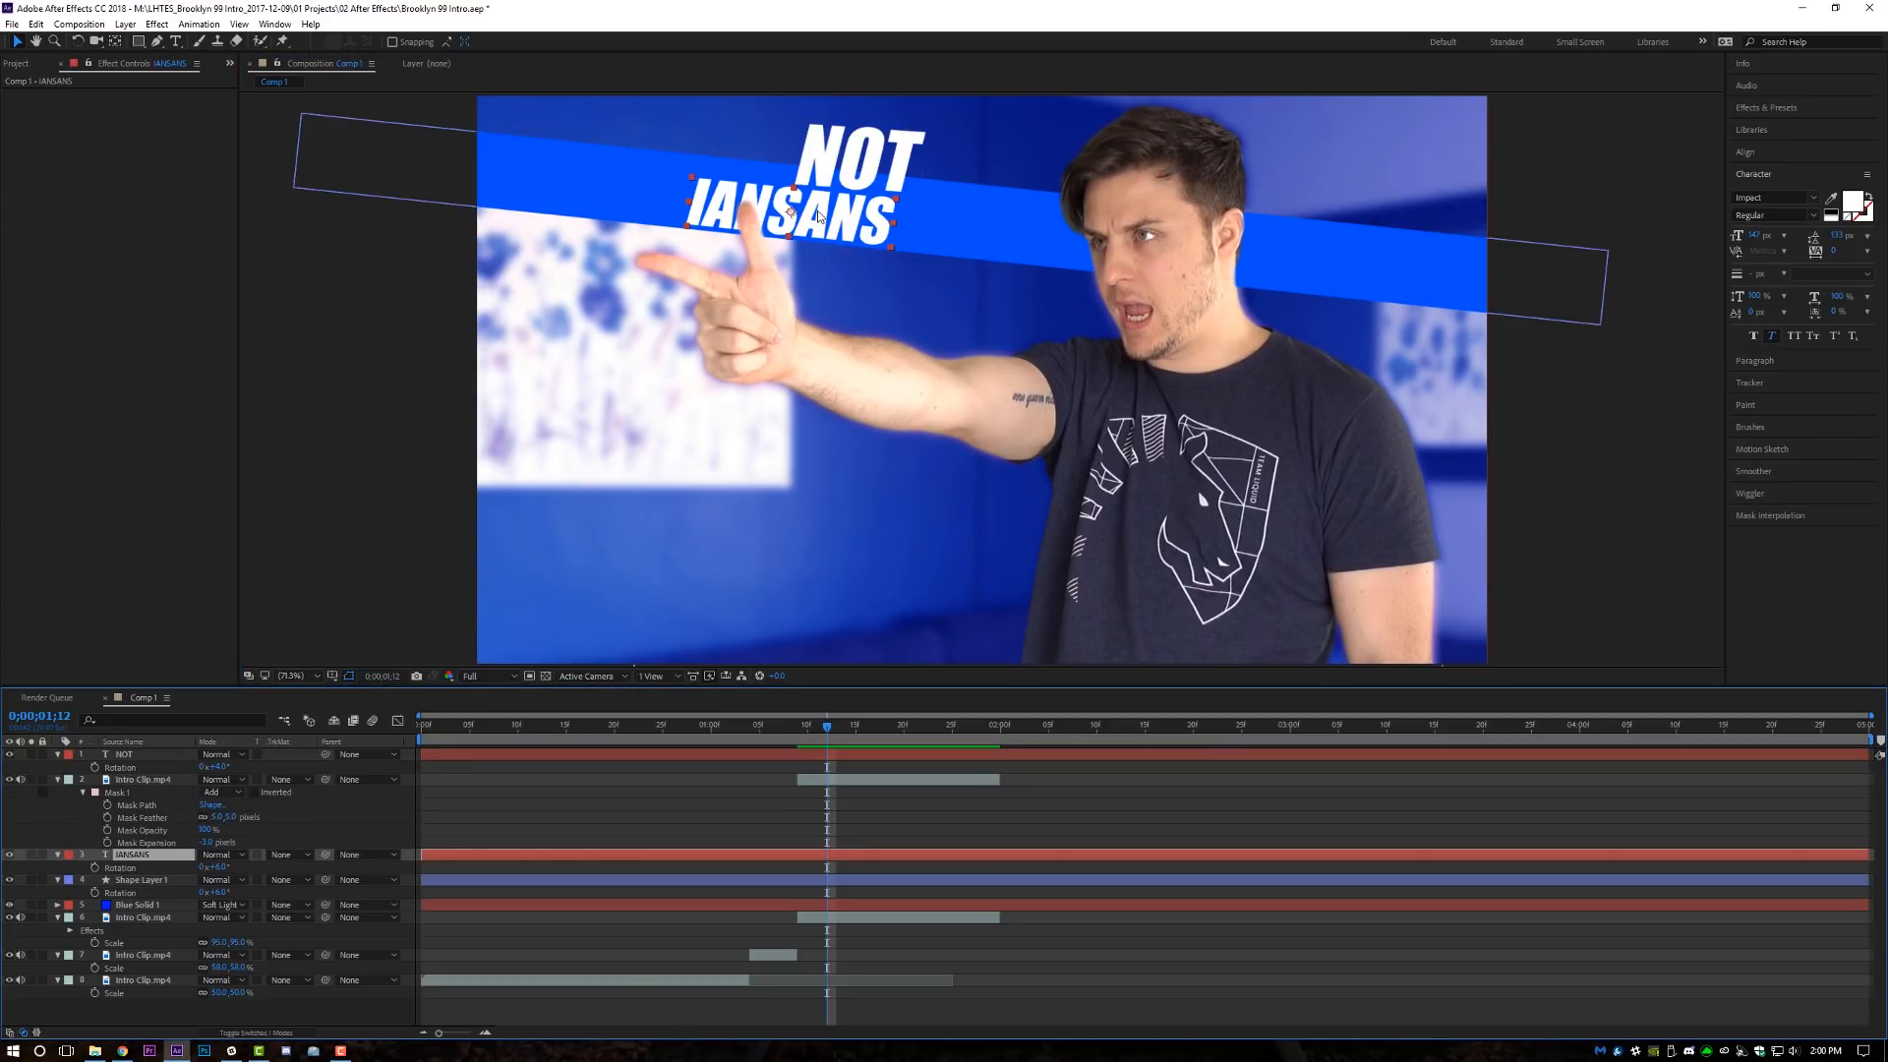
# Position the white IANSANS title on the blue bar, aligned under NOT.
pyautogui.click(795, 220)
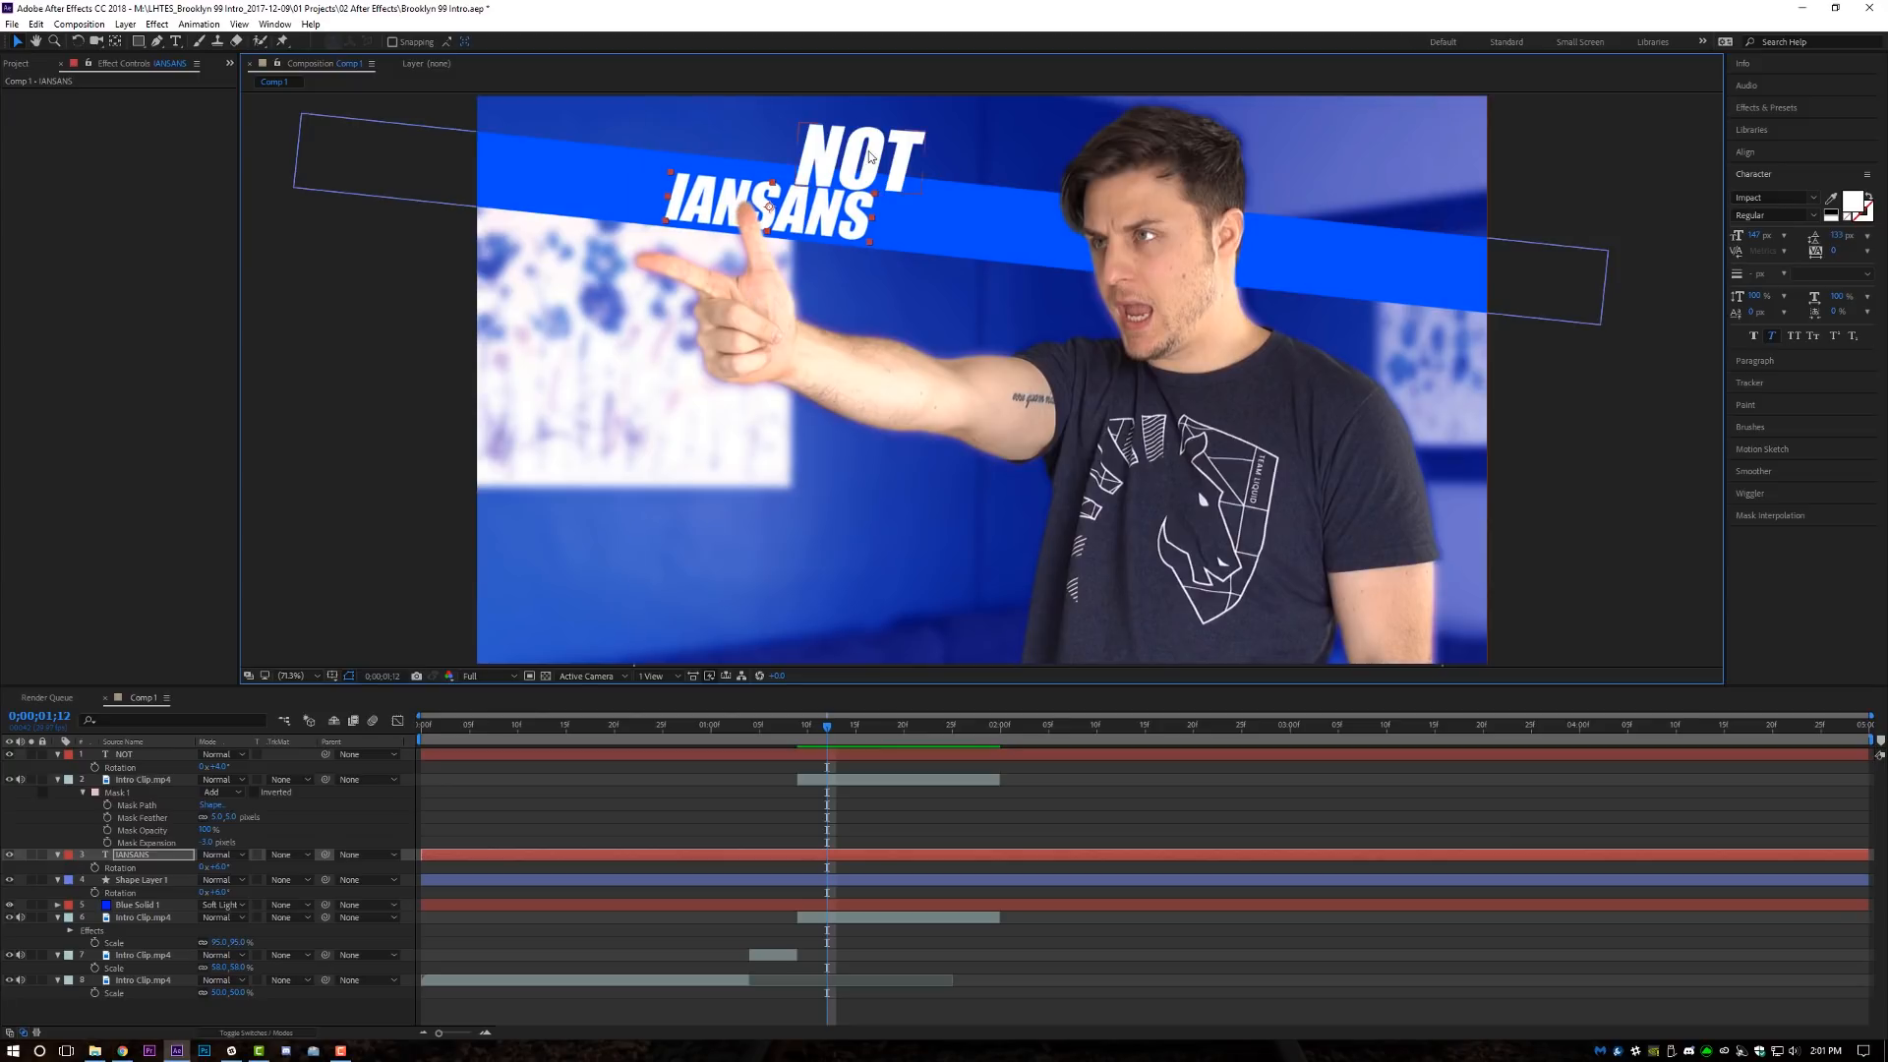
pyautogui.click(122, 753)
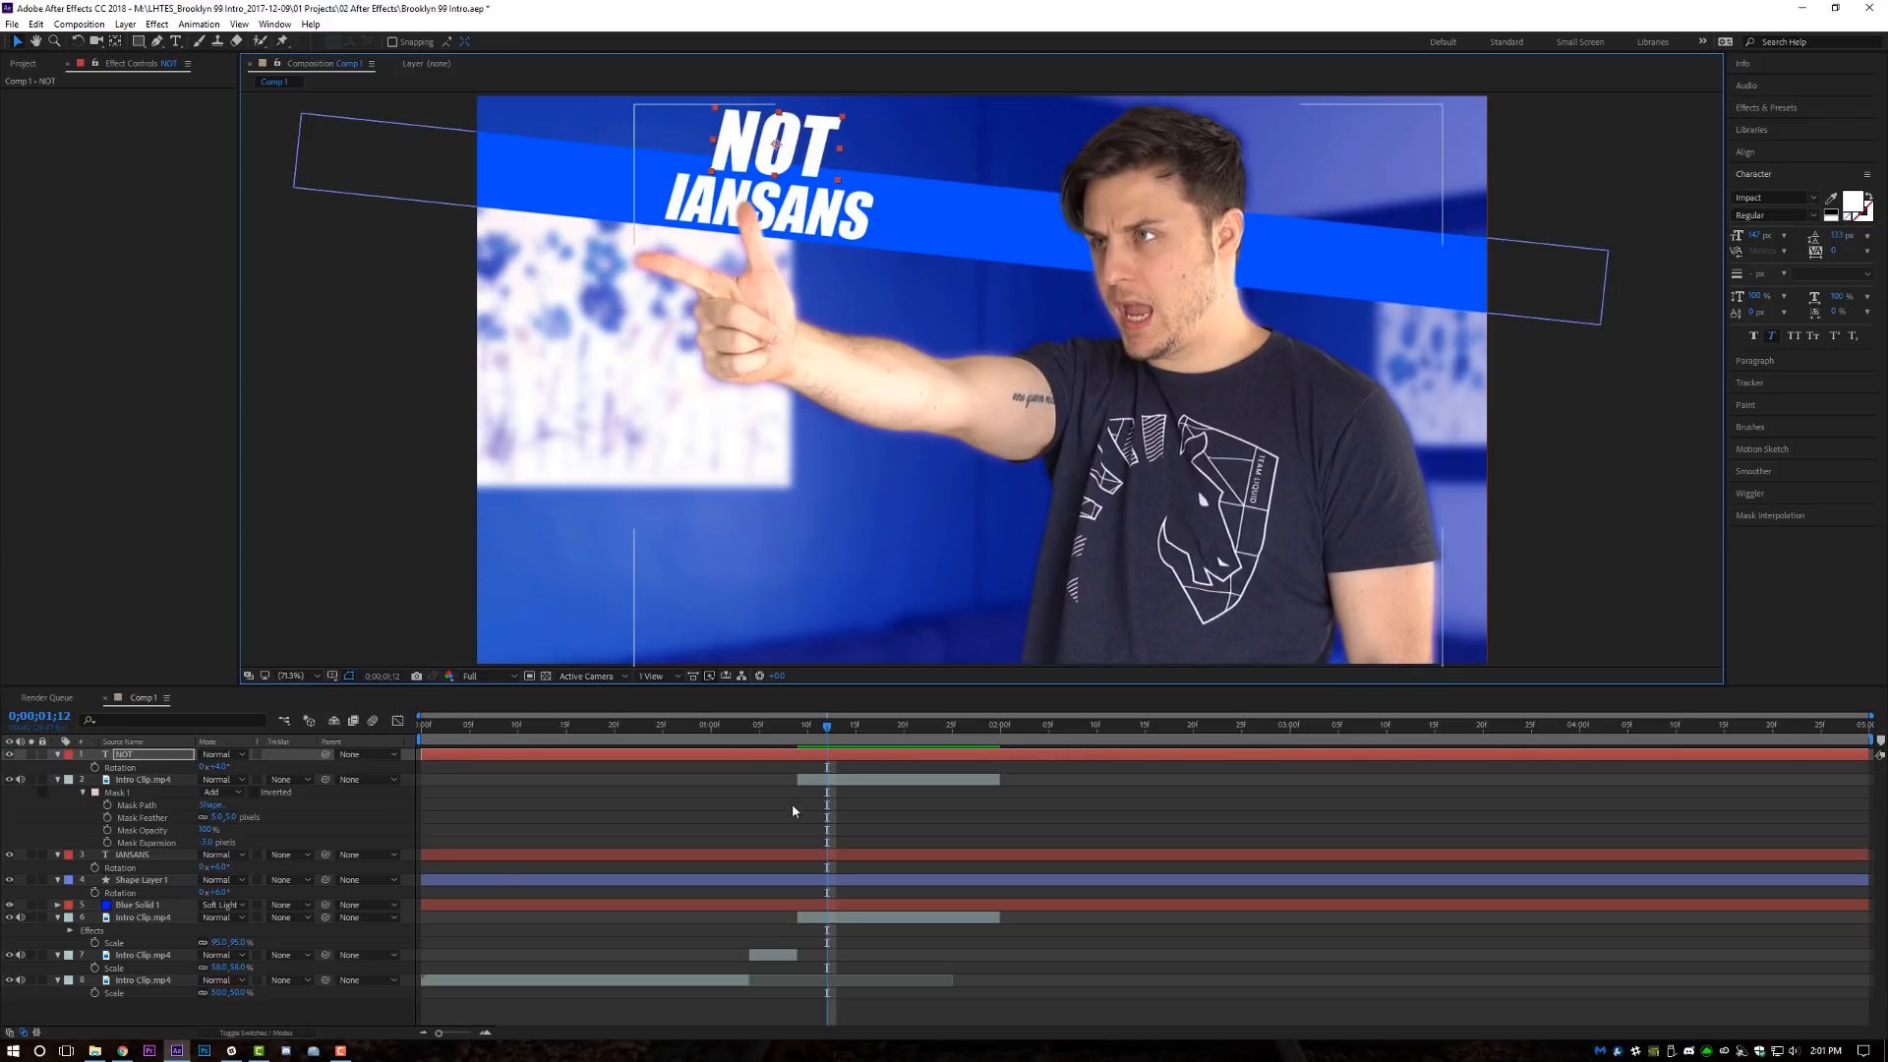
pyautogui.click(130, 852)
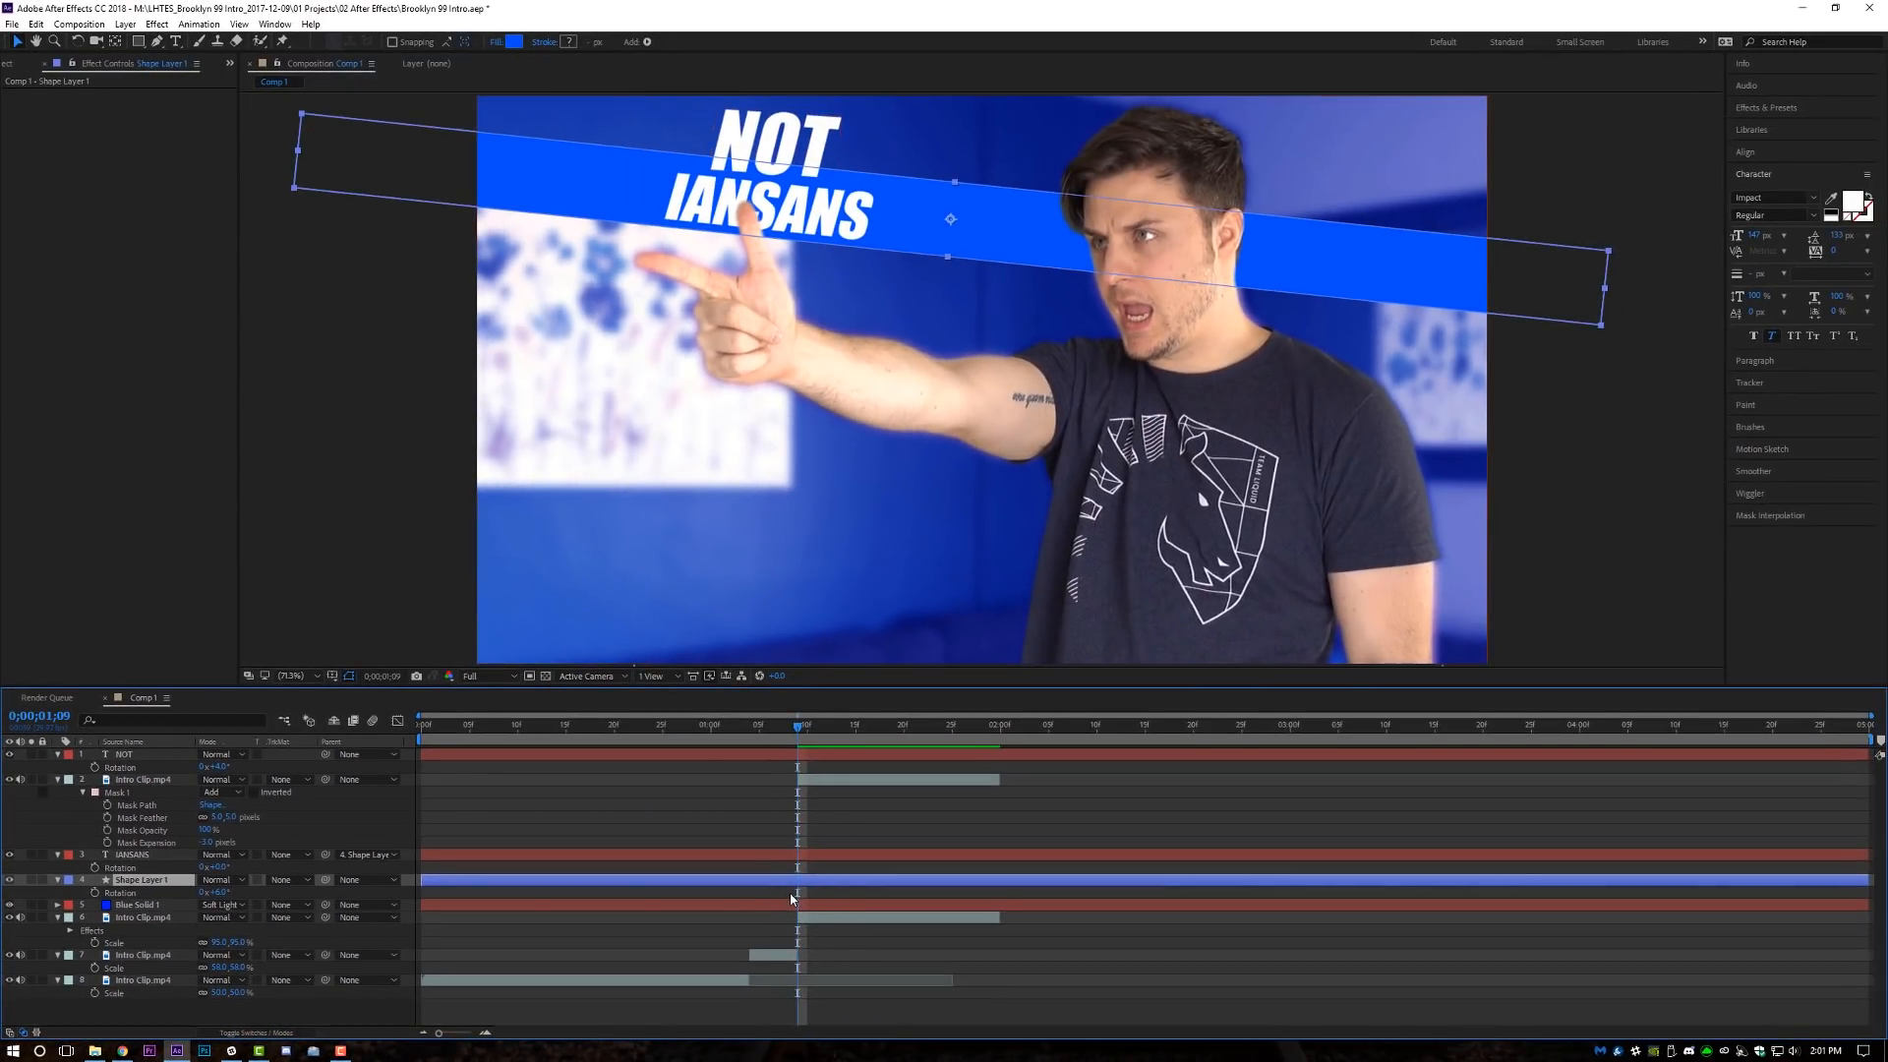
# Start the bar and titles at 1 second 9 frames and keyframe the bar sliding in from off-screen right.
pyautogui.click(129, 905)
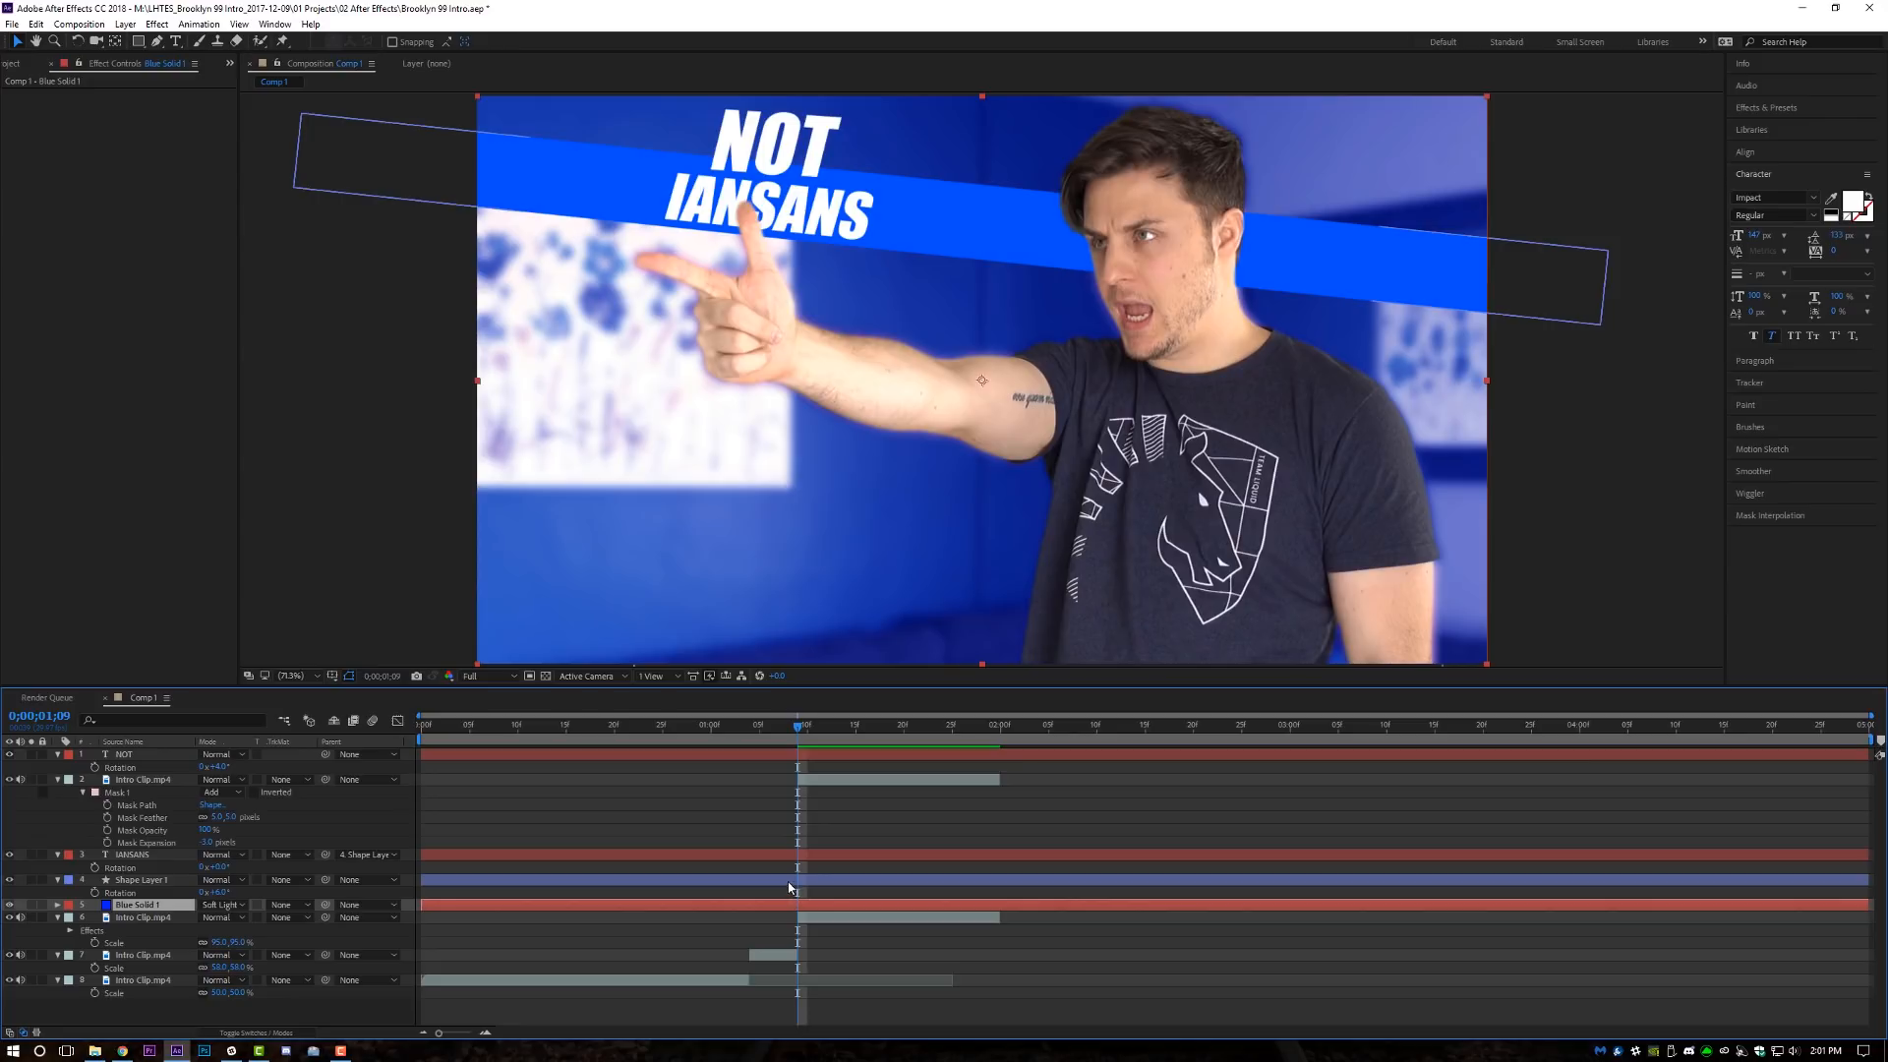
pyautogui.click(136, 879)
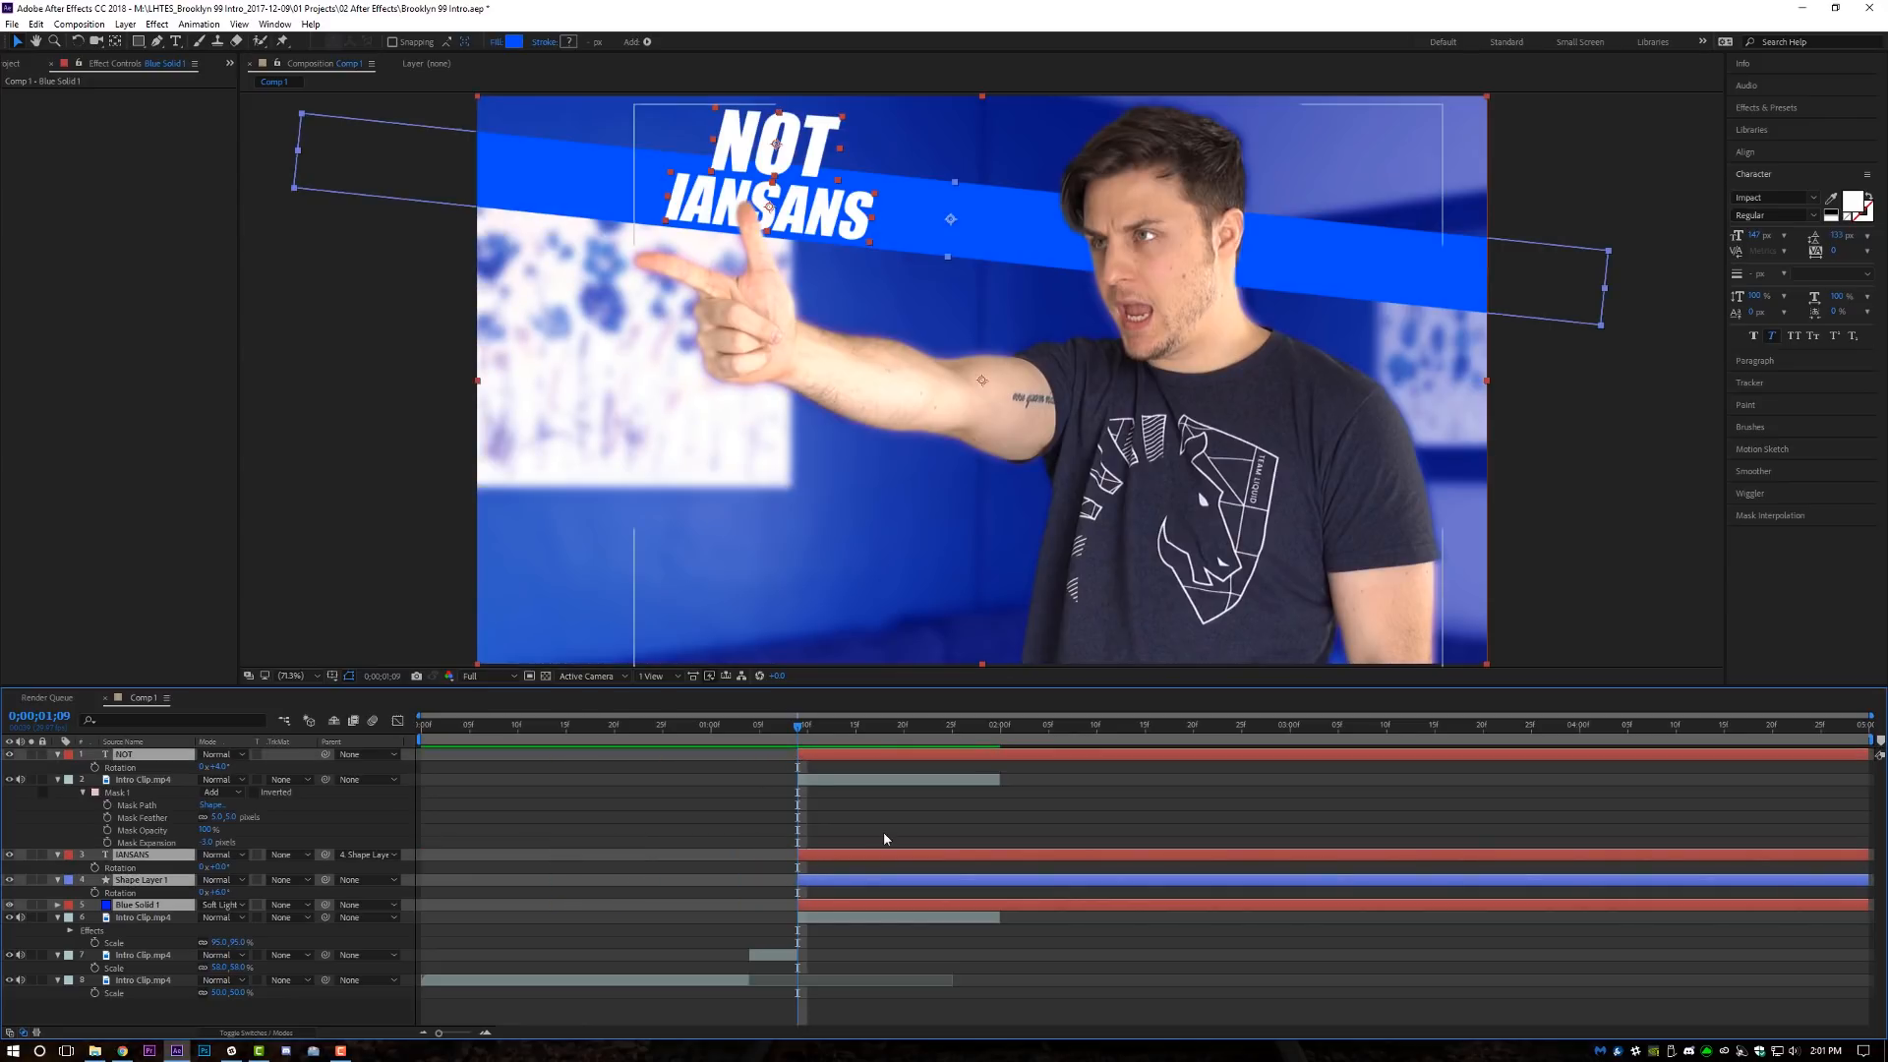
pyautogui.click(136, 879)
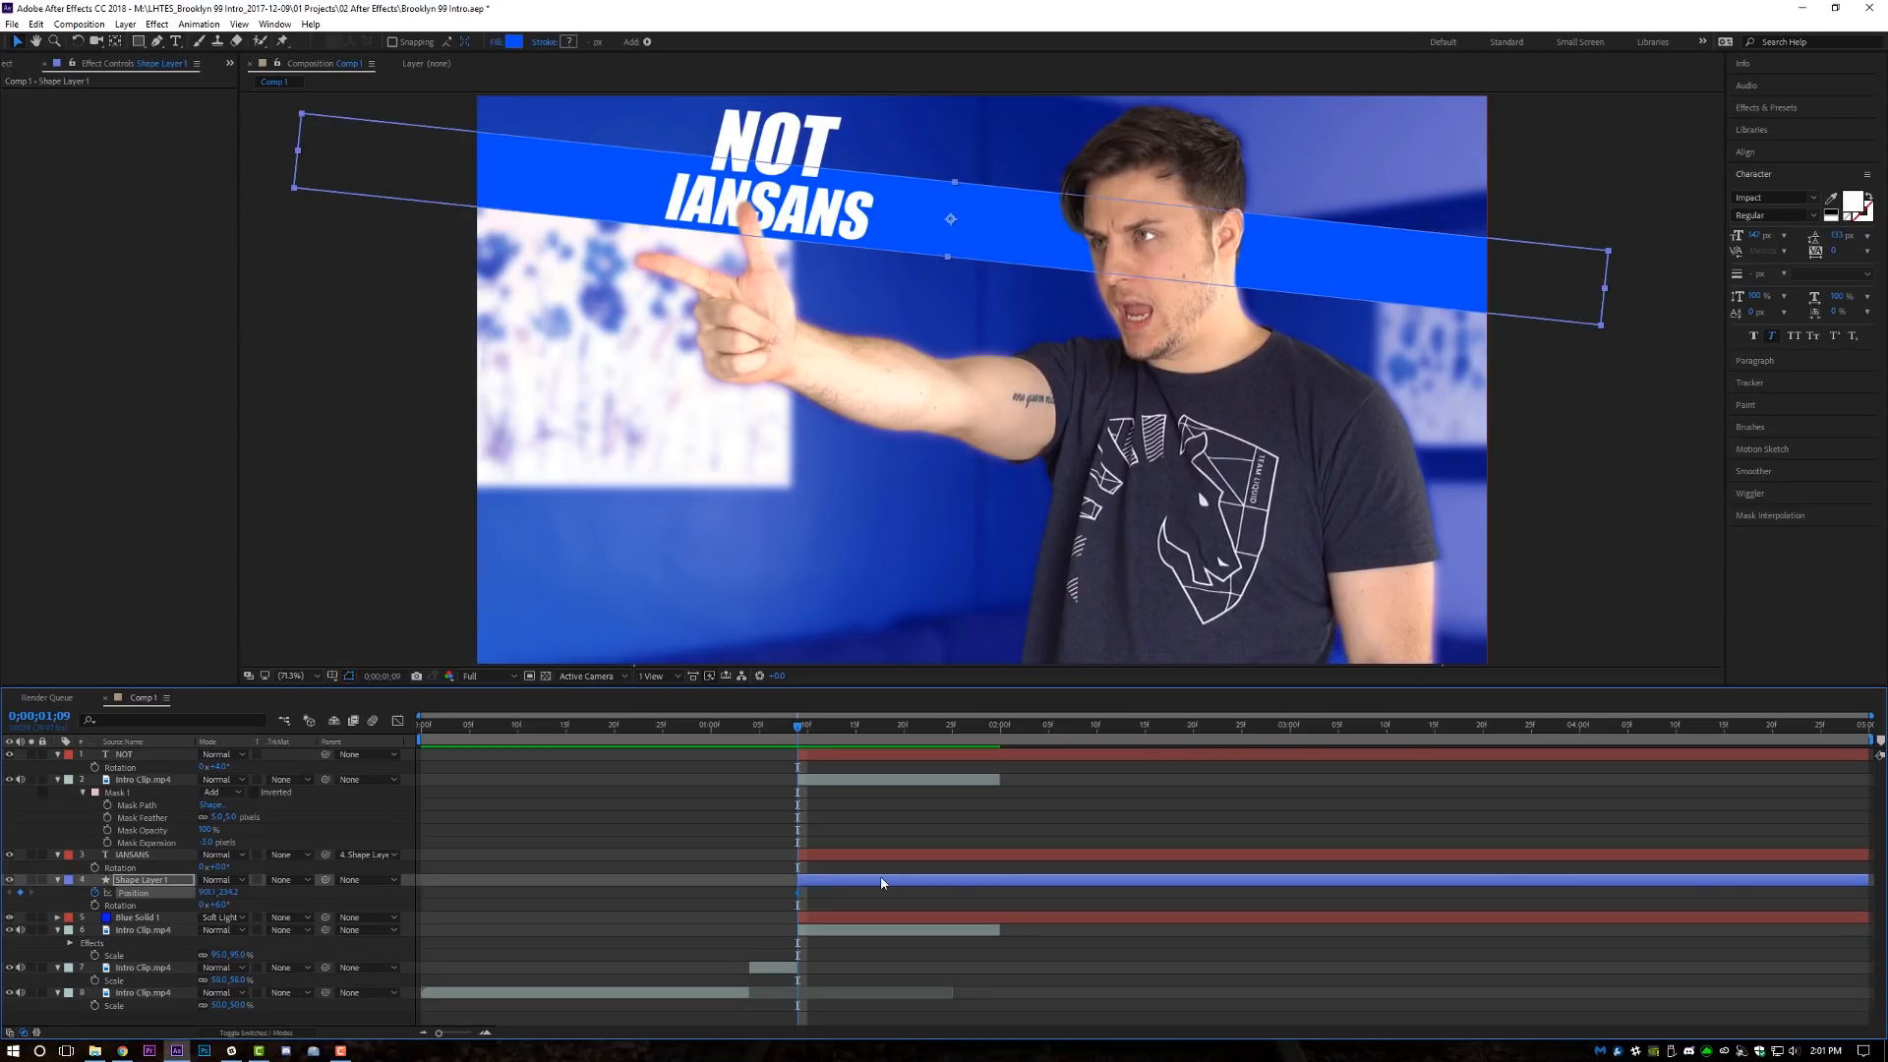
pyautogui.click(828, 723)
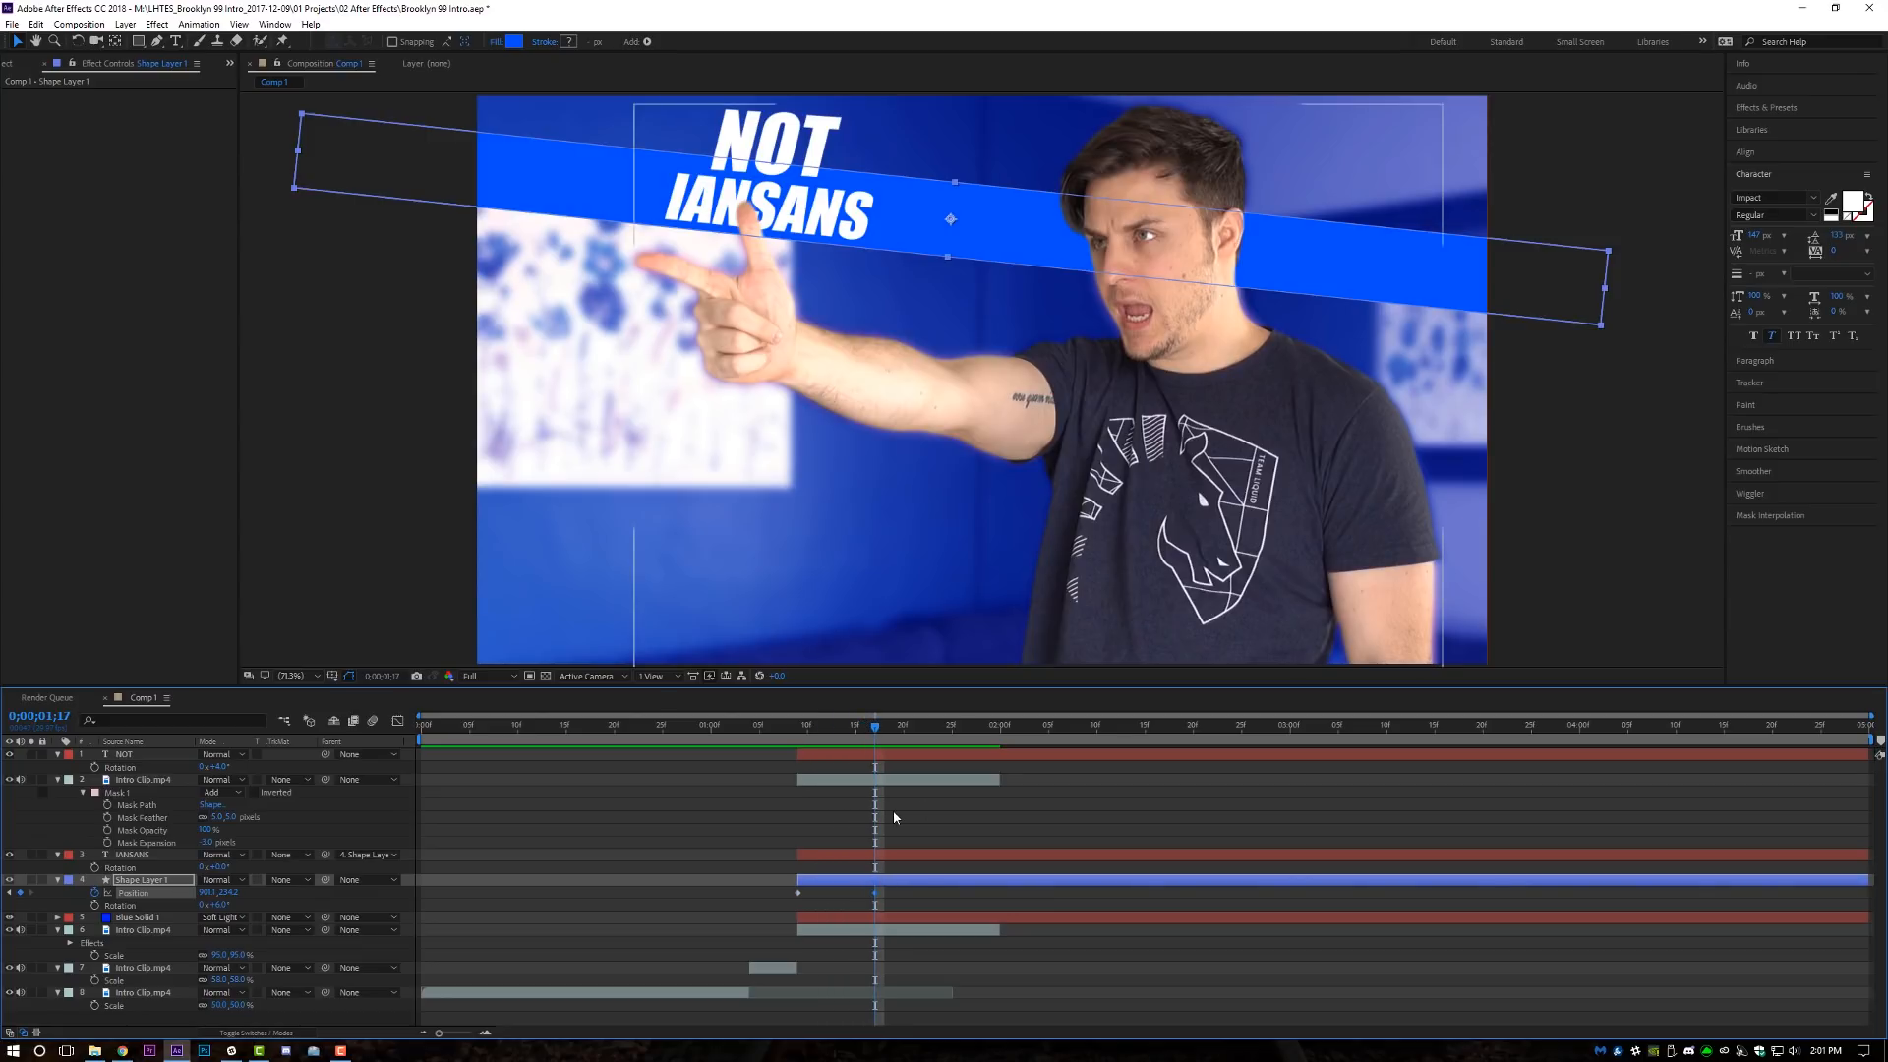
pyautogui.click(807, 724)
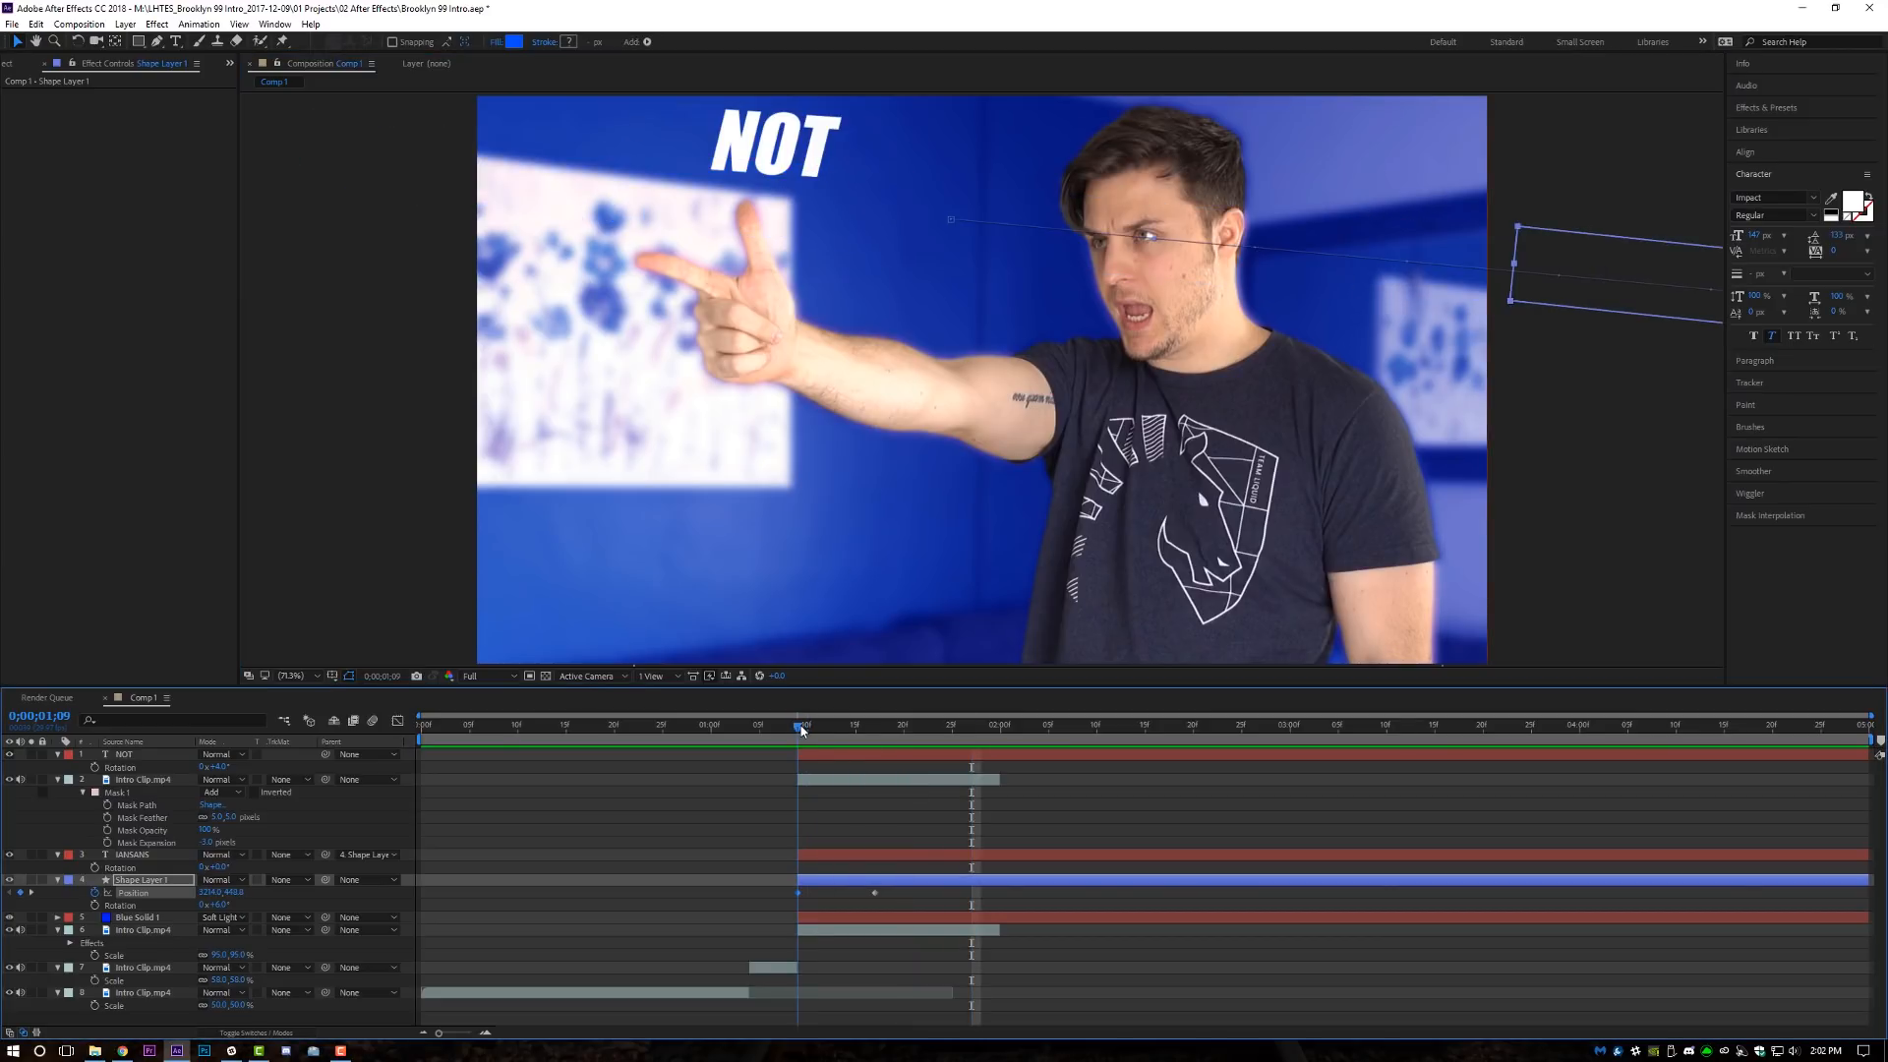
# Keyframe Scale on the NOT layer so it shrinks from oversized into place, then preview the result.
pyautogui.click(122, 753)
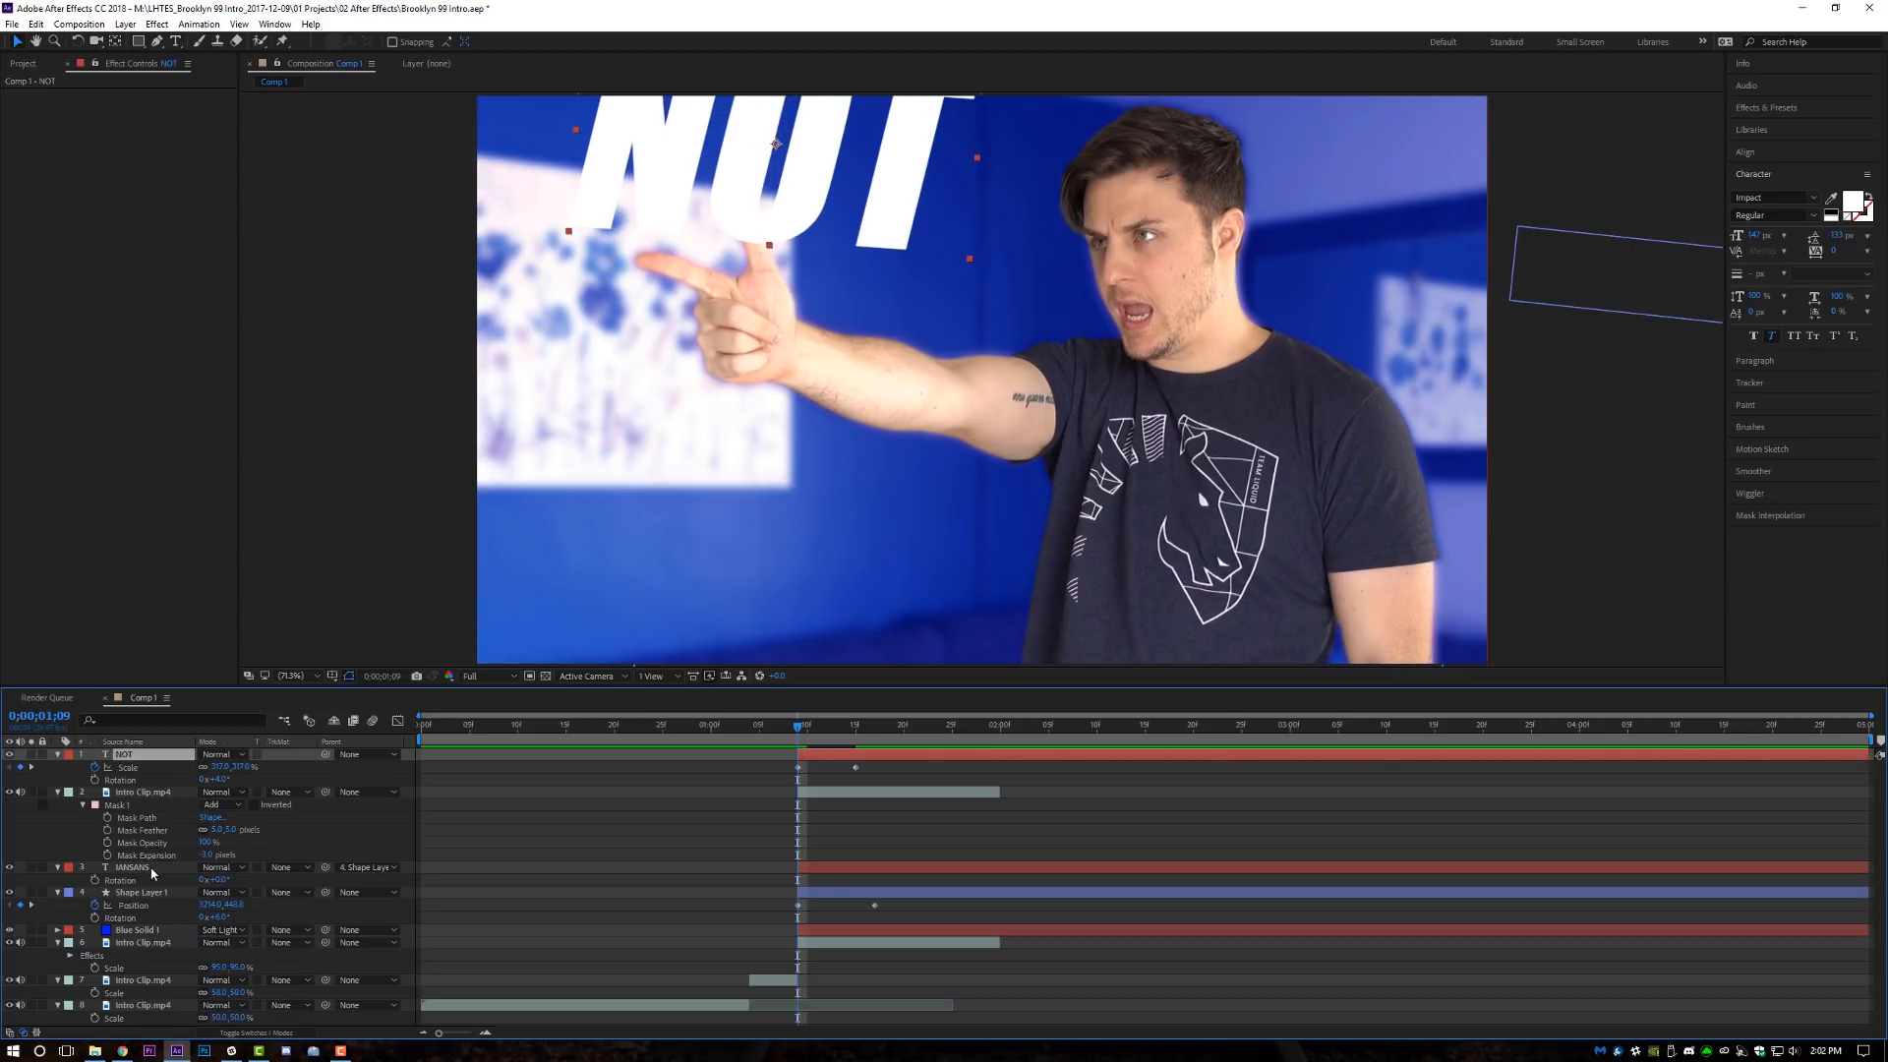
pyautogui.click(142, 893)
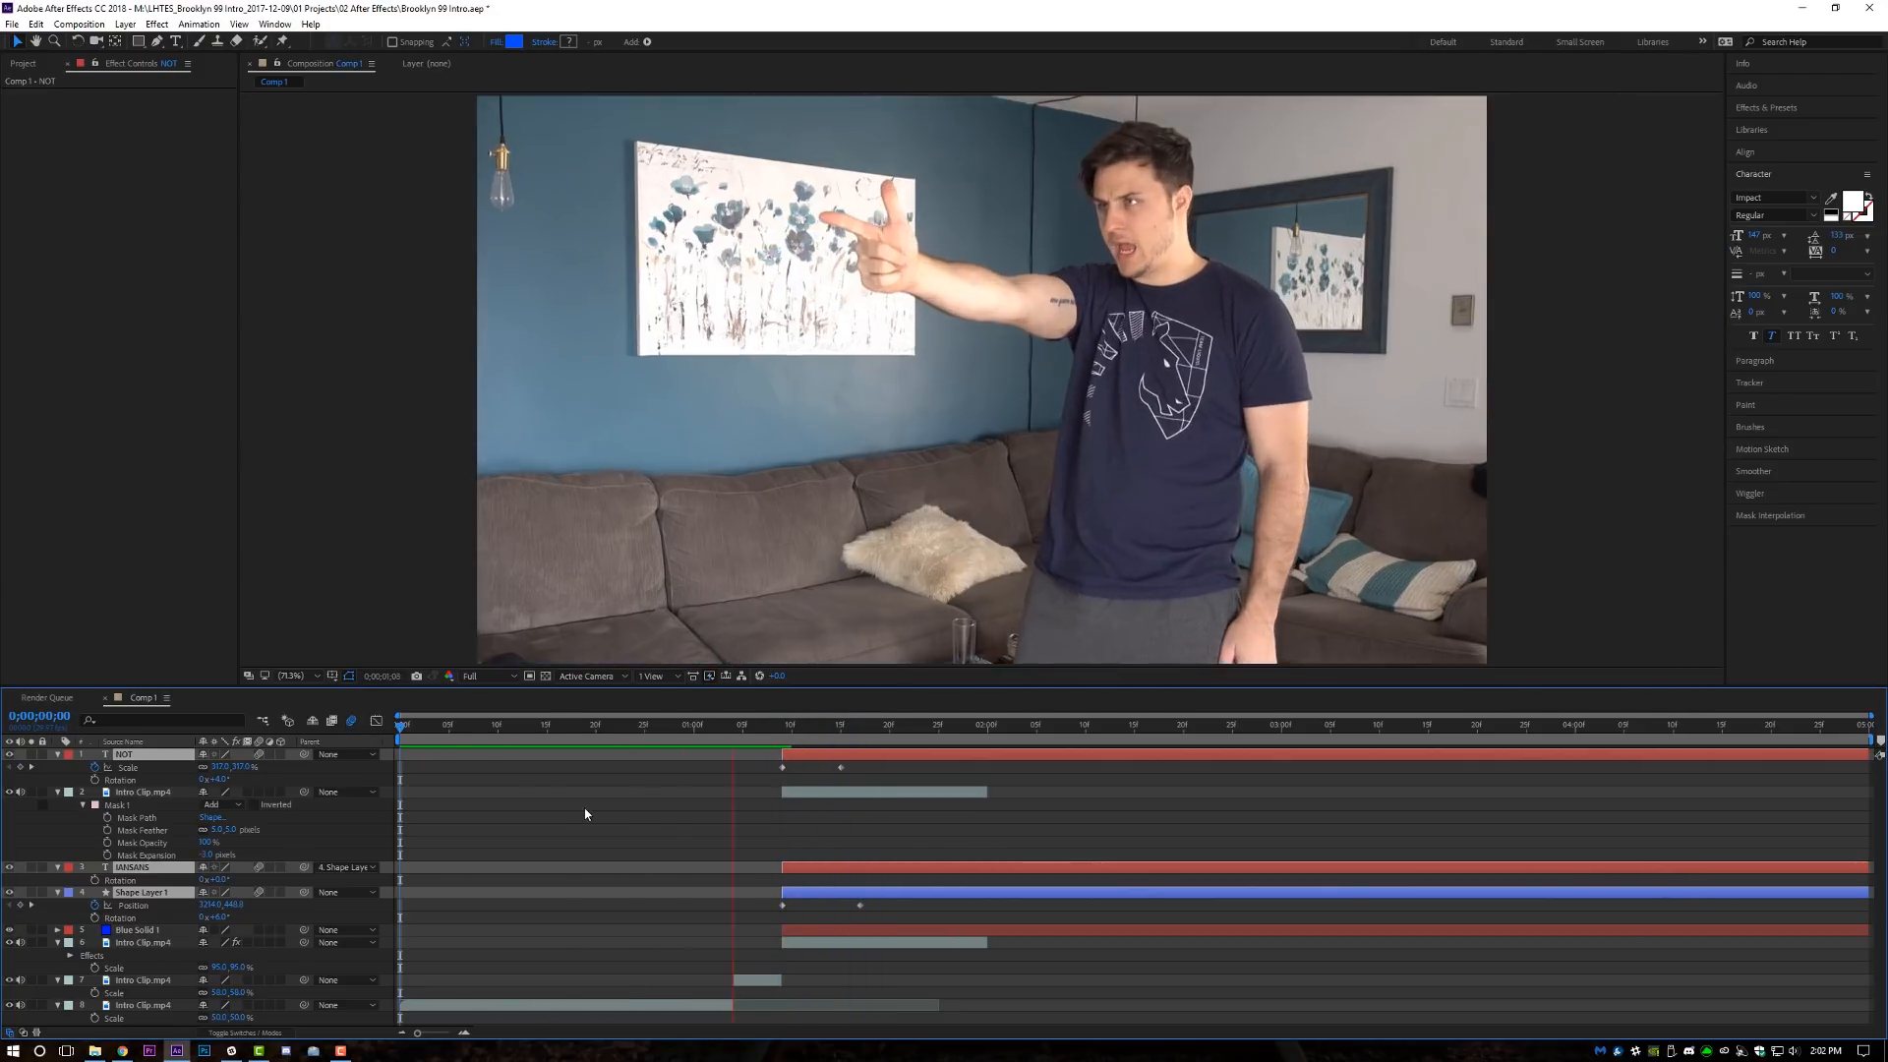
pyautogui.click(1182, 724)
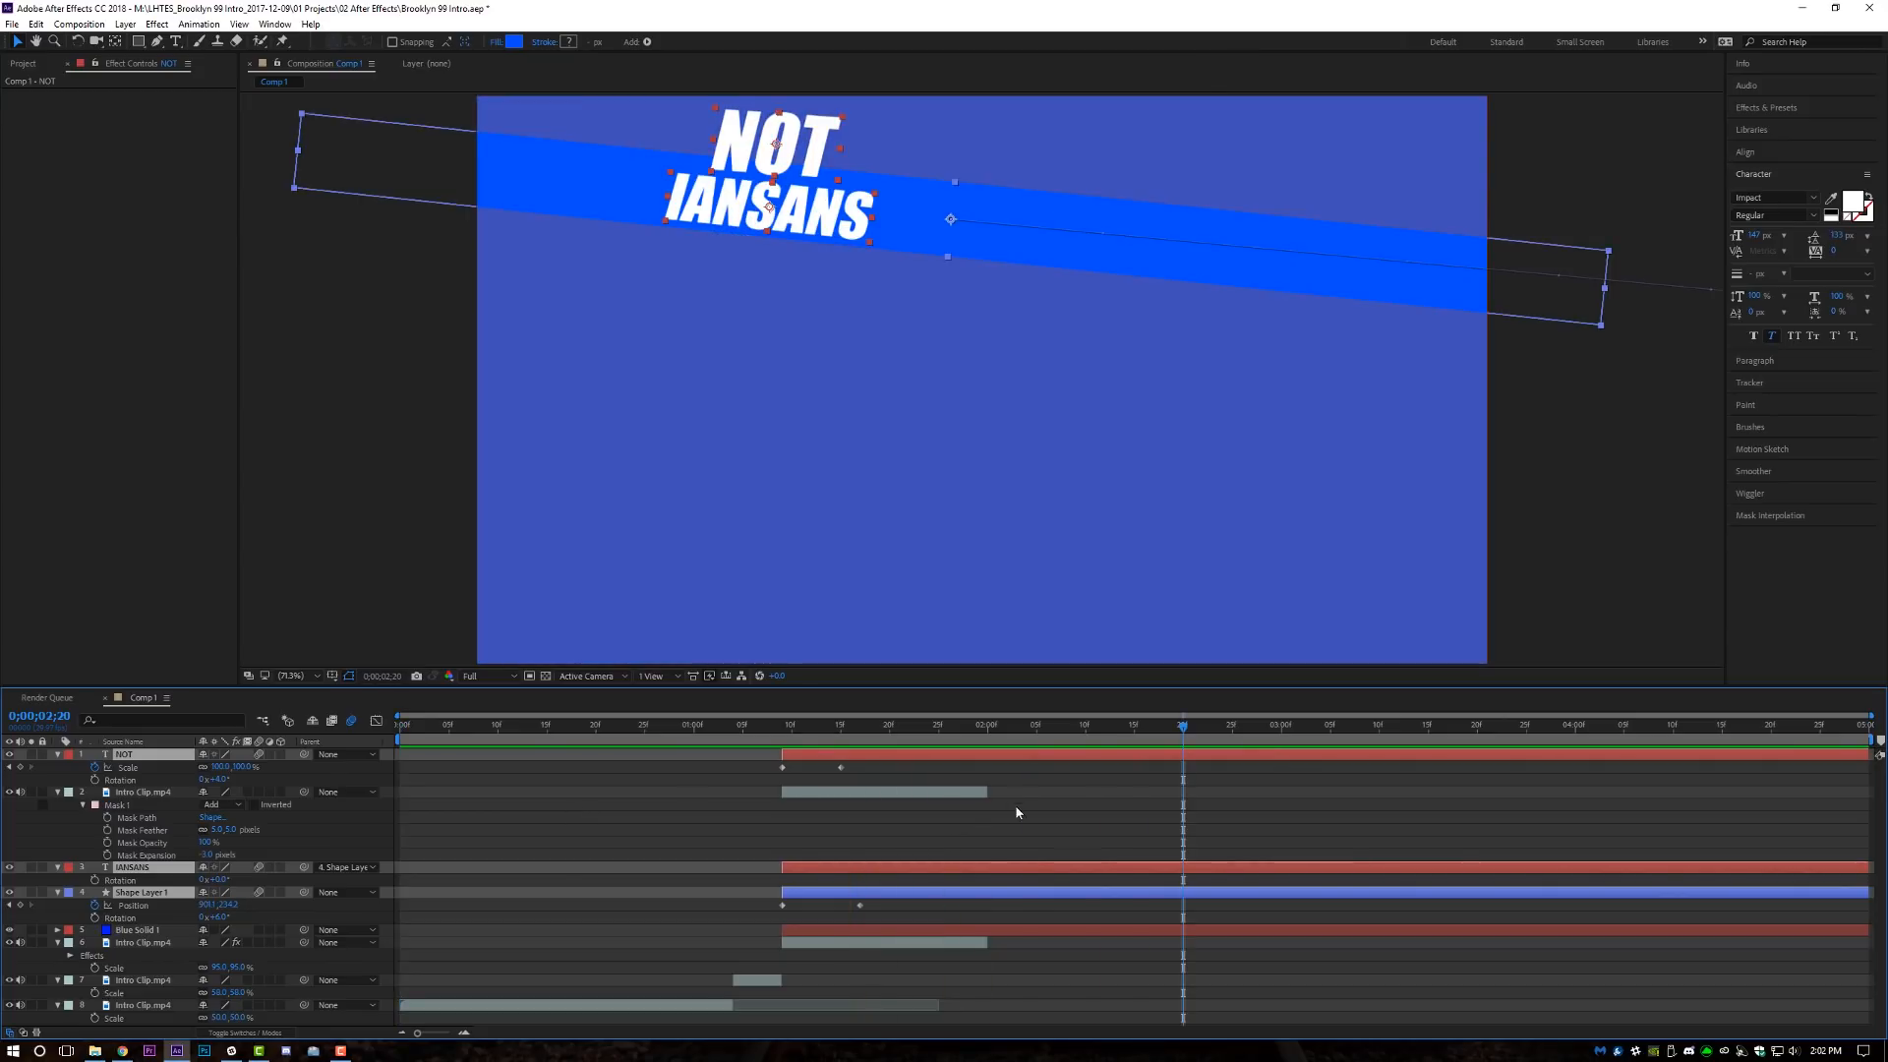
# Nudge the IANSANS and NOT titles right along the bar, preview, then return to the Brooklyn Nine-Nine reference.
pyautogui.click(138, 790)
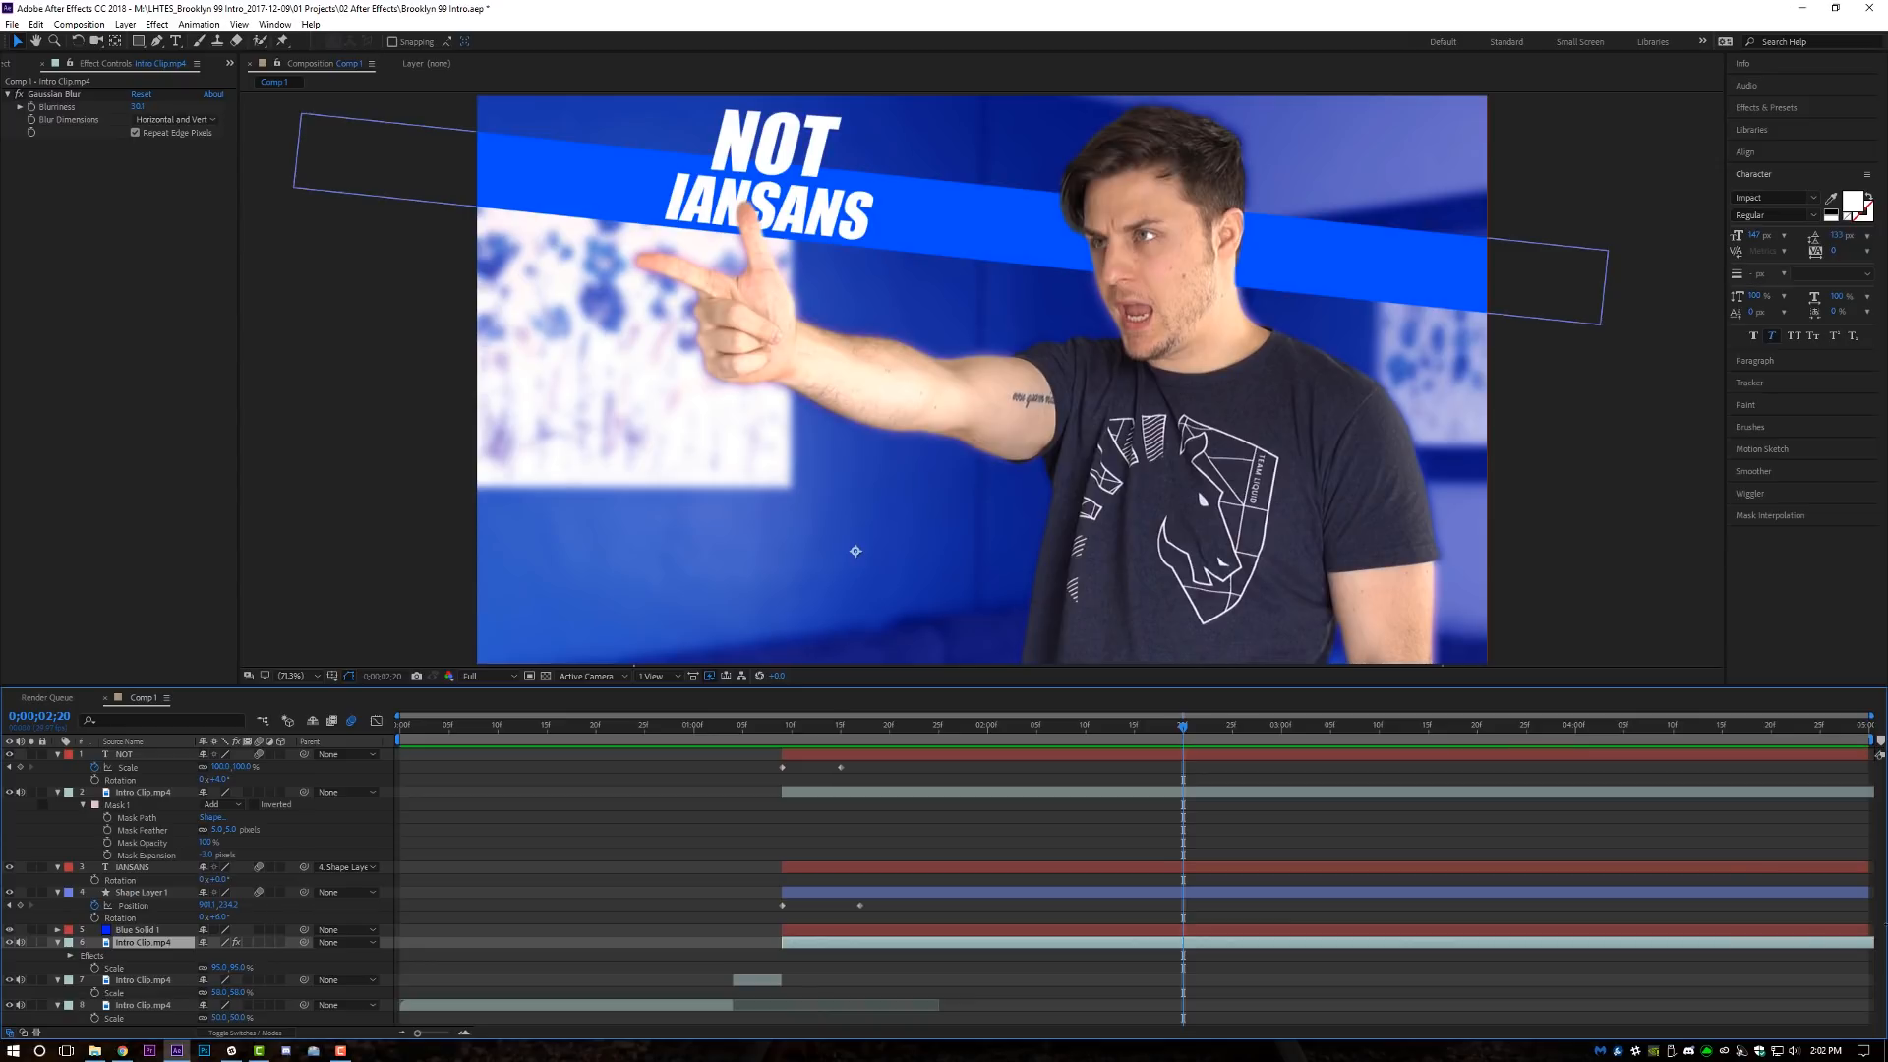
pyautogui.click(399, 724)
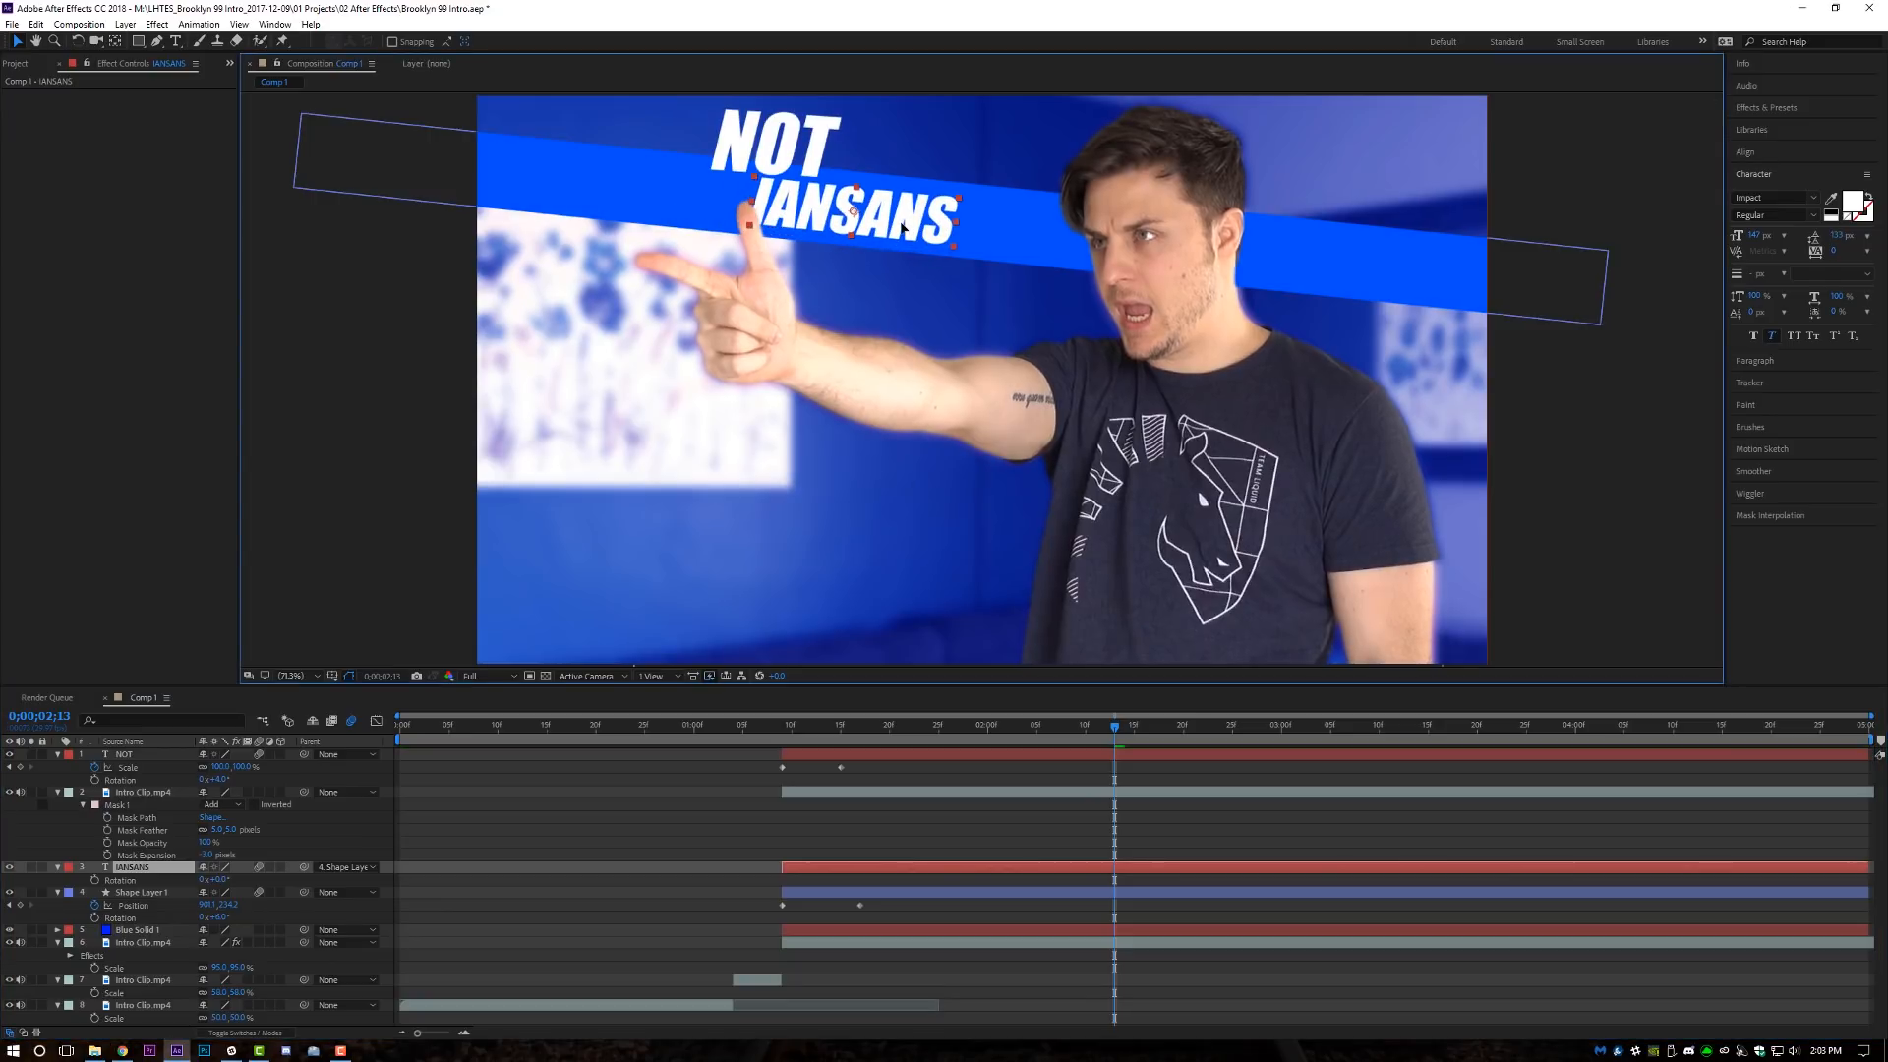
pyautogui.click(122, 753)
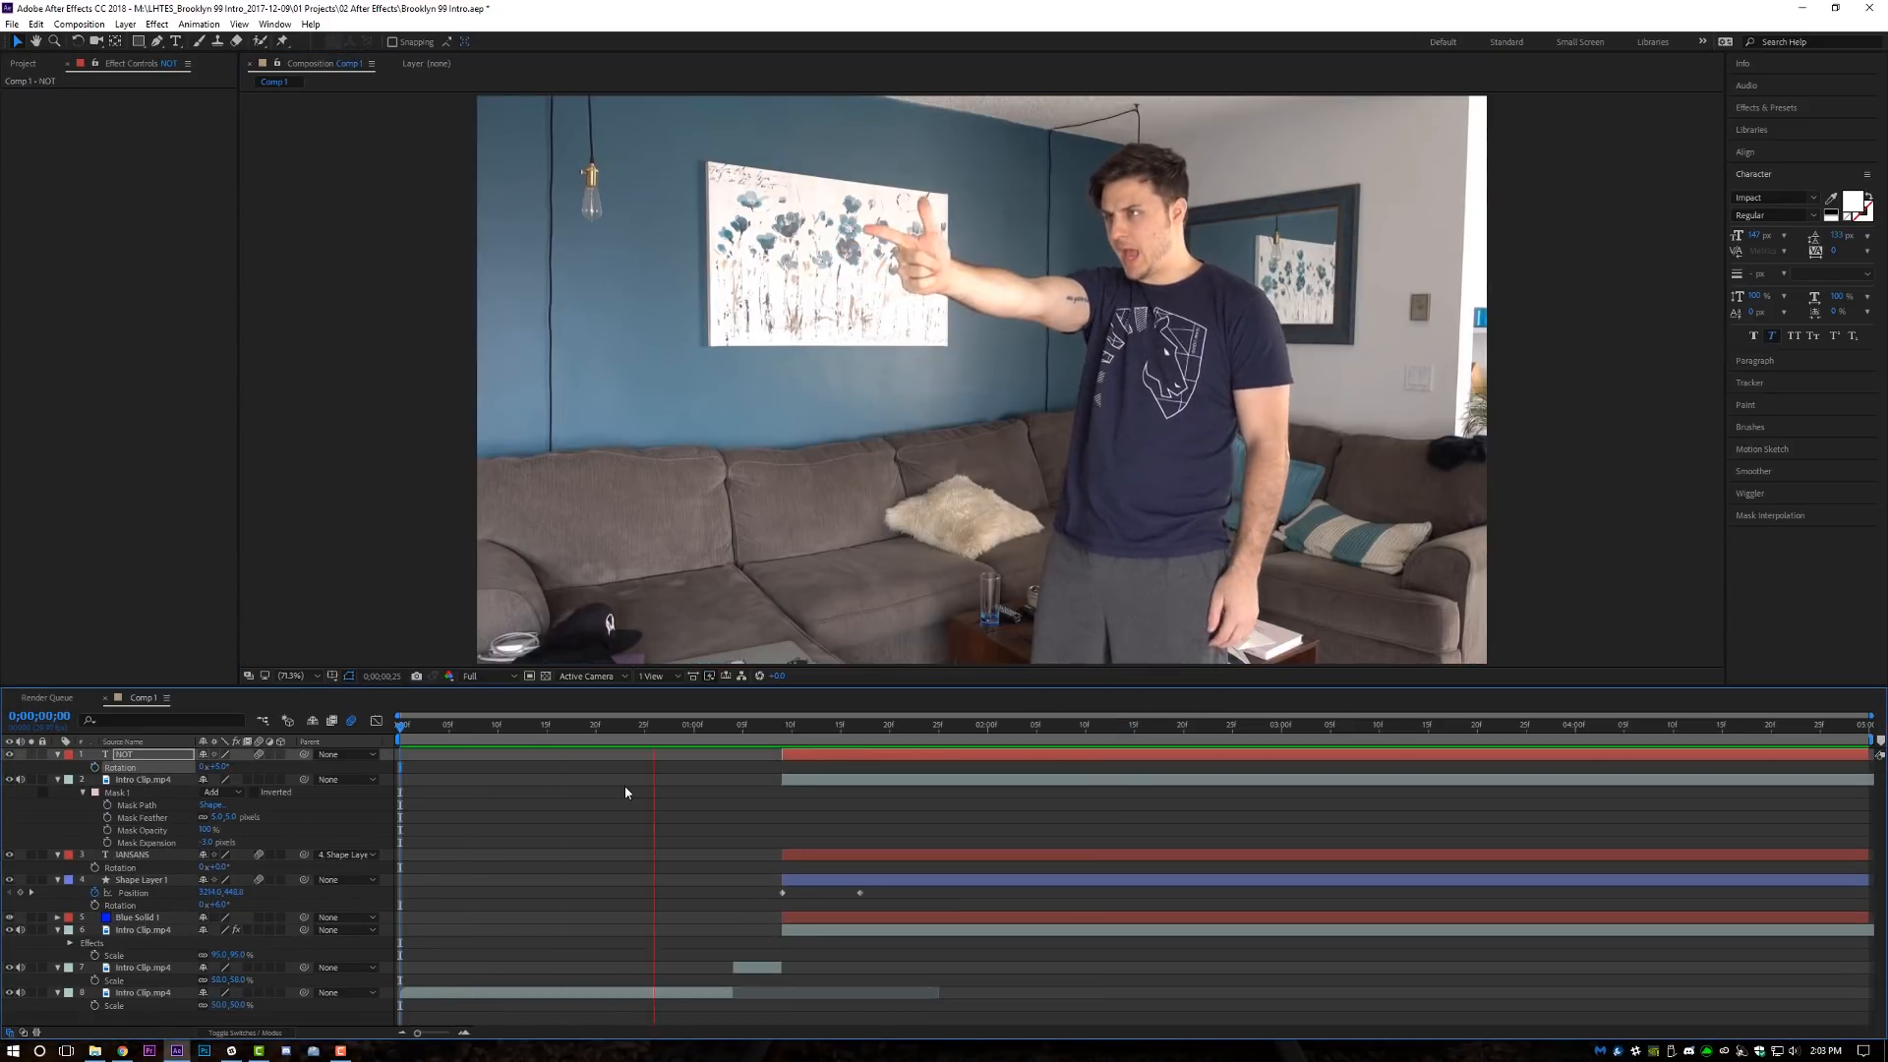
pyautogui.click(1144, 724)
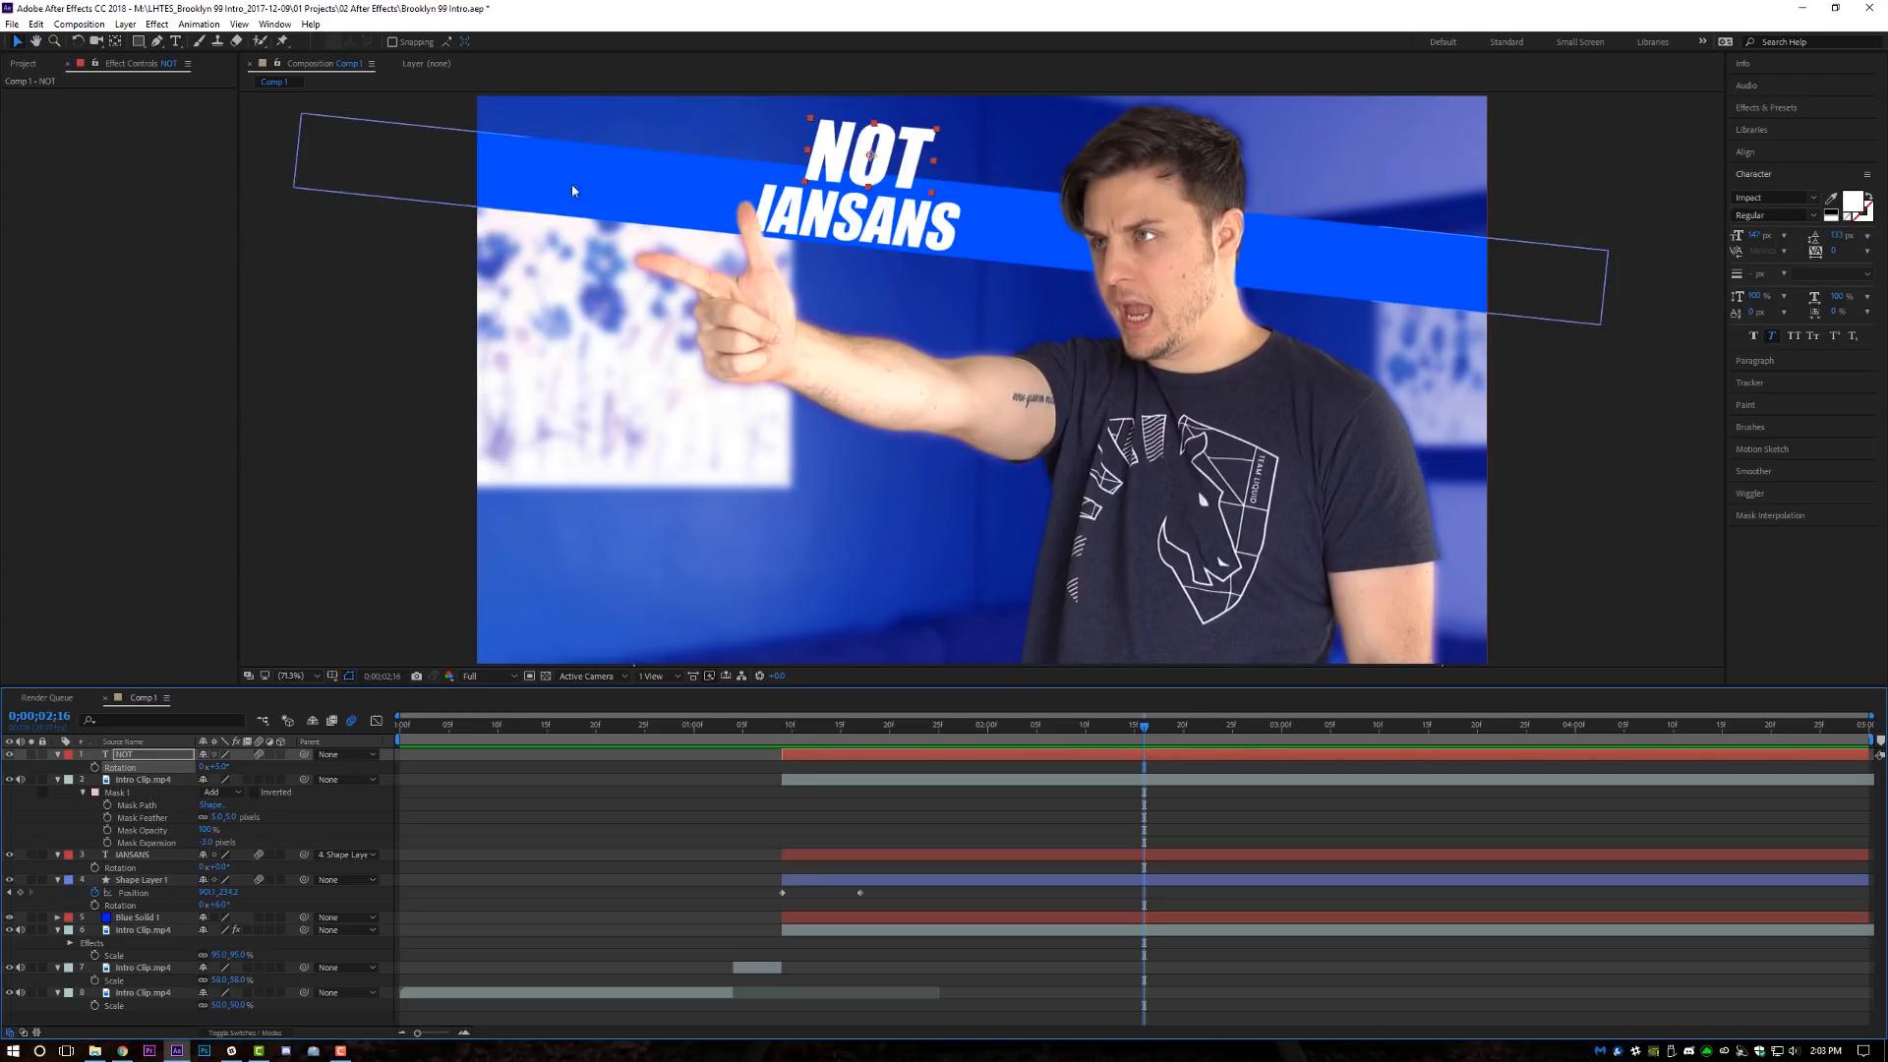
pyautogui.click(287, 675)
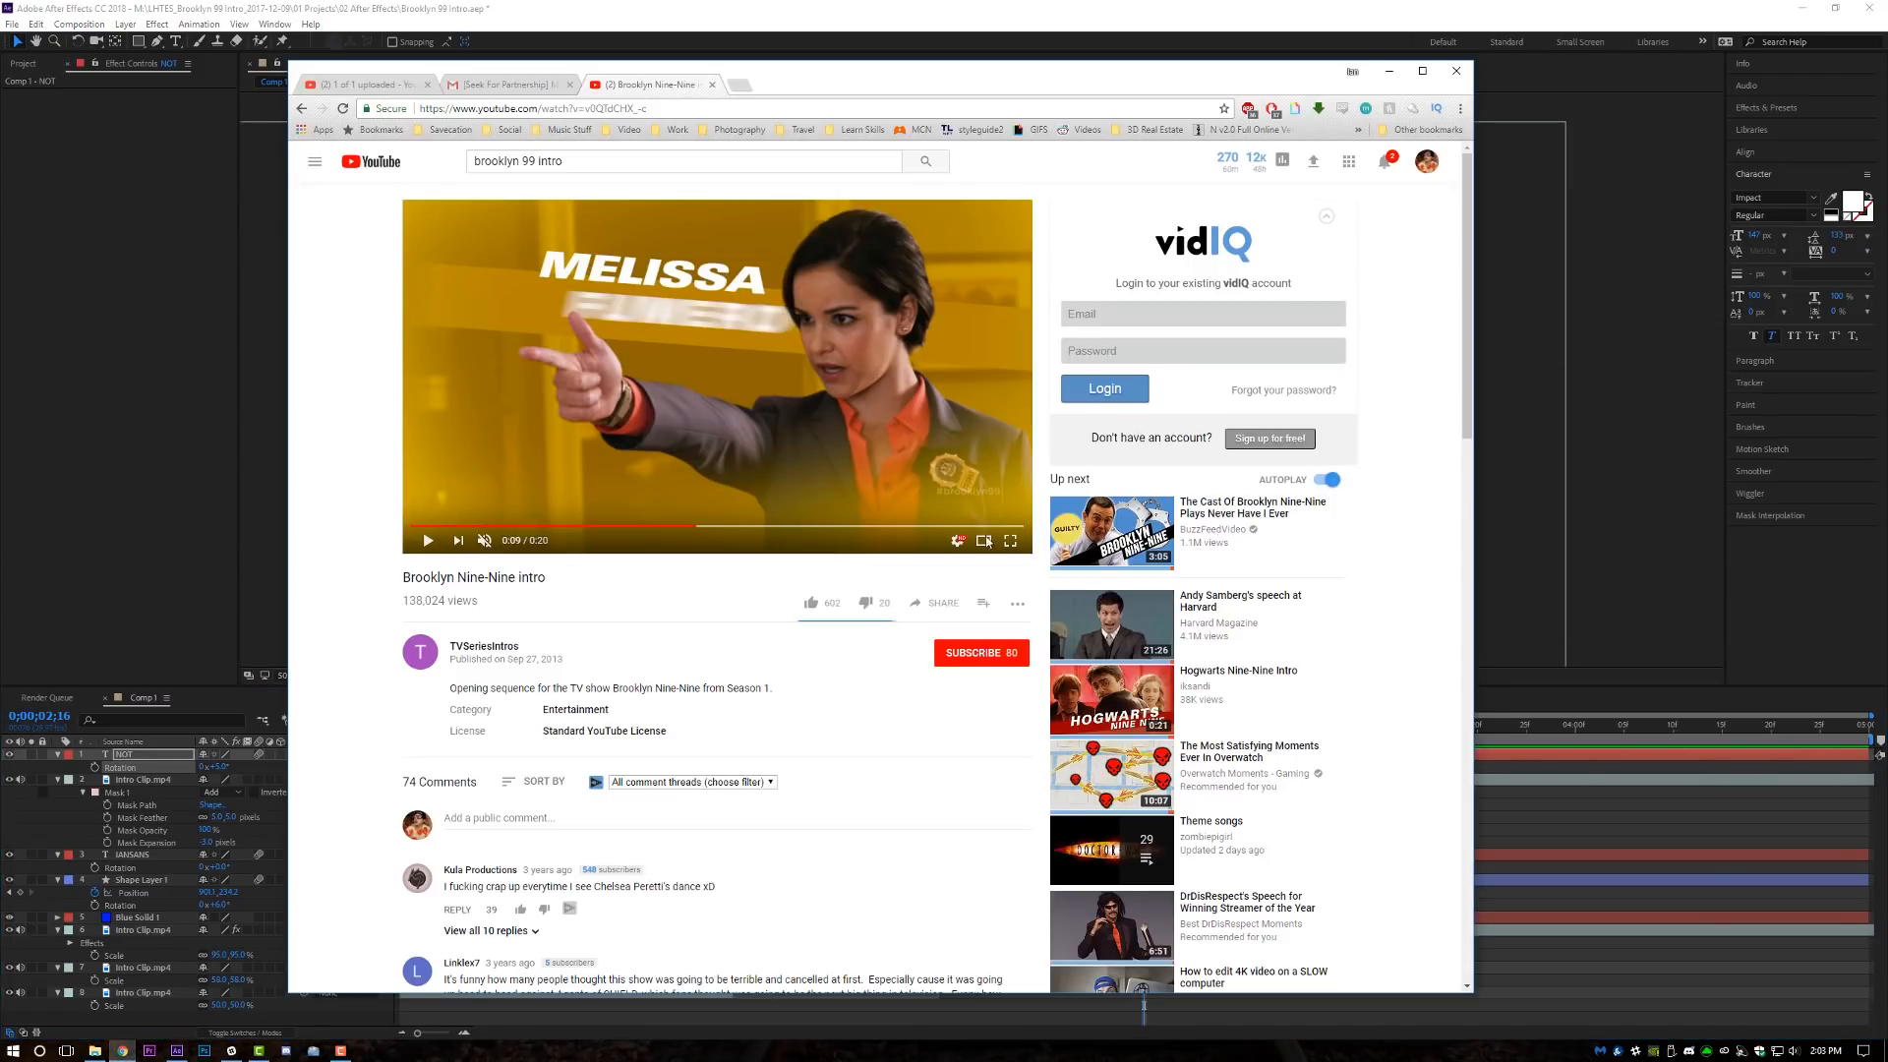
pyautogui.moveTo(1007, 492)
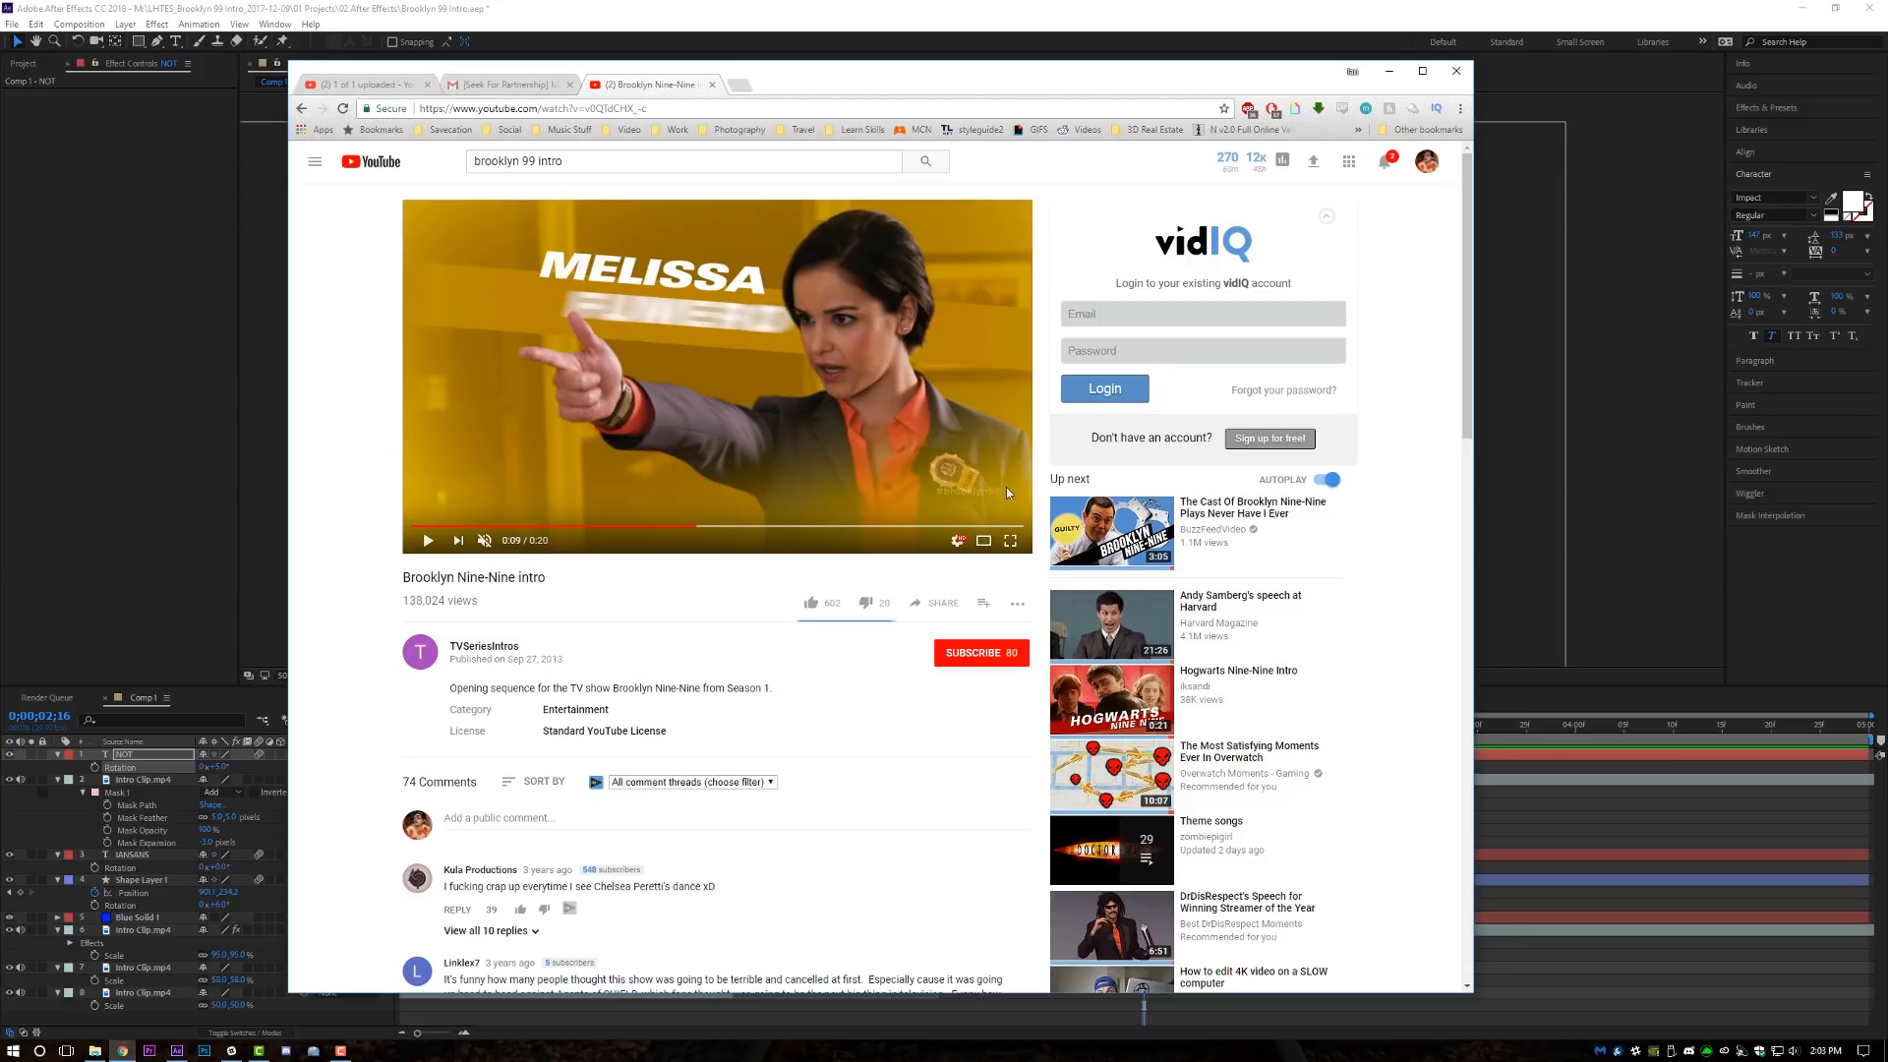
pyautogui.moveTo(419, 332)
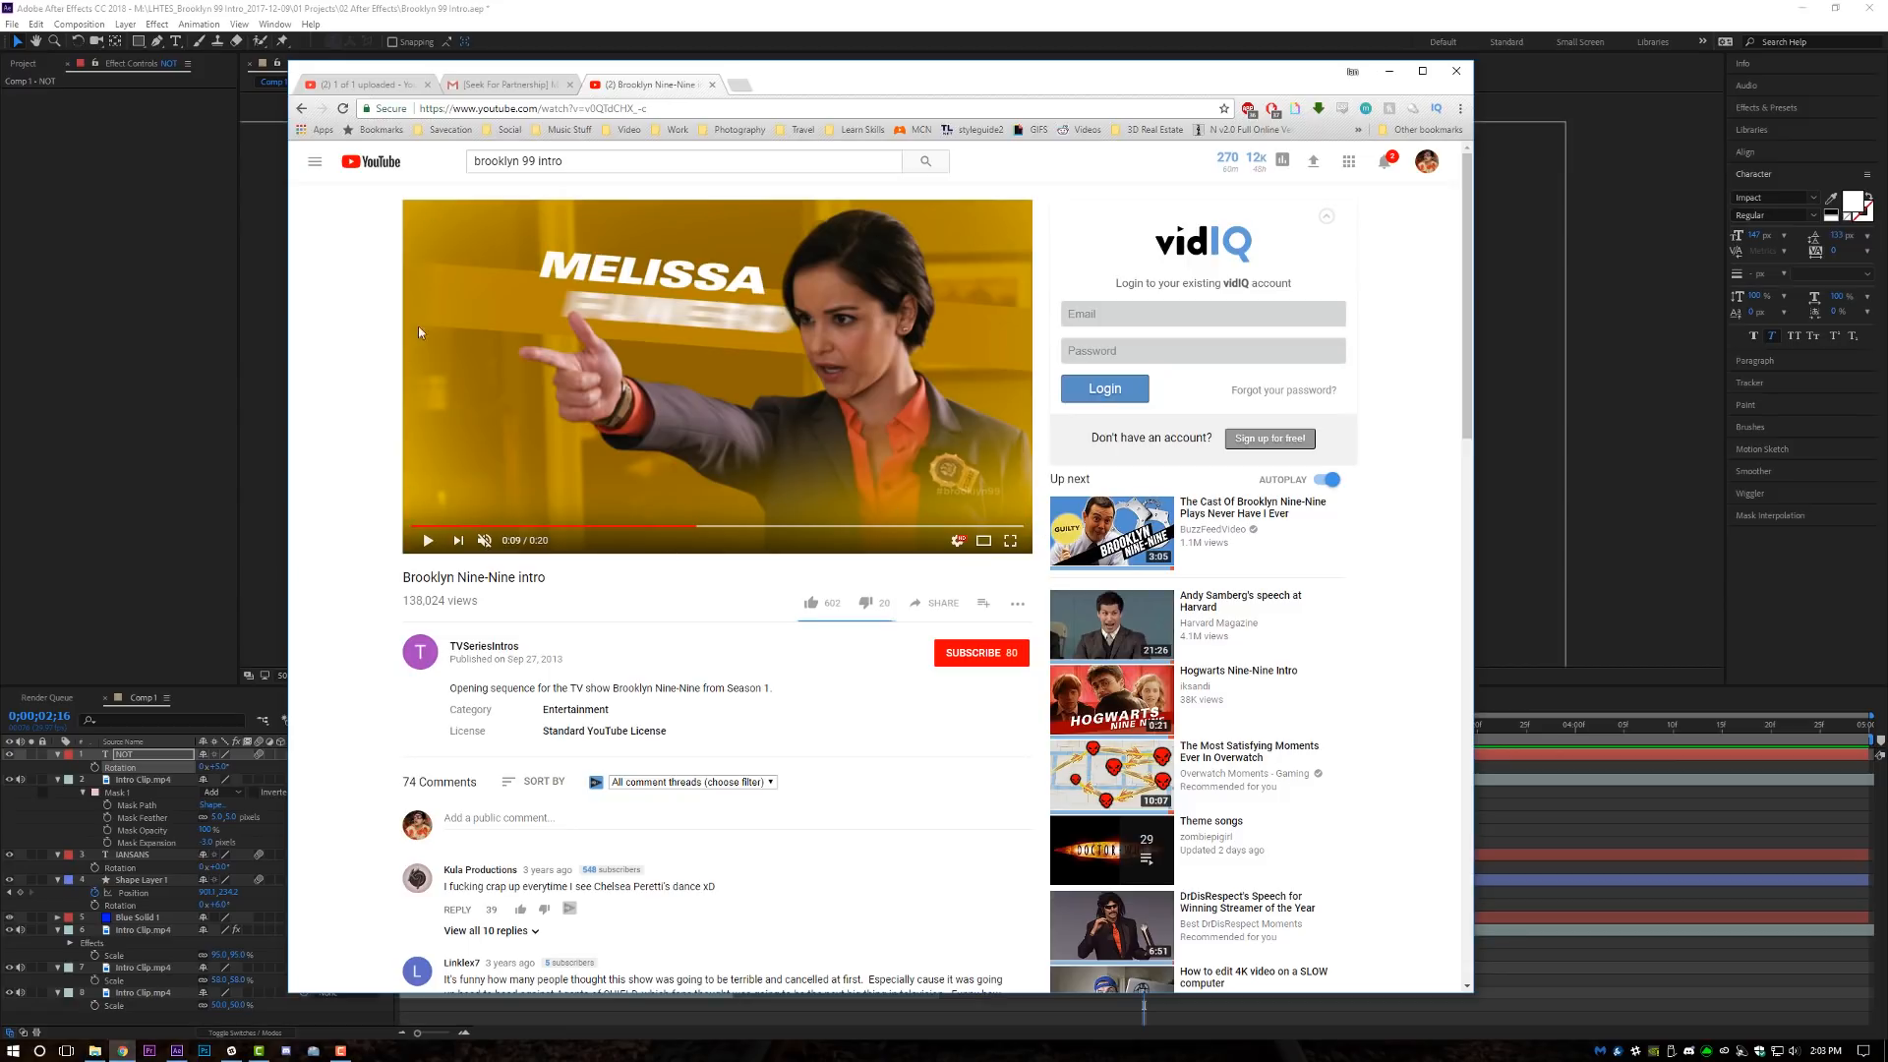
pyautogui.moveTo(1654, 529)
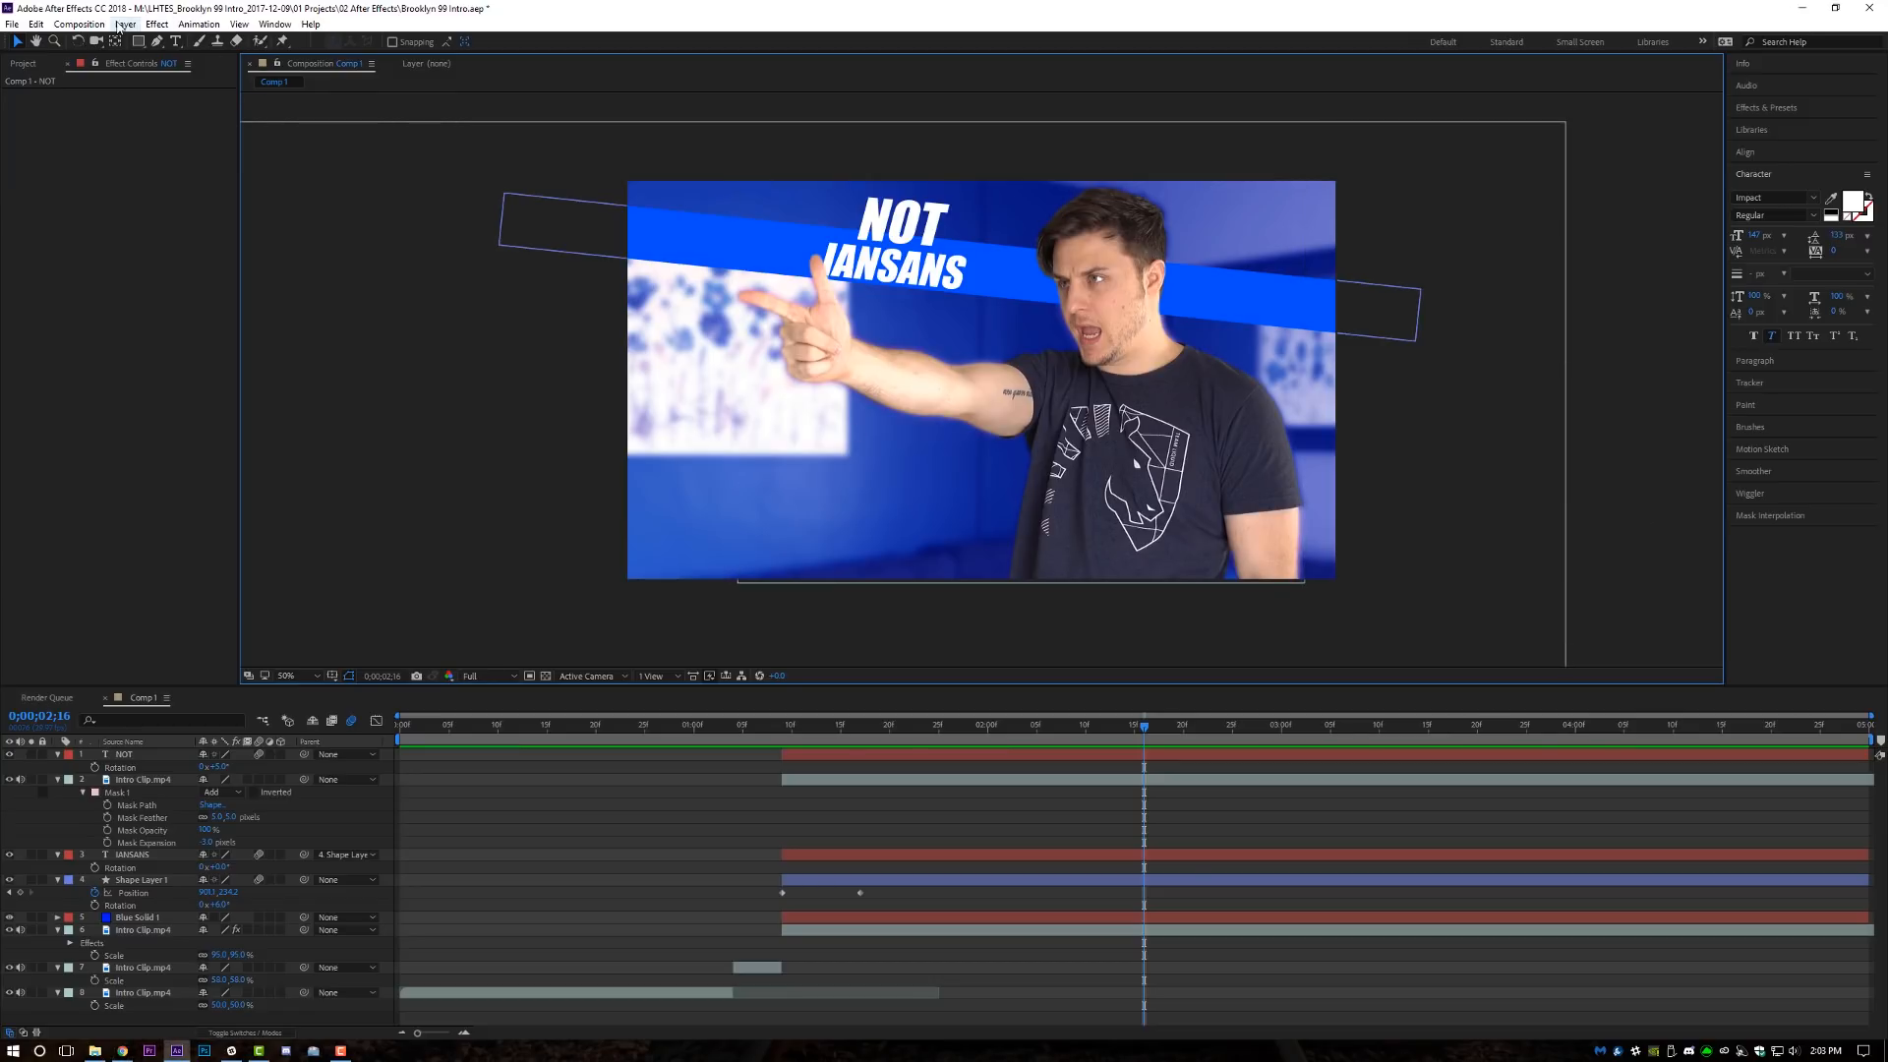
# Create a Royal Blue Solid layer and mask it to a feathered band along the bottom edge.
pyautogui.click(124, 23)
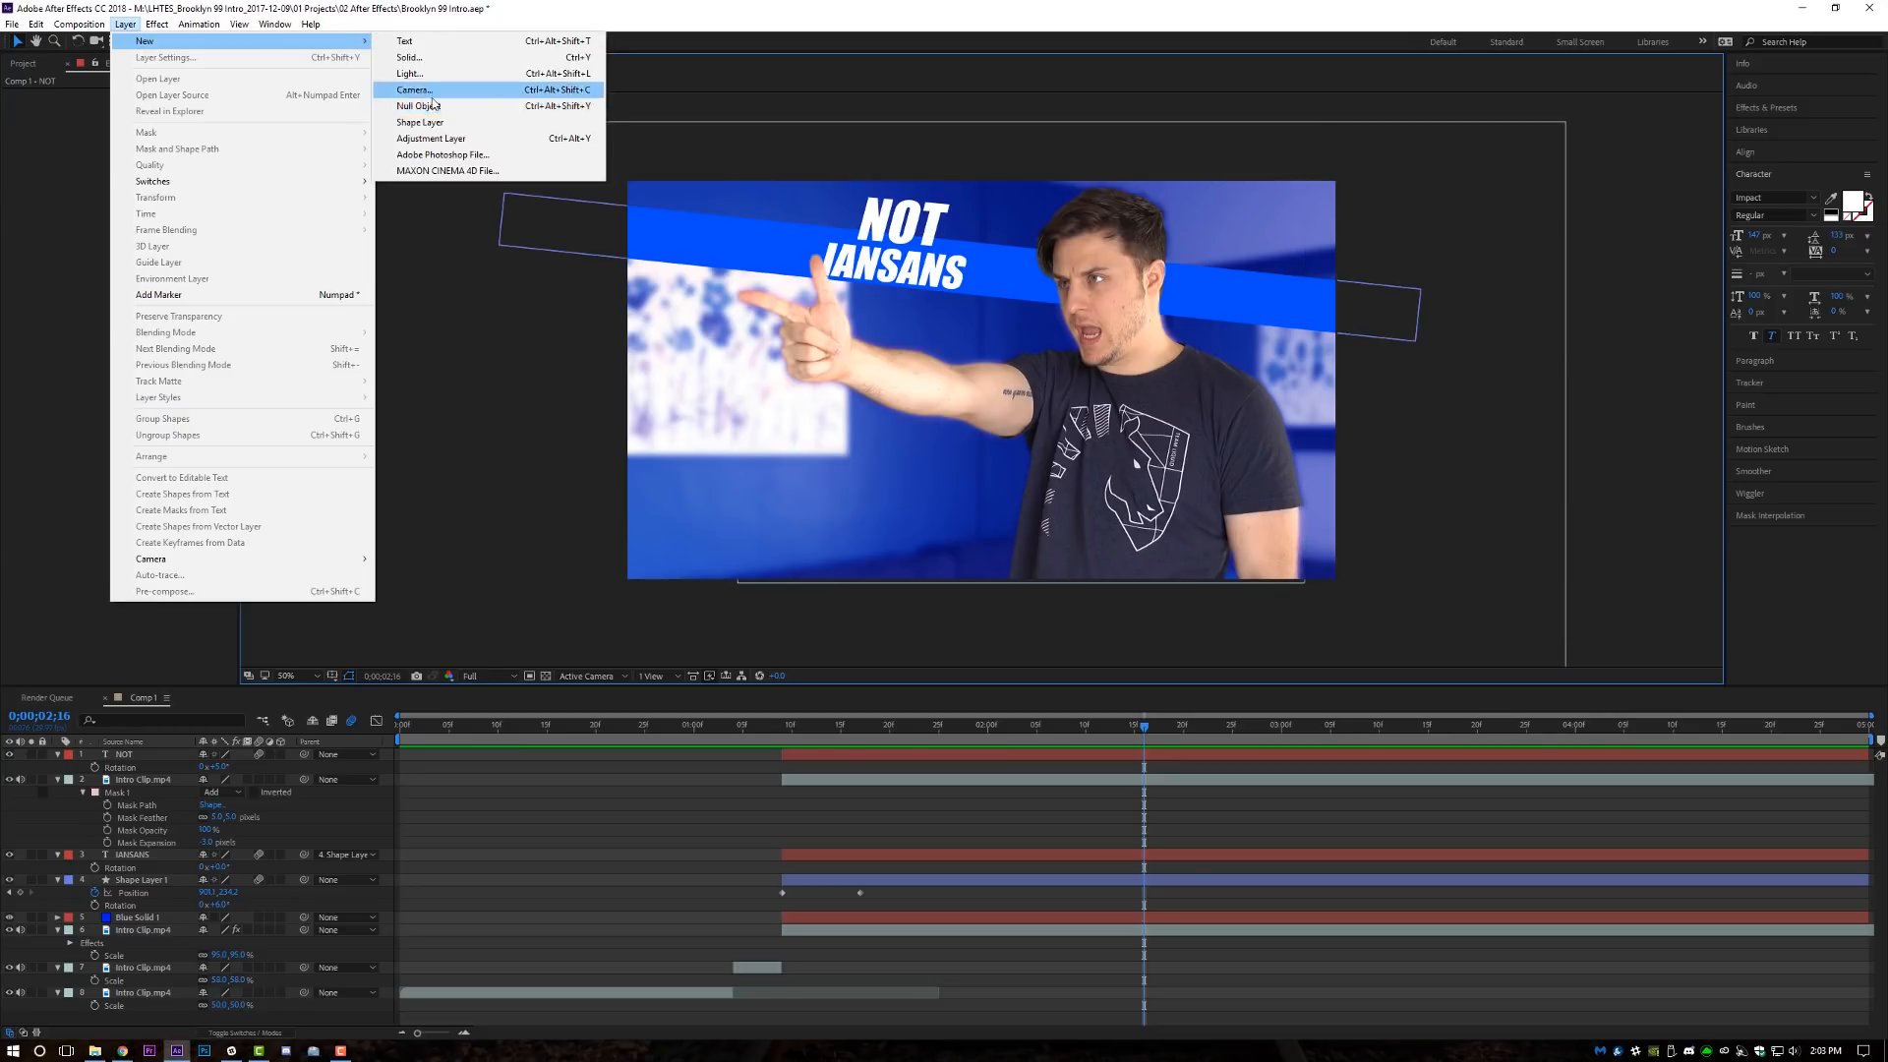
pyautogui.click(409, 57)
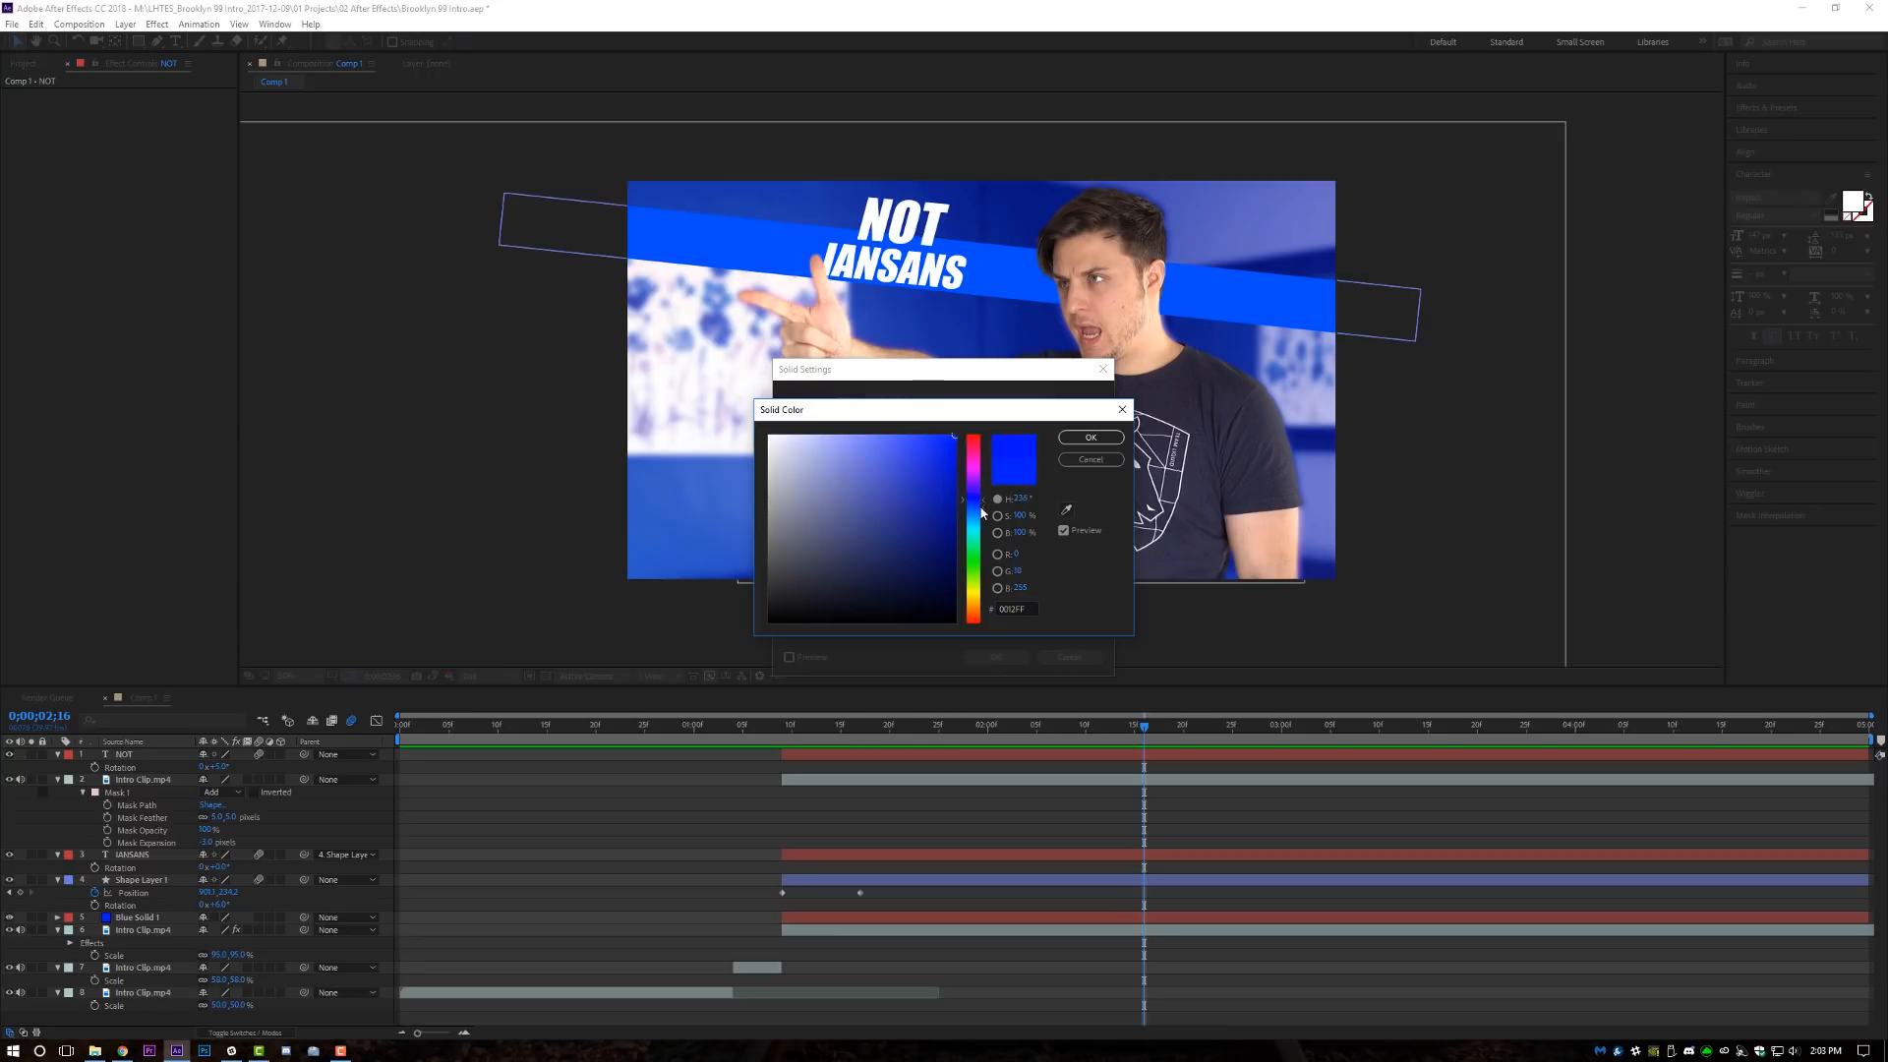
pyautogui.click(1090, 437)
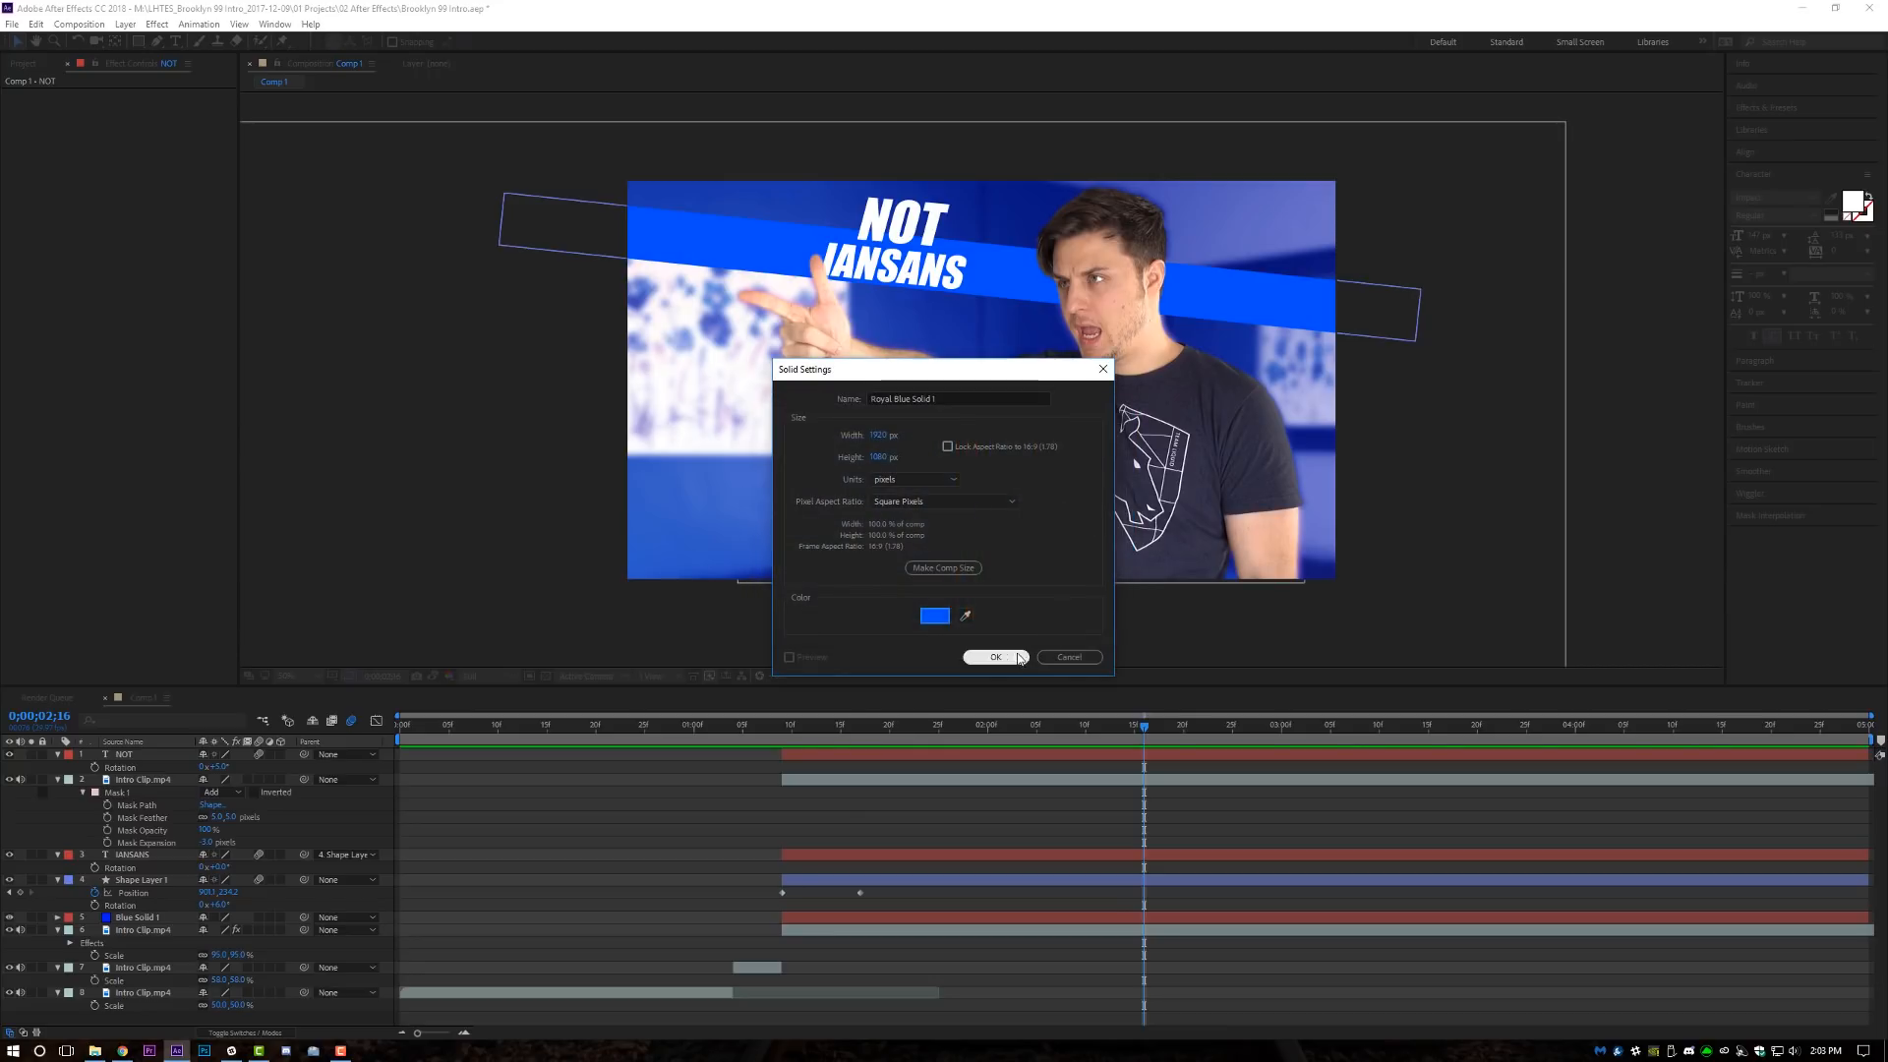
pyautogui.click(993, 657)
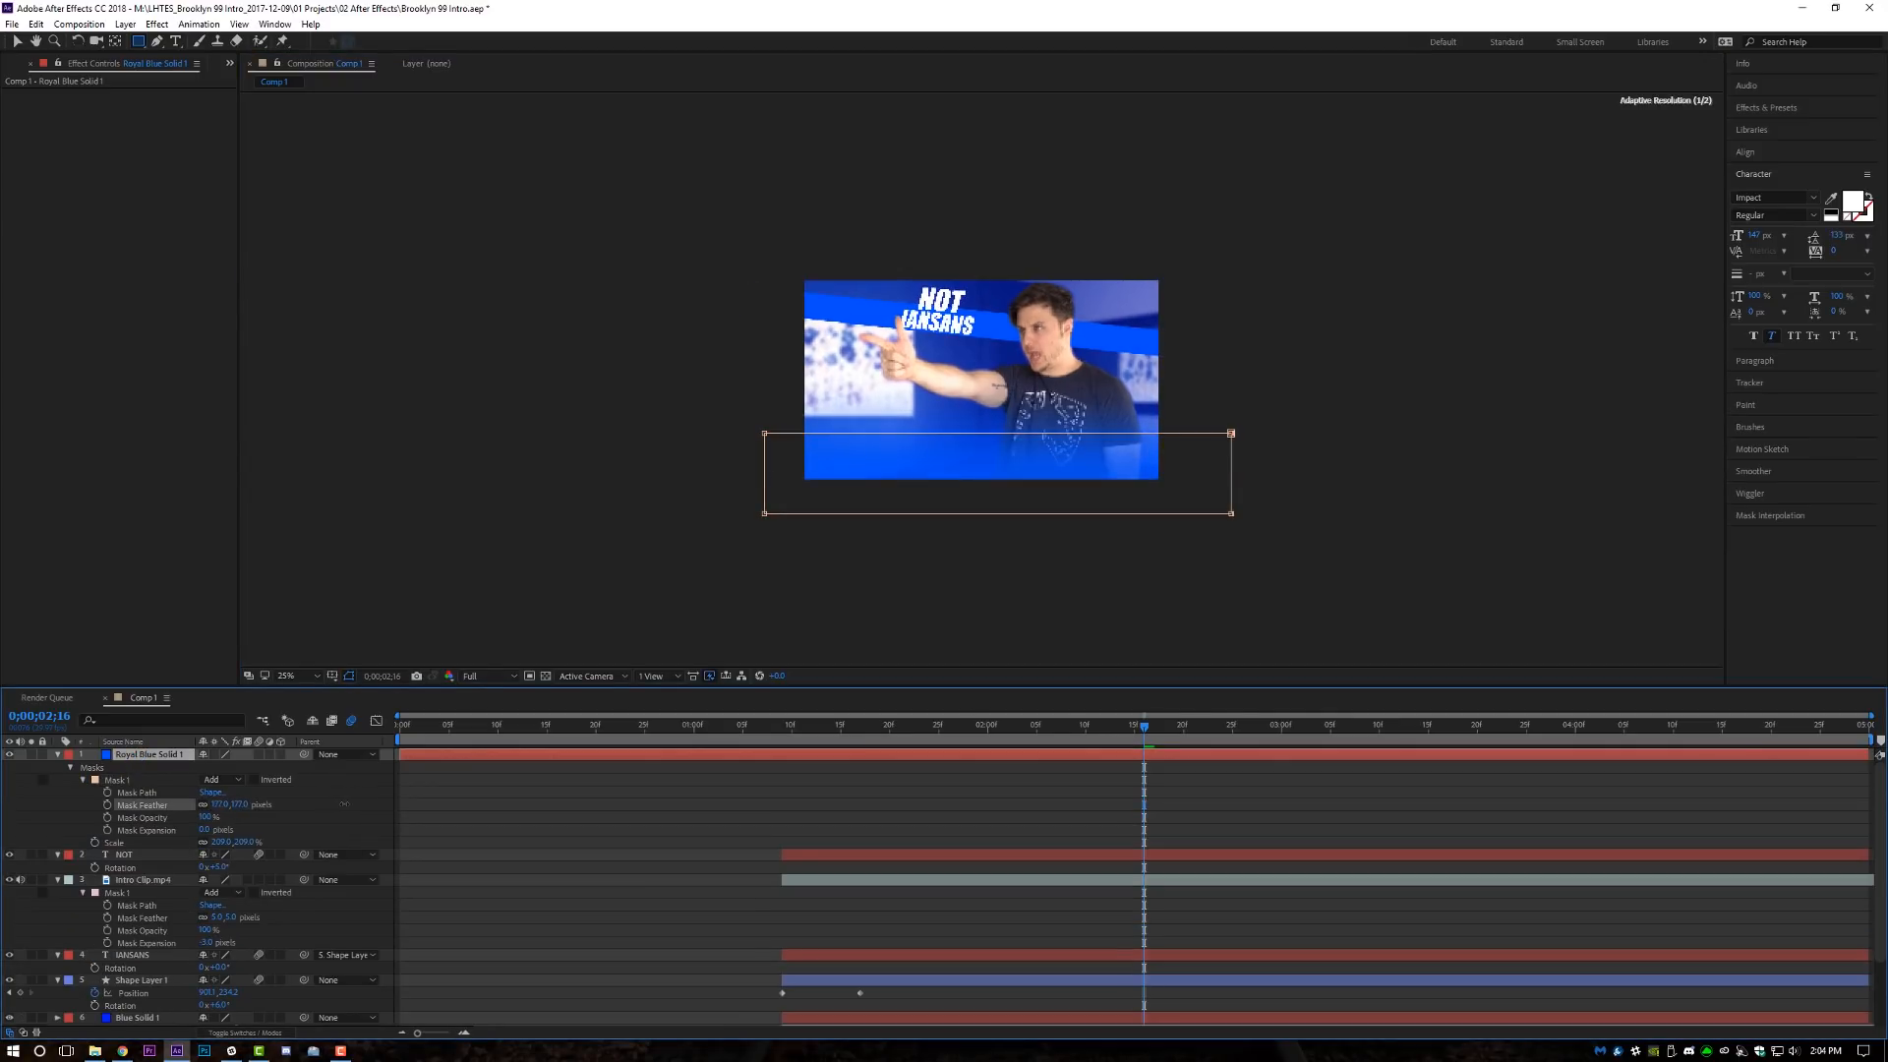
pyautogui.click(287, 675)
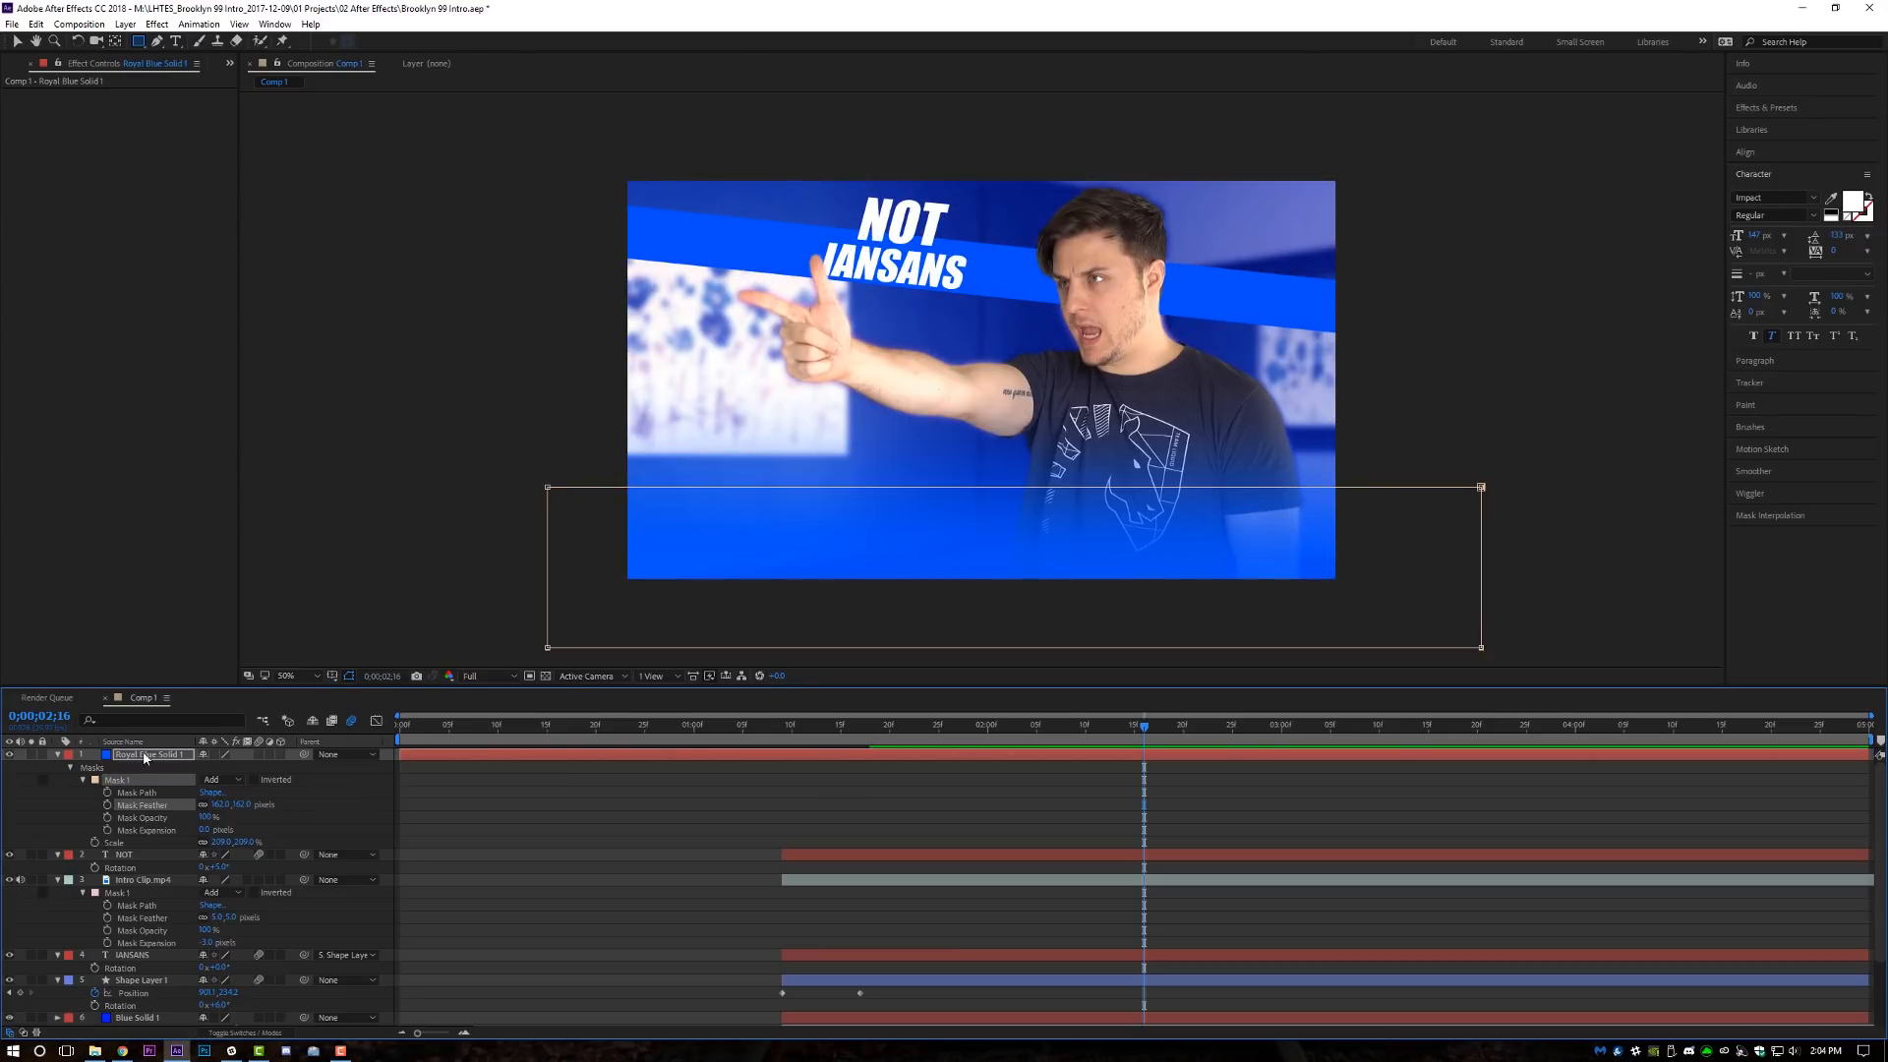
# Duplicate the blue solid three times at 90, 180 and 270 degrees rotation, adjust opacity, and preview the vignette.
pyautogui.click(181, 765)
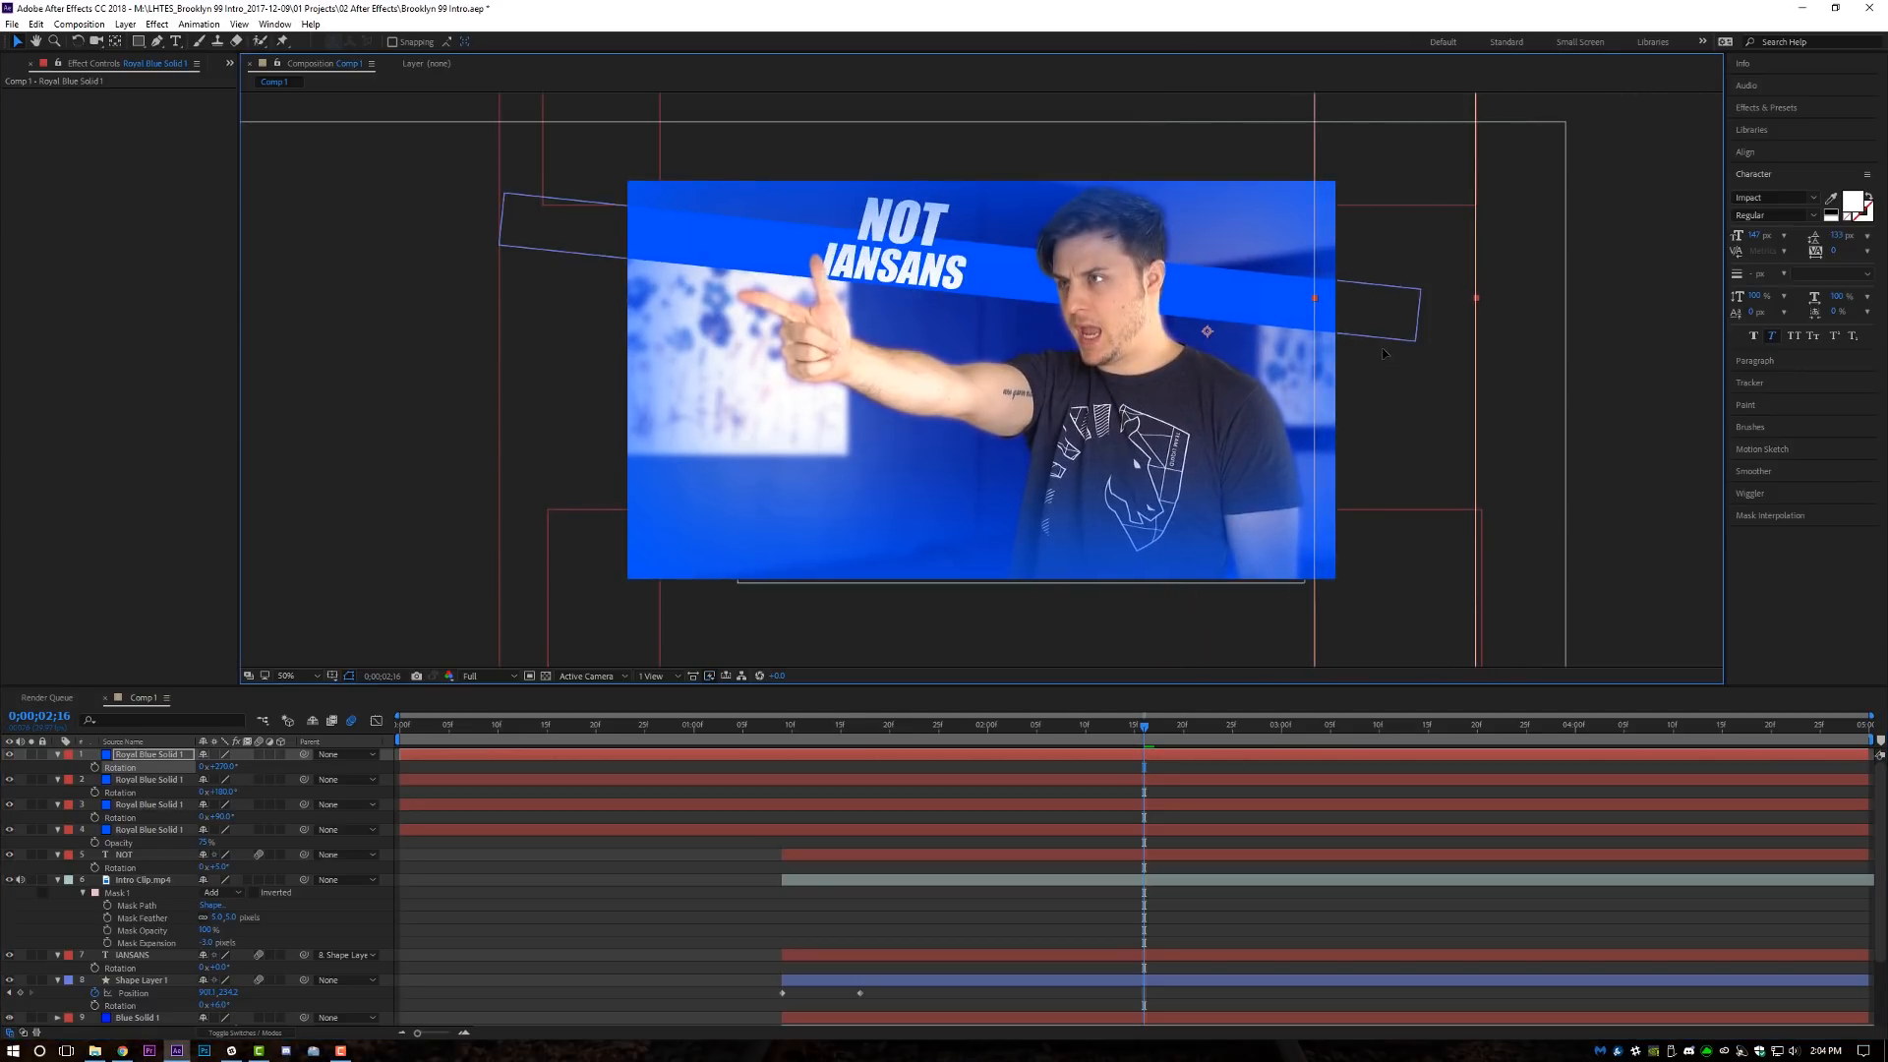
pyautogui.click(148, 828)
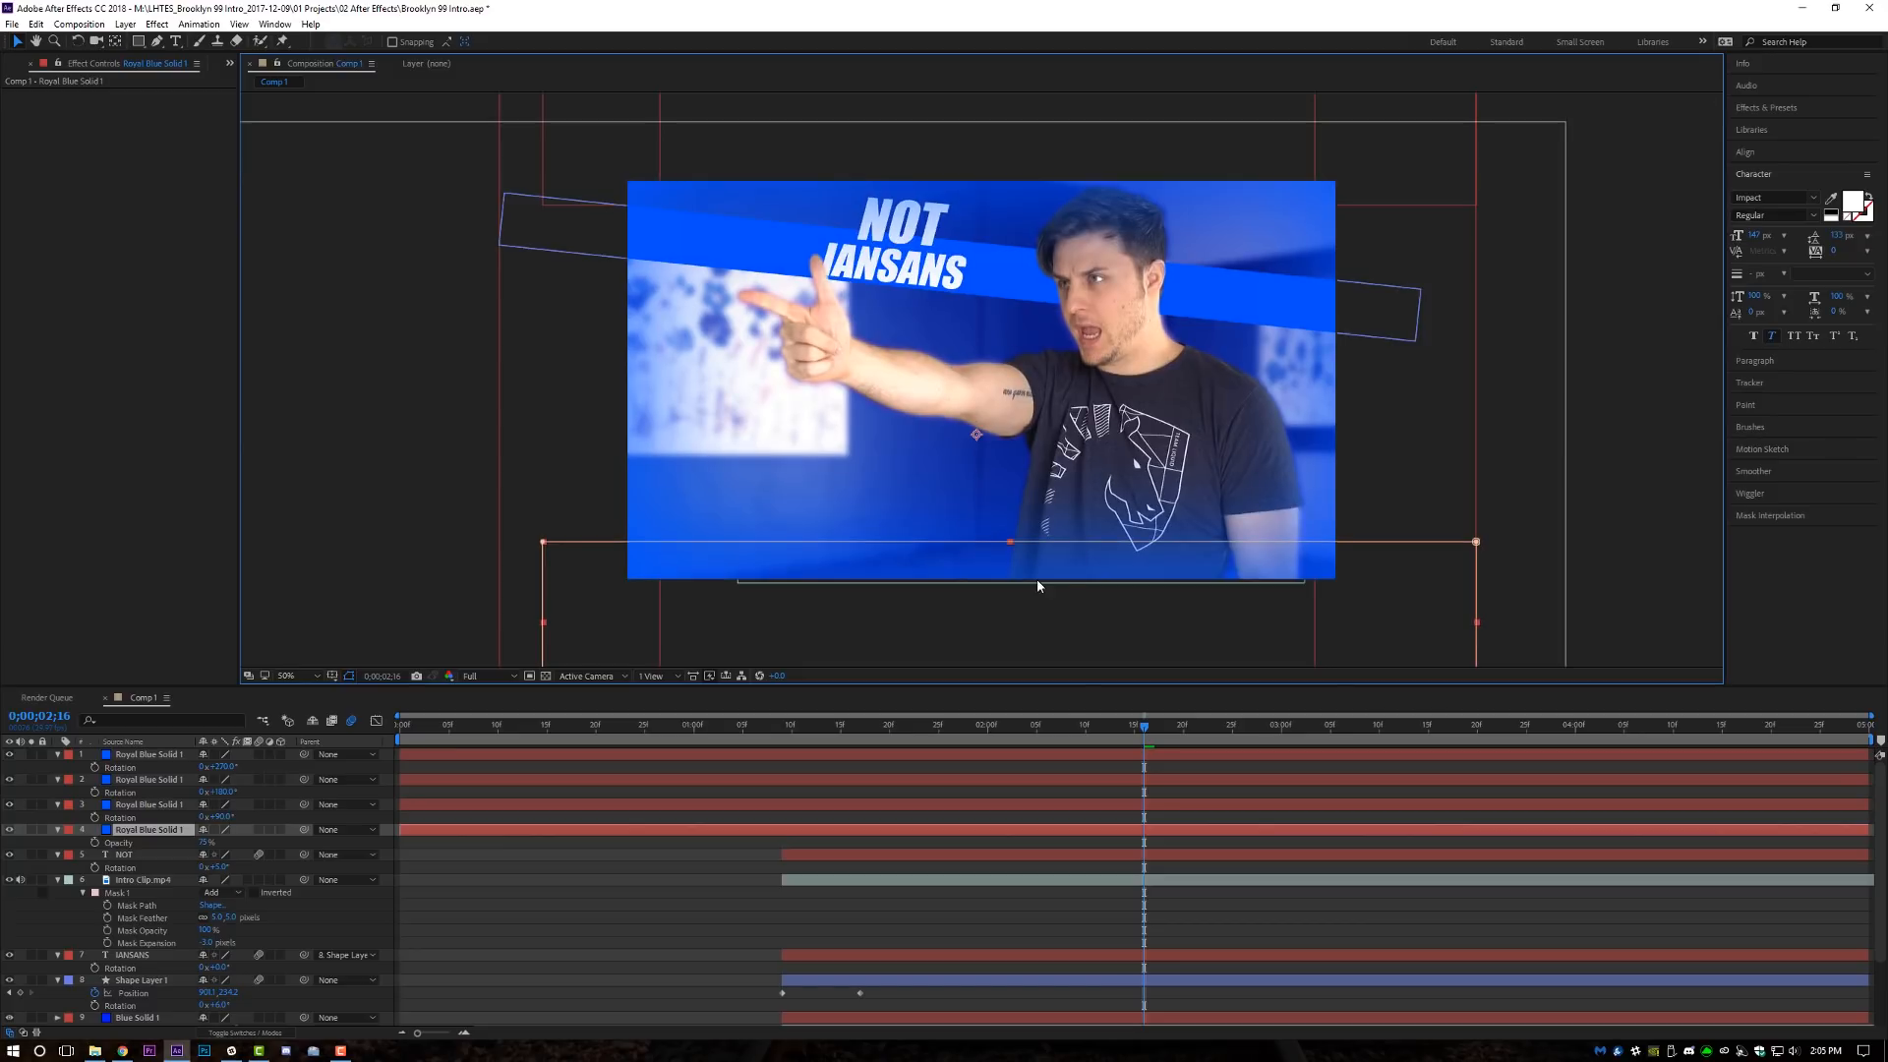
pyautogui.click(147, 803)
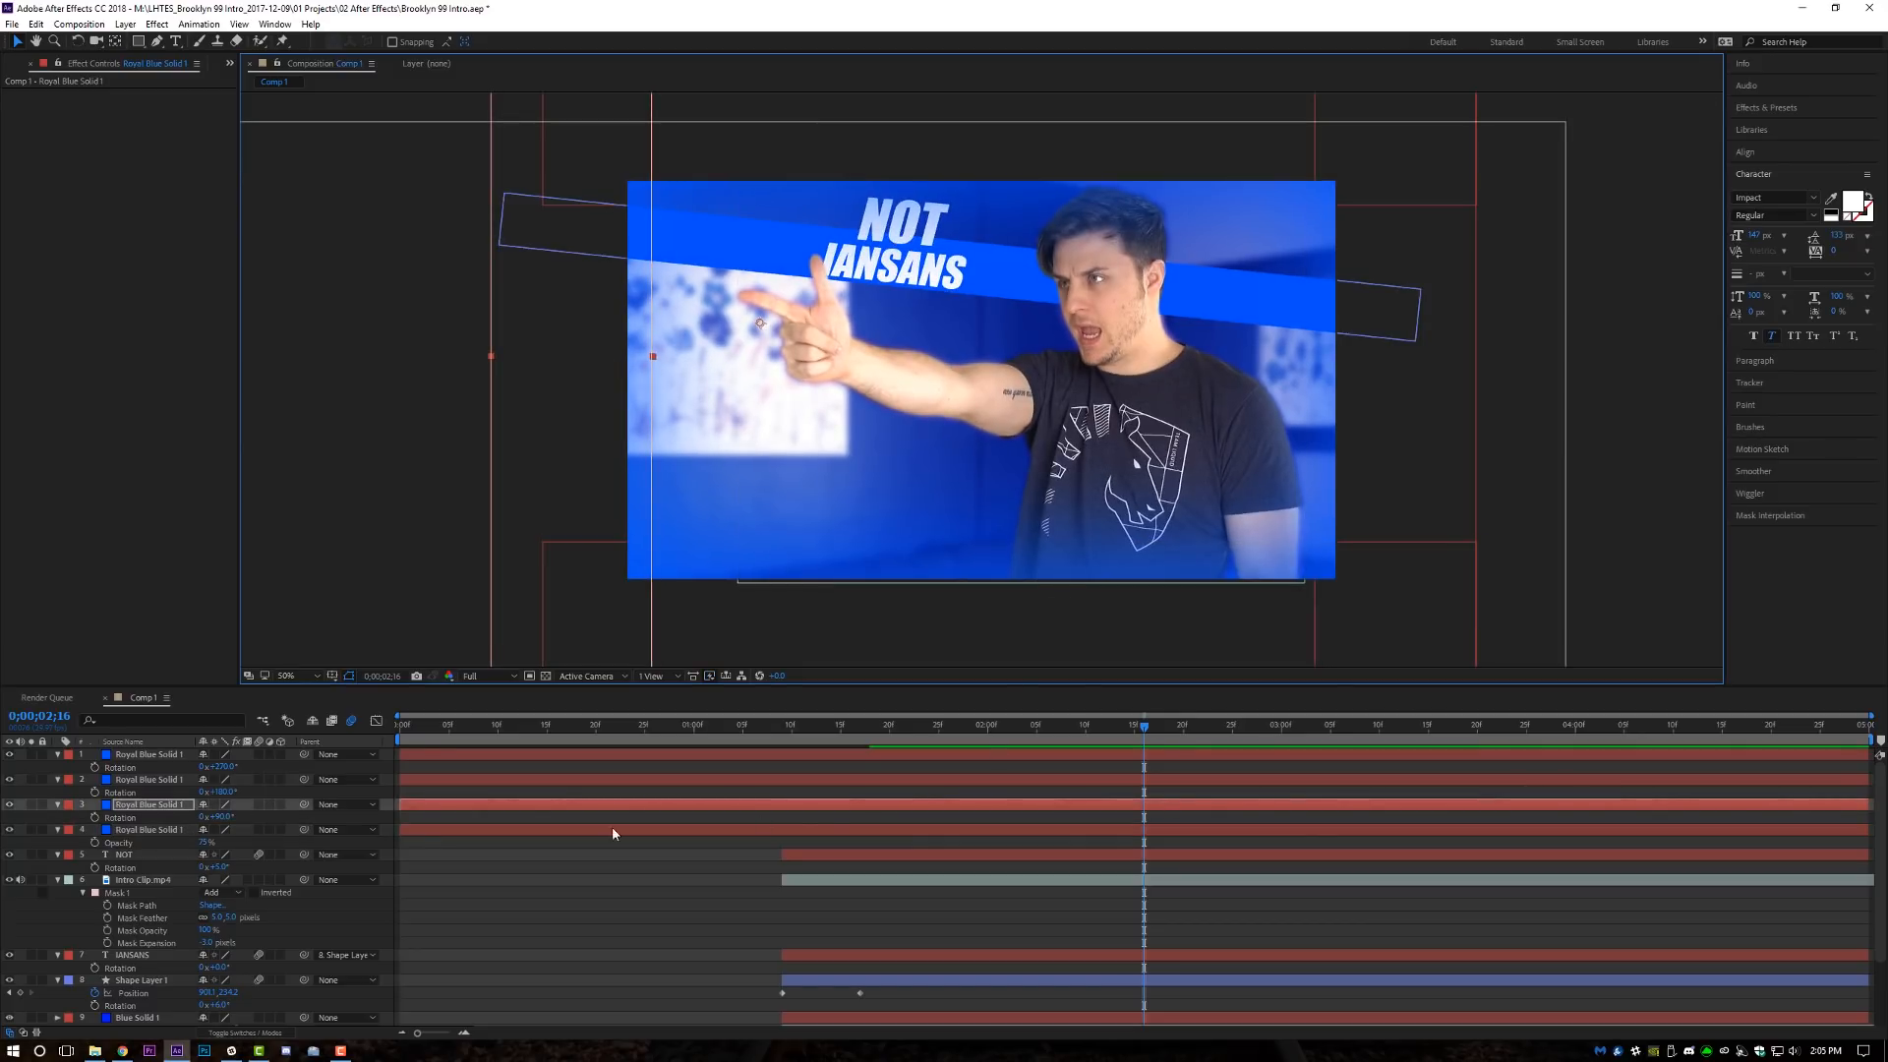
pyautogui.click(144, 828)
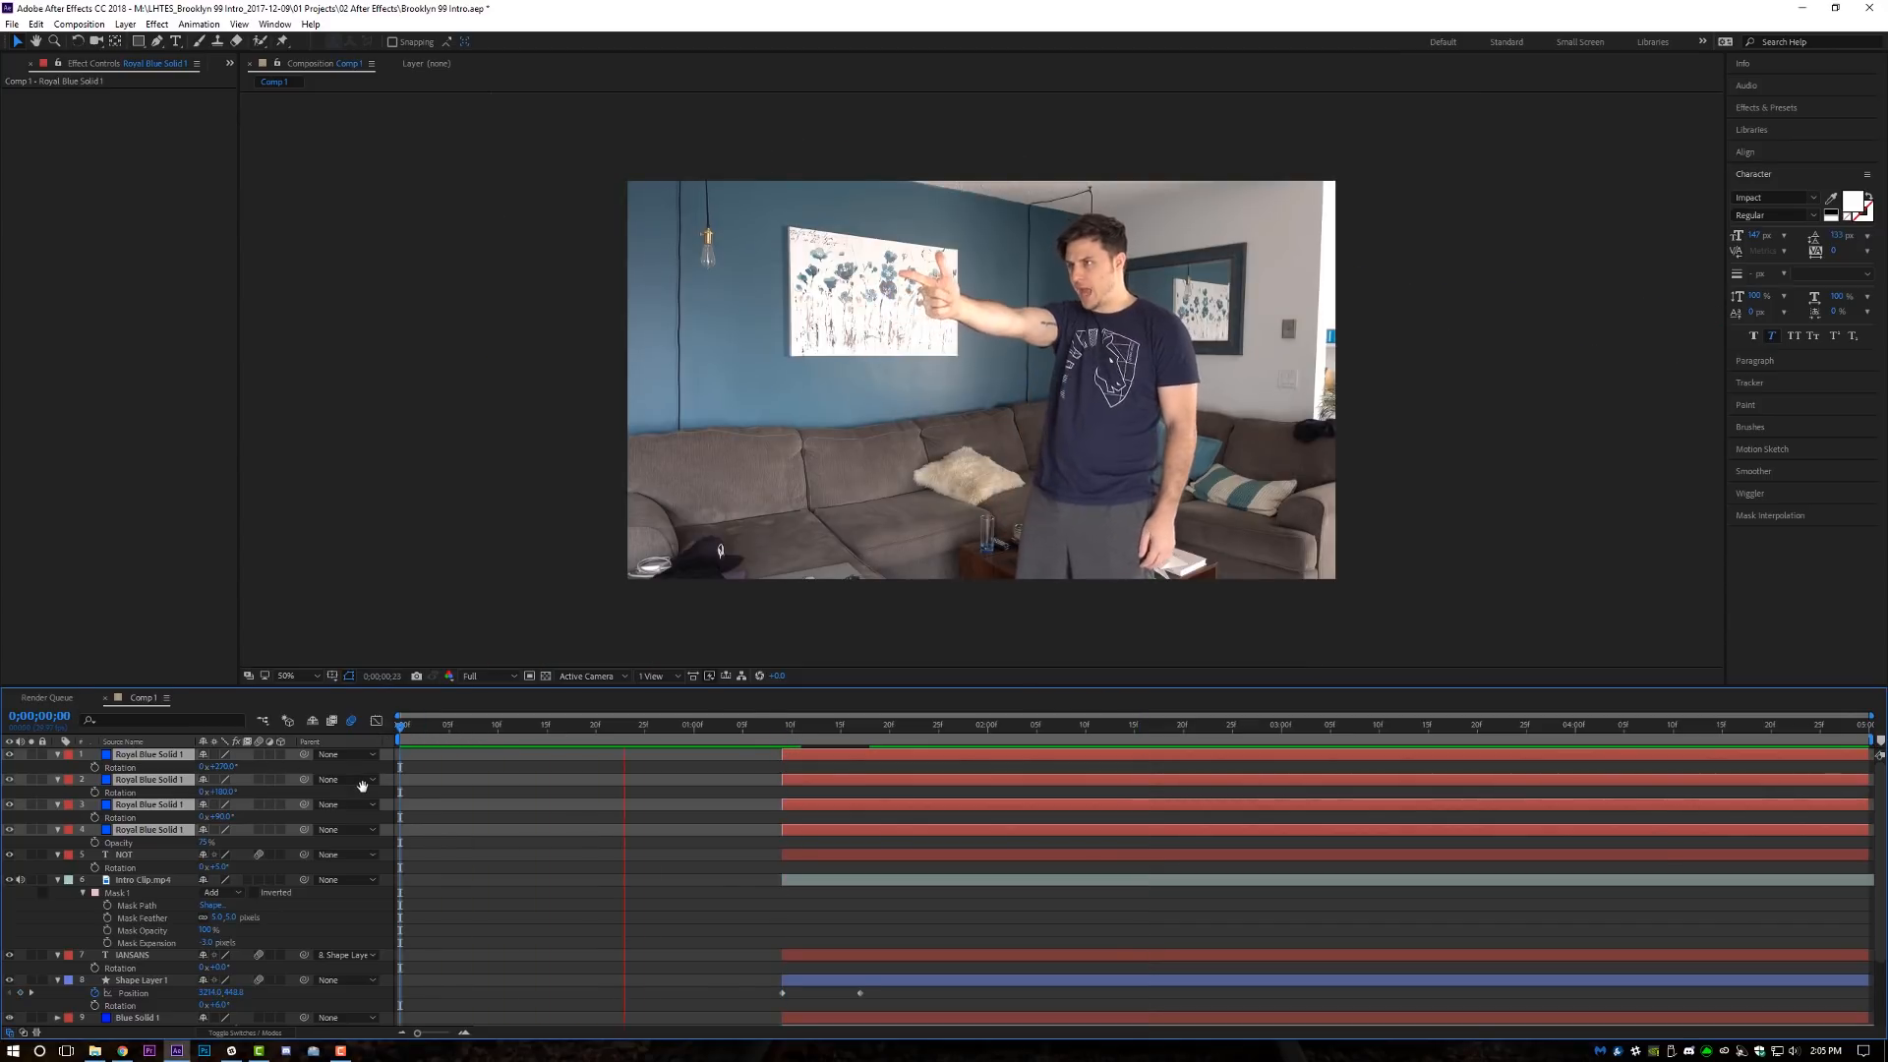
pyautogui.click(1023, 724)
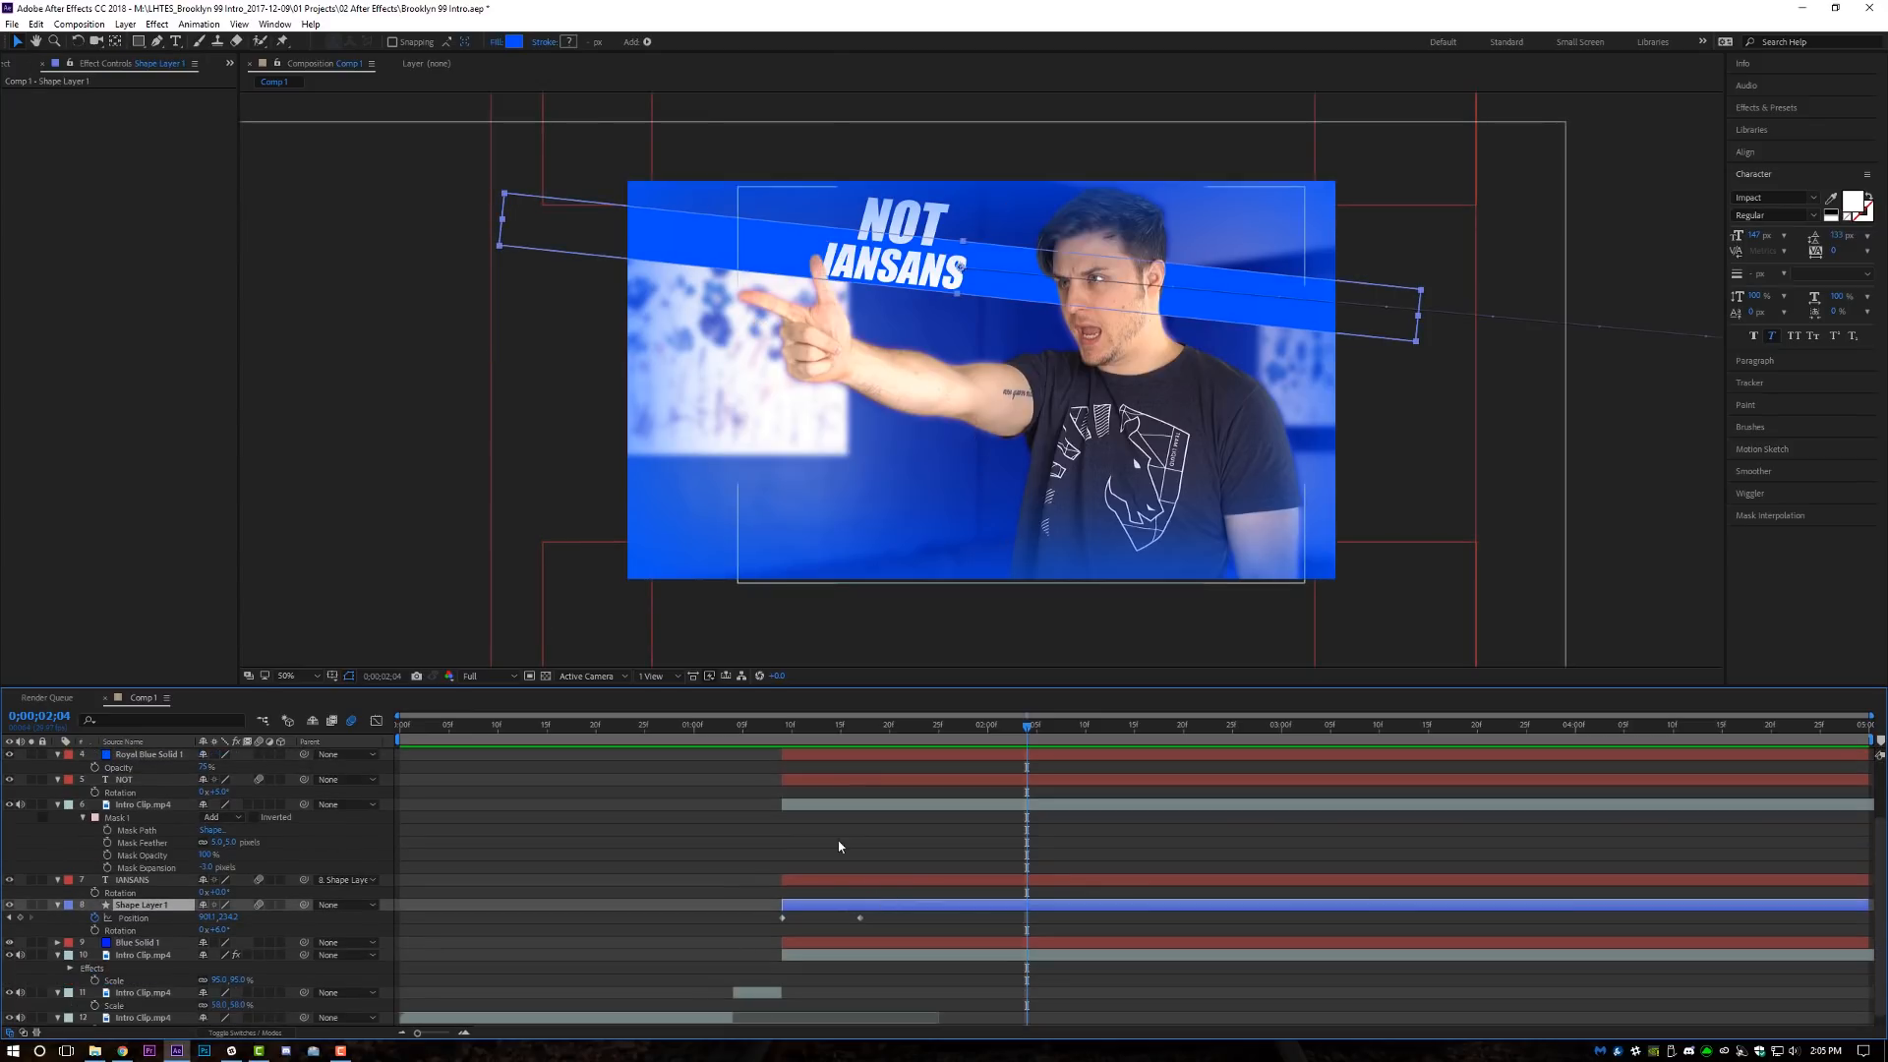
pyautogui.click(828, 724)
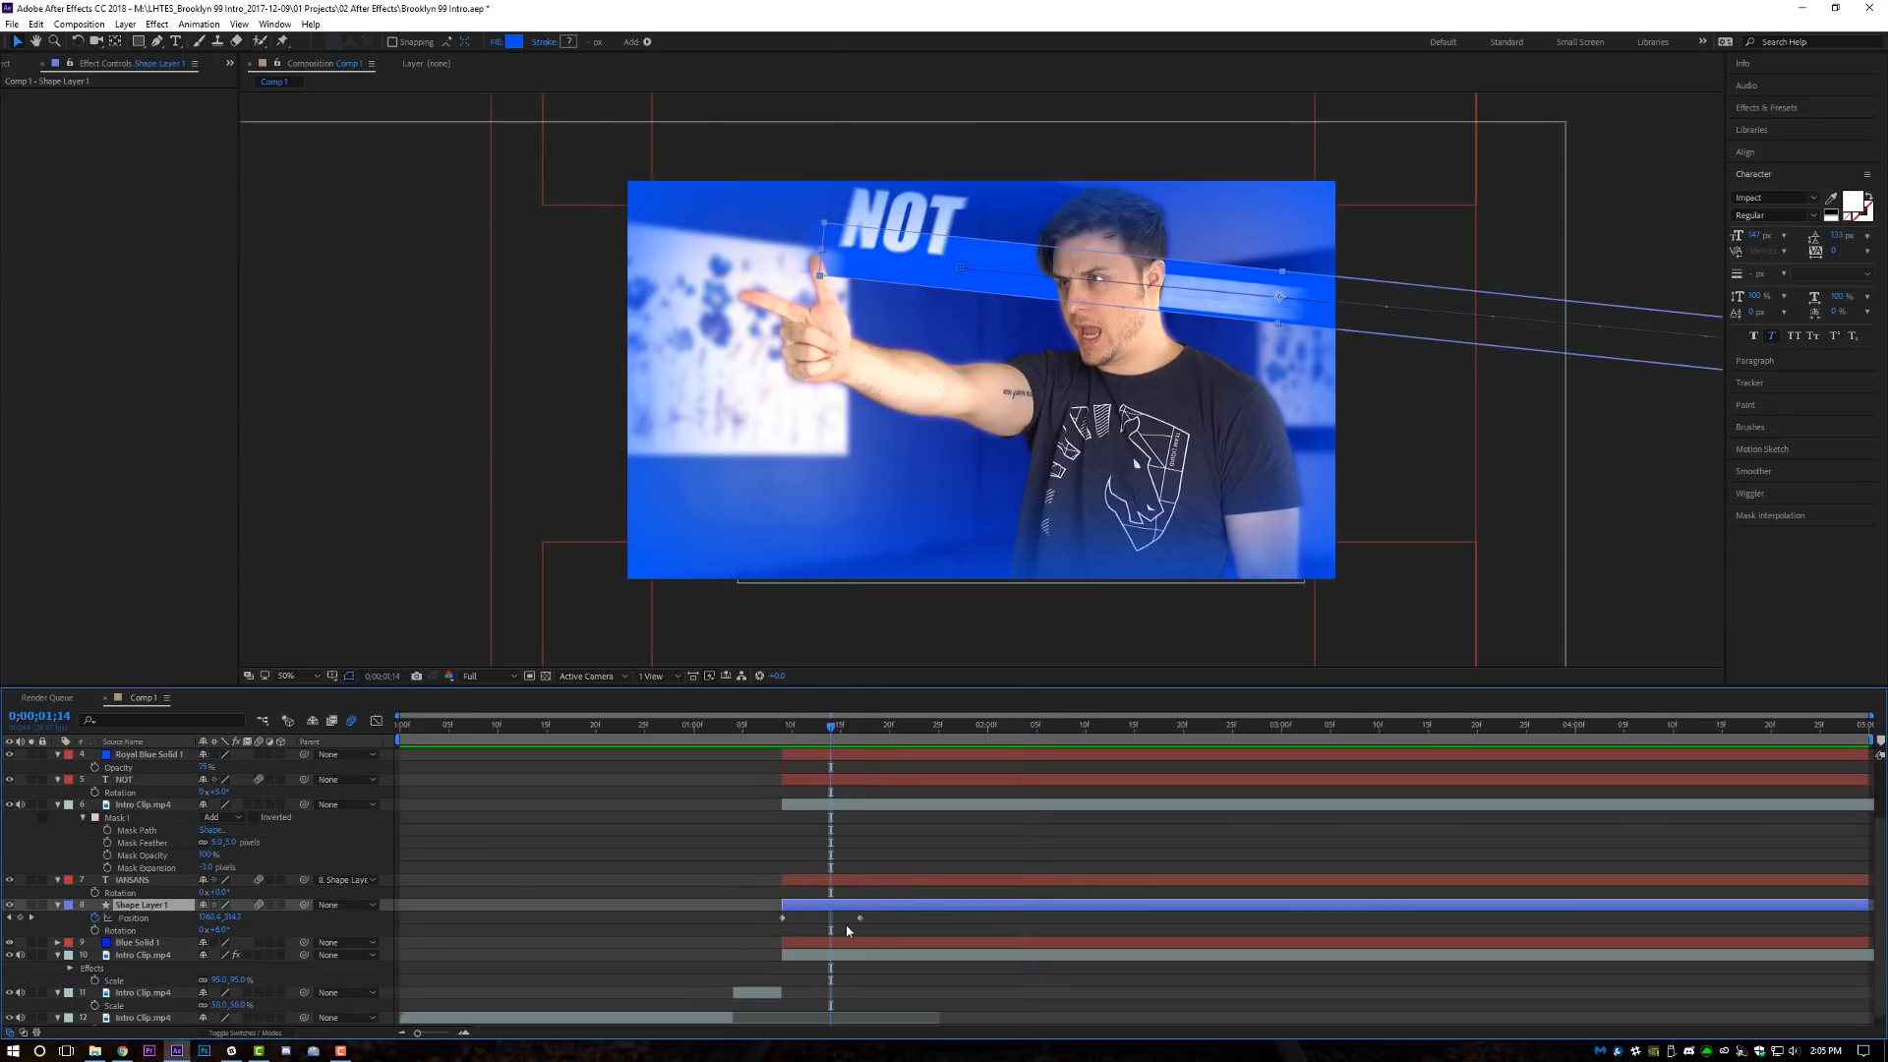